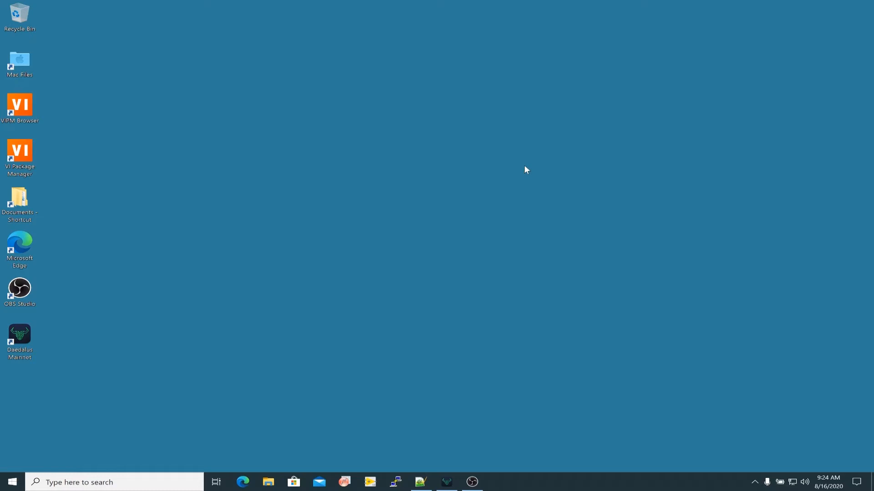
mouse_move(294, 247)
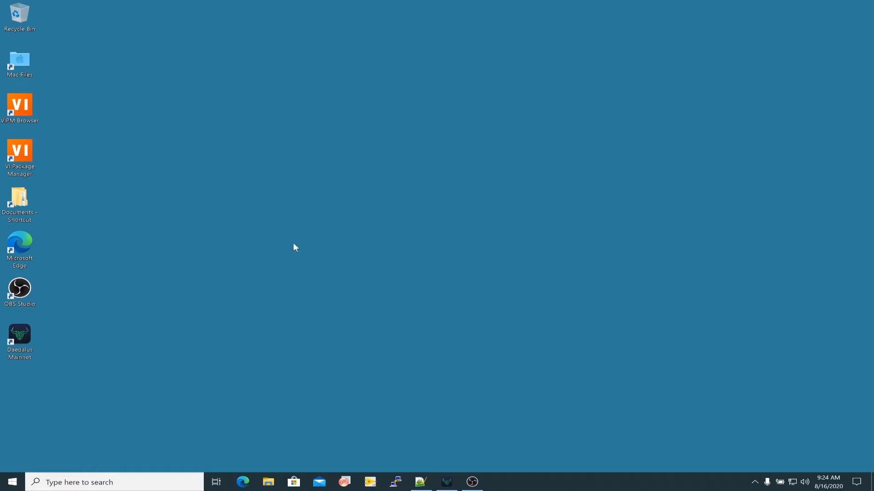
mouse_move(46, 337)
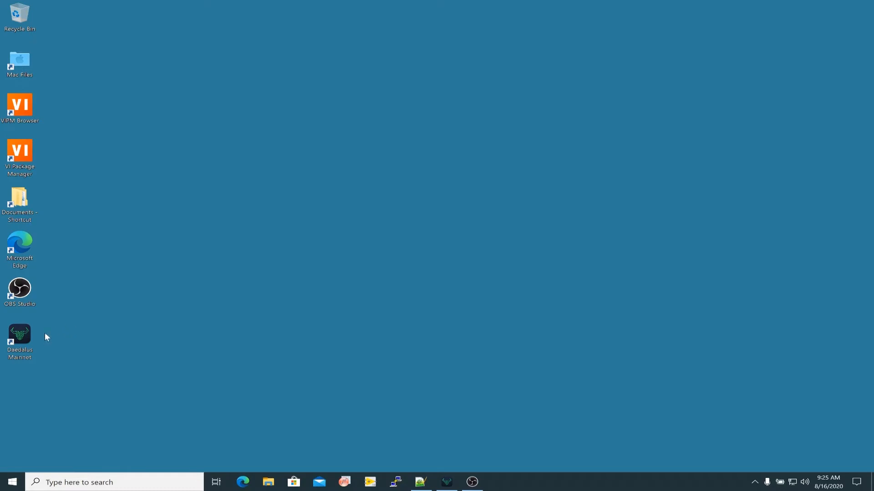
- Launch the Daedalus Mainnet wallet from its desktop shortcut
click(20, 334)
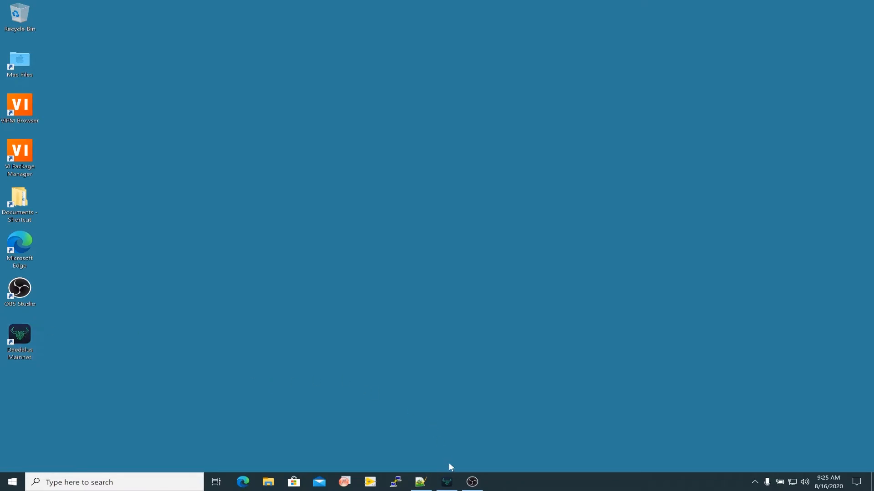
- Bring the Daedalus window forward and show the Help menu options
click(446, 482)
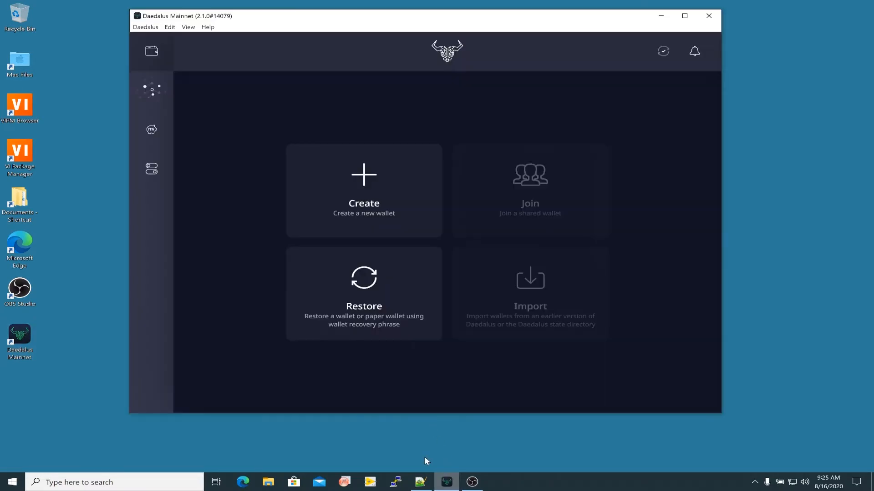
mouse_move(221, 317)
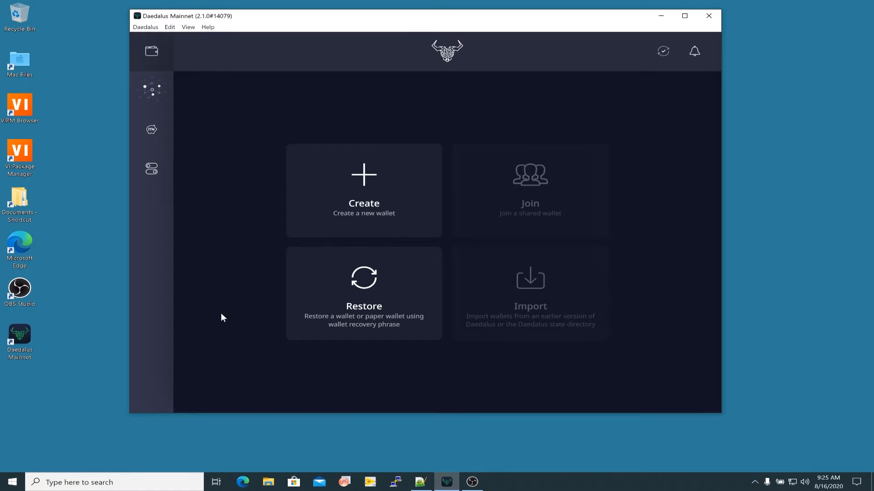
mouse_move(237, 165)
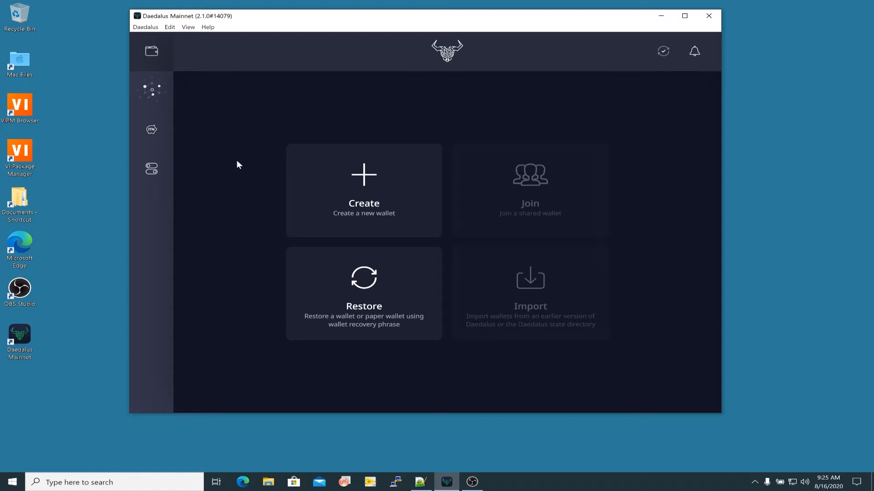
mouse_move(398, 128)
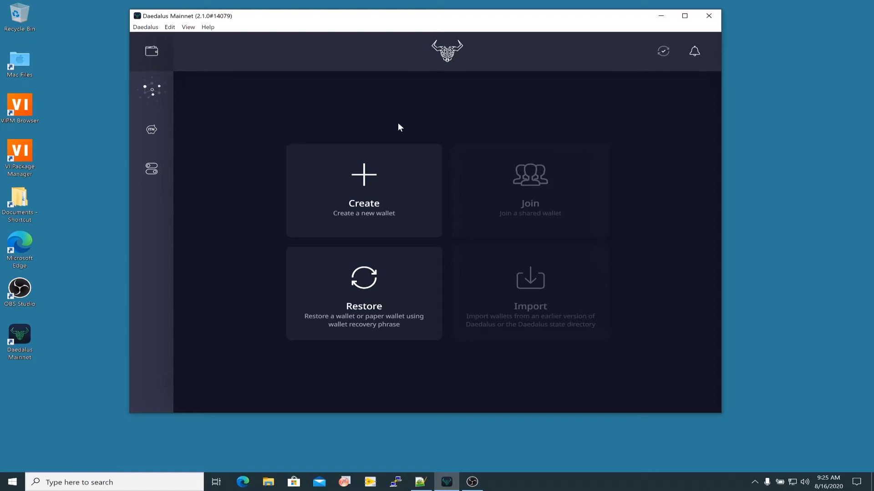
mouse_move(603, 133)
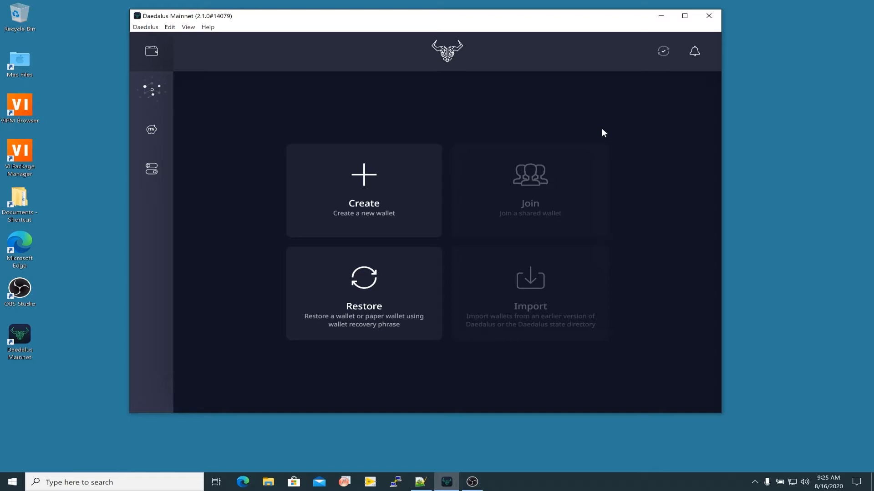
mouse_move(555, 93)
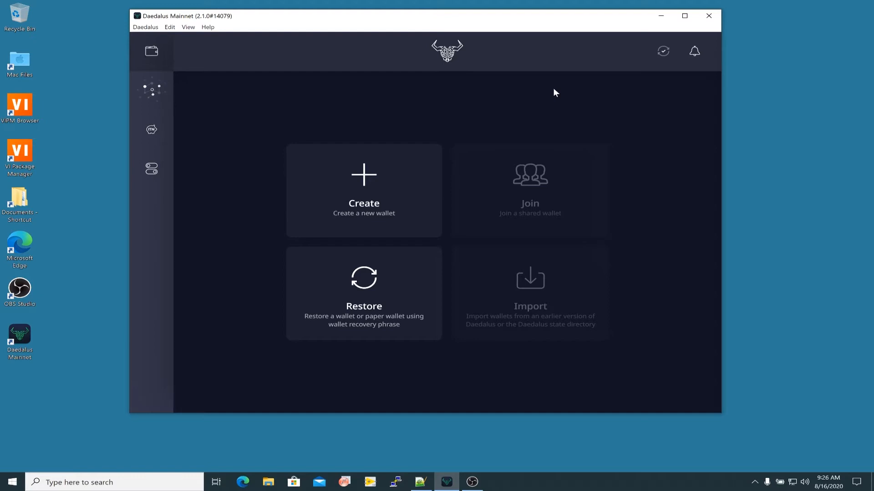
mouse_move(390, 80)
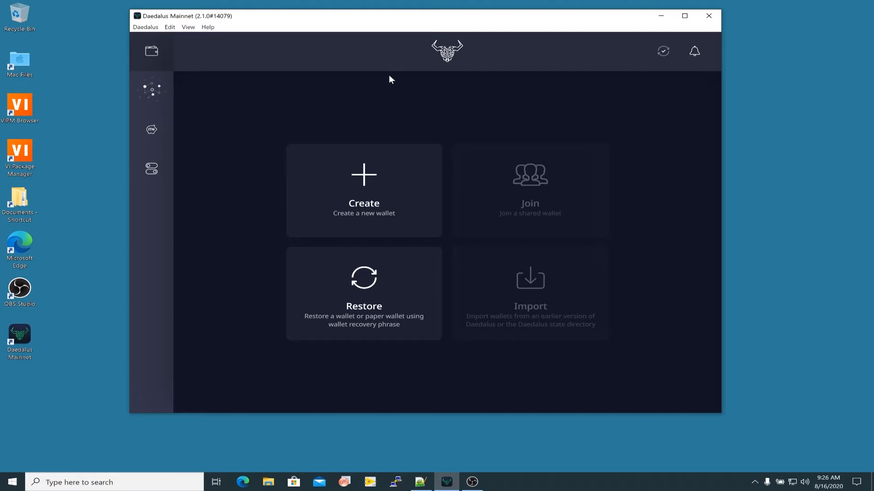
mouse_move(359, 21)
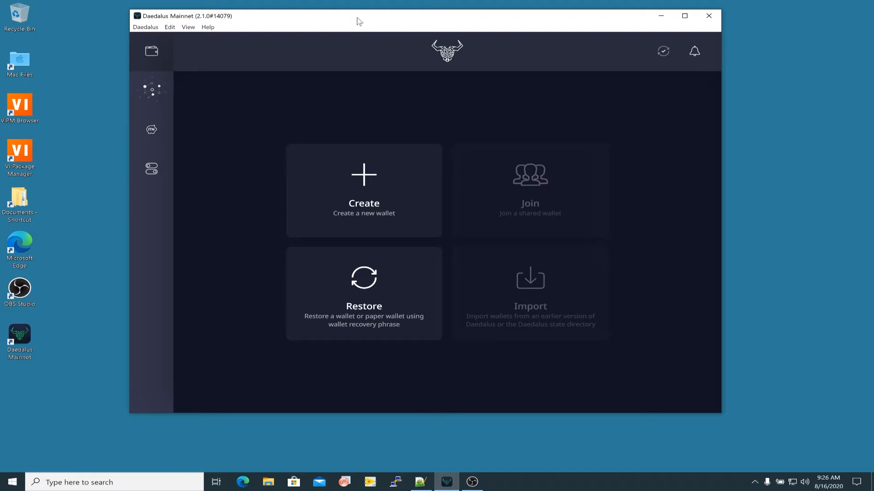
mouse_move(247, 40)
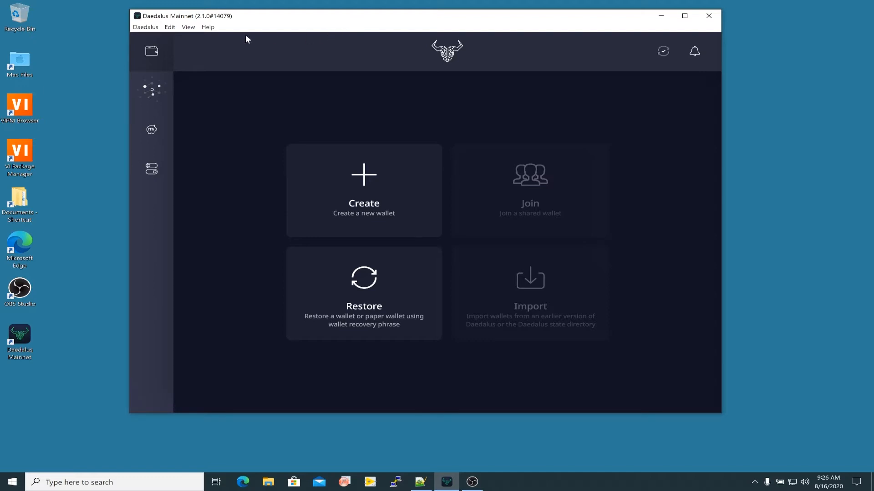
click(207, 27)
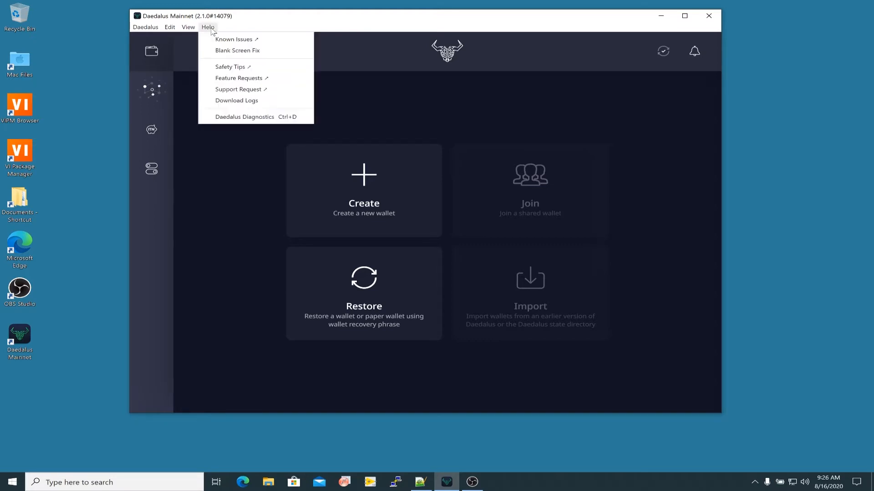
mouse_move(239, 90)
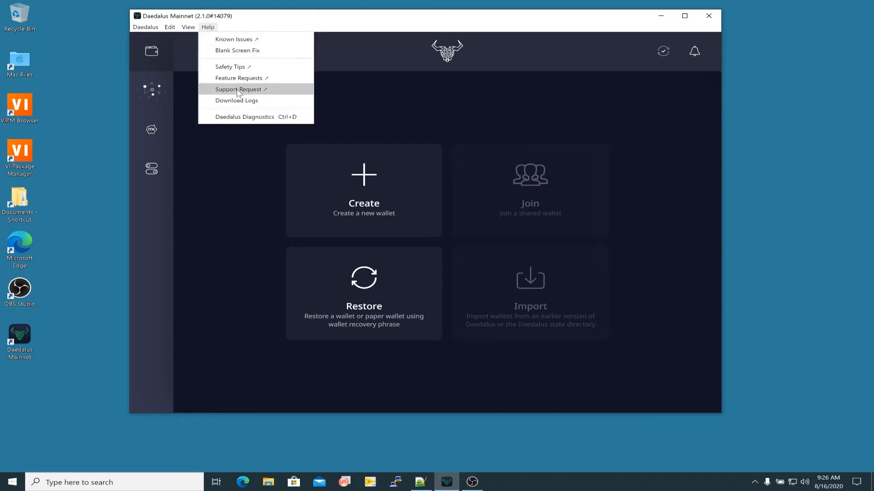
mouse_move(245, 116)
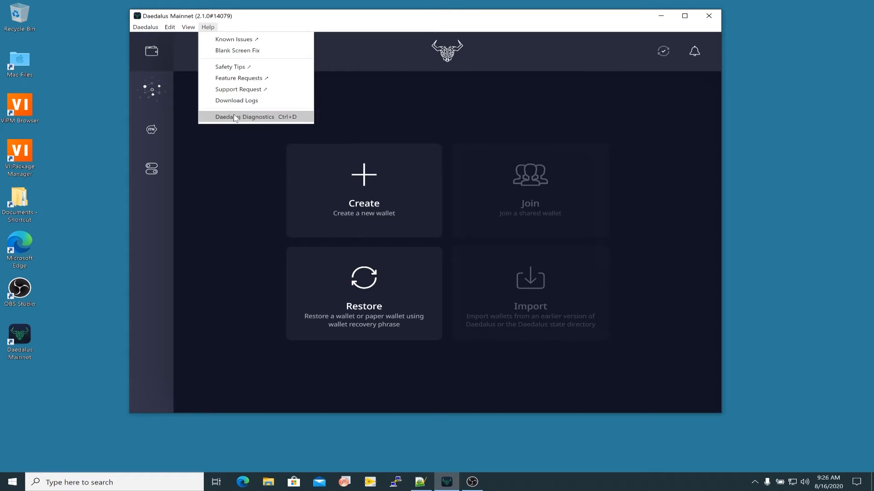
- Show Daedalus Diagnostics with Cardano node status, core info and sync details
click(244, 117)
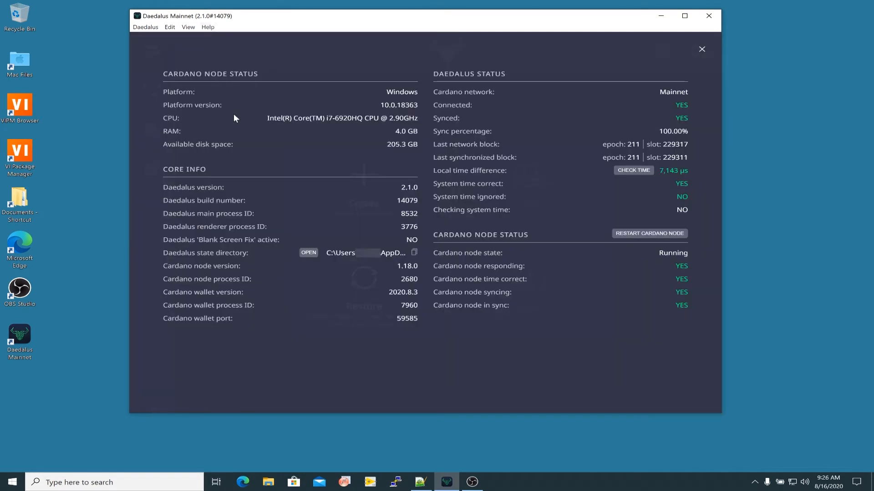
mouse_move(345, 140)
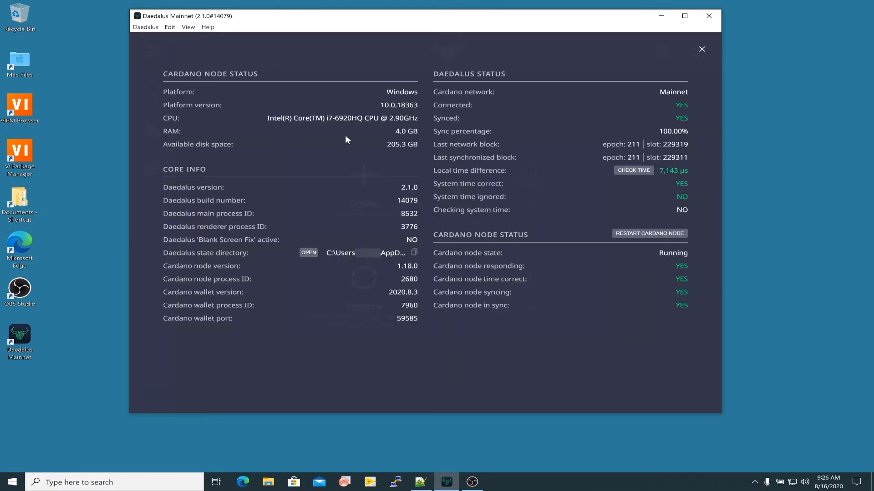
mouse_move(351, 72)
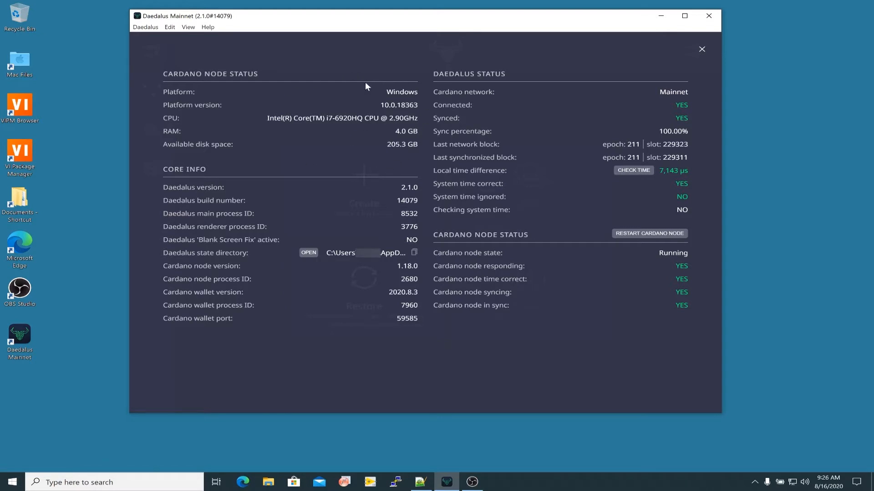
mouse_move(365, 372)
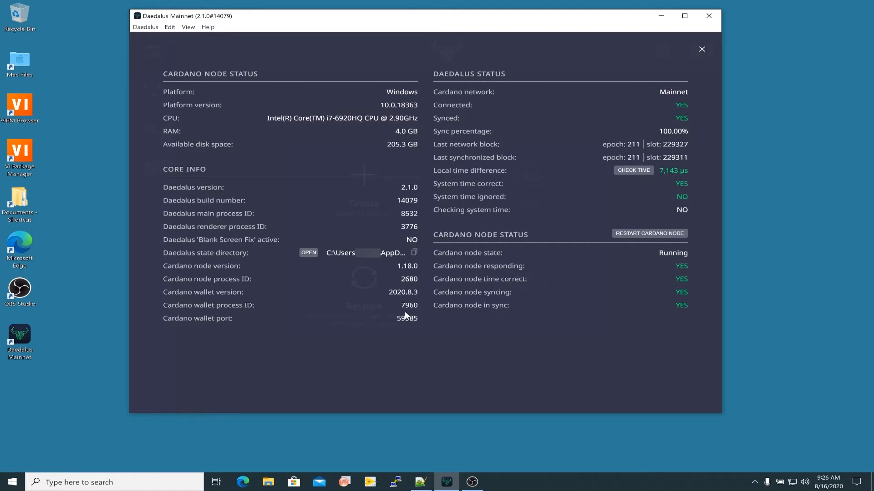
mouse_move(202, 324)
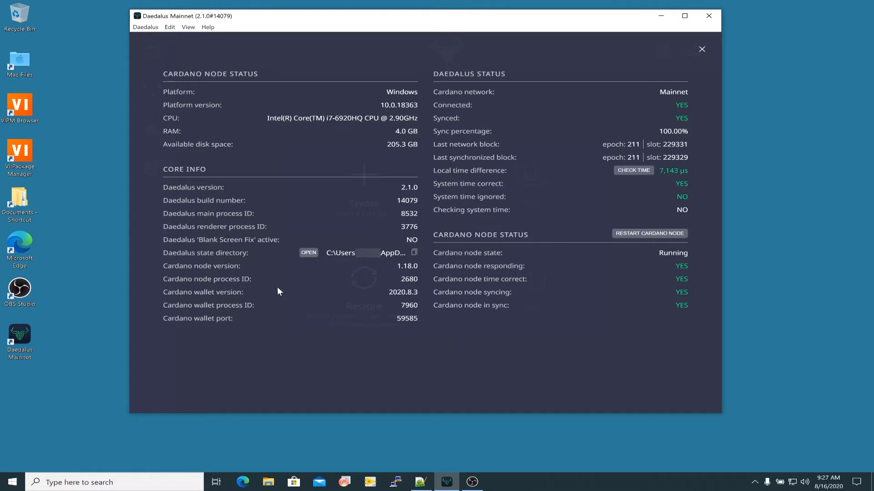
mouse_move(419, 265)
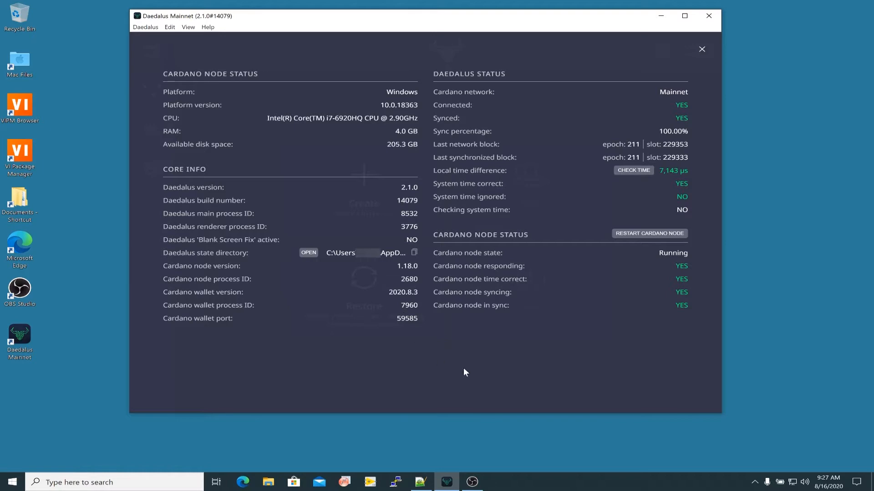
mouse_move(410, 81)
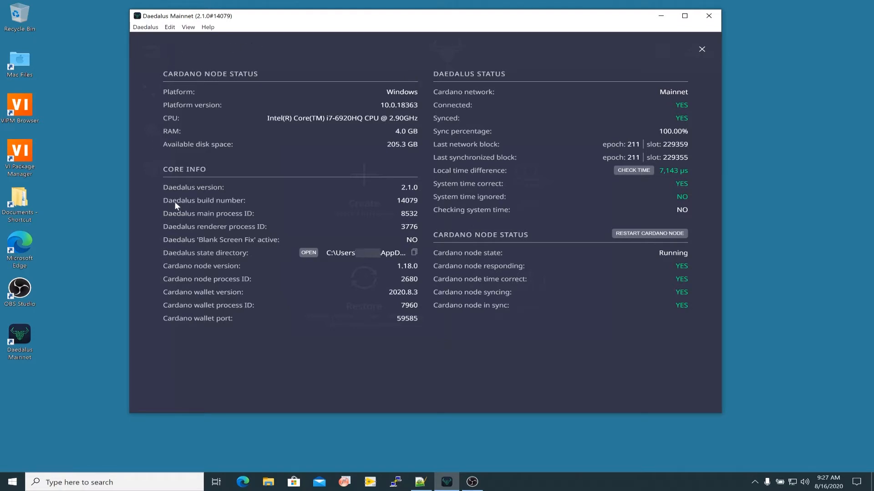
mouse_move(180, 346)
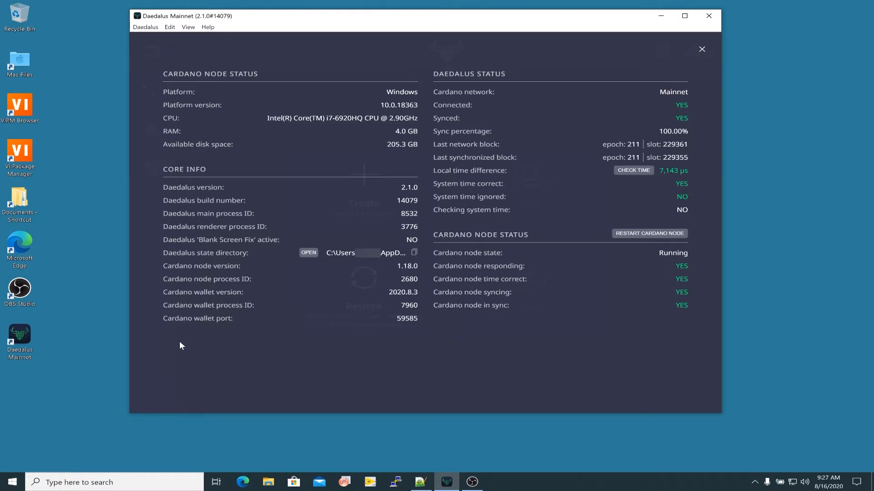
mouse_move(357, 375)
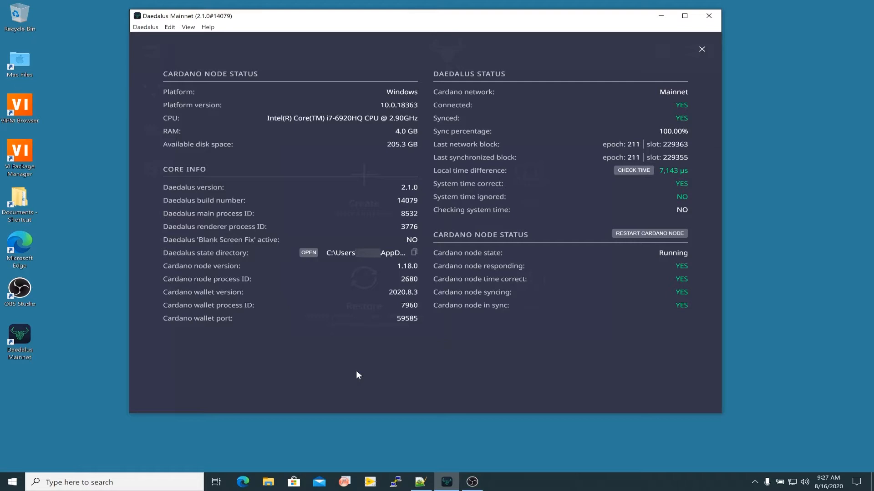
mouse_move(406, 339)
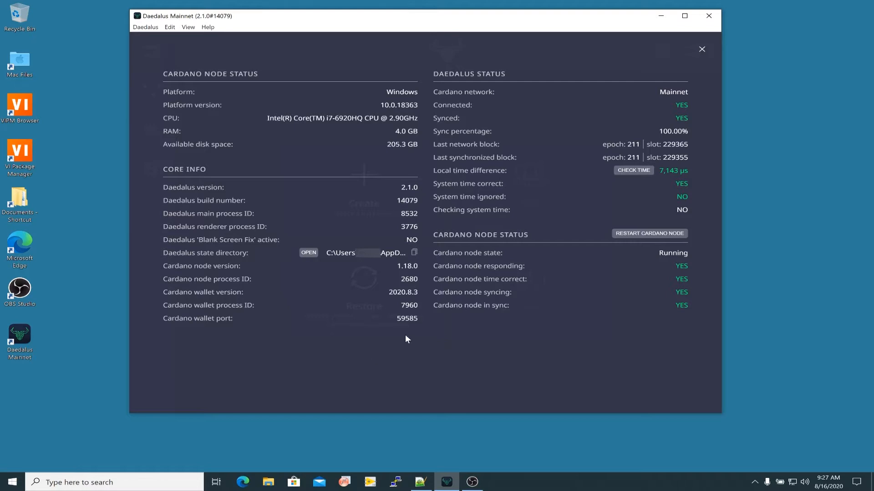
mouse_move(436, 98)
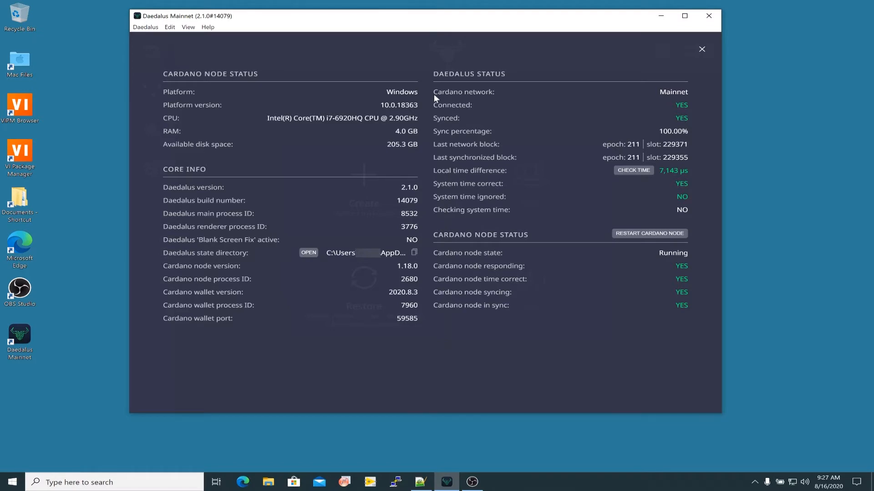
mouse_move(599, 97)
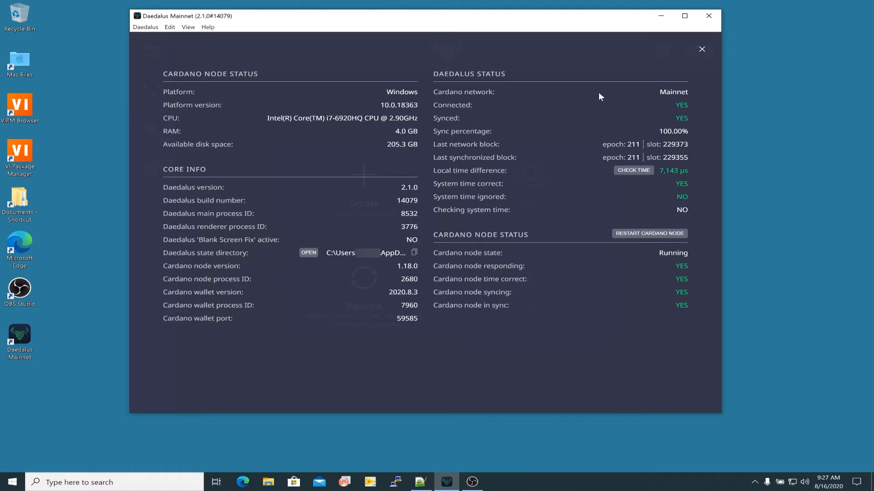
mouse_move(587, 216)
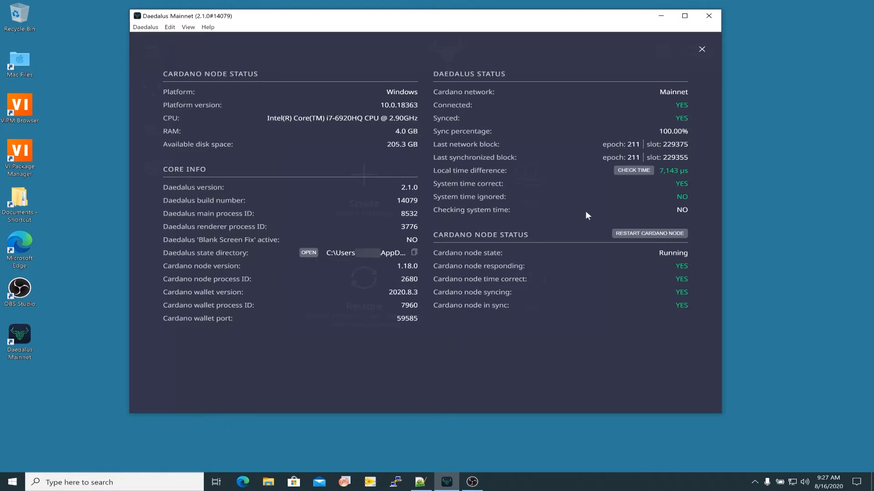
mouse_move(428, 75)
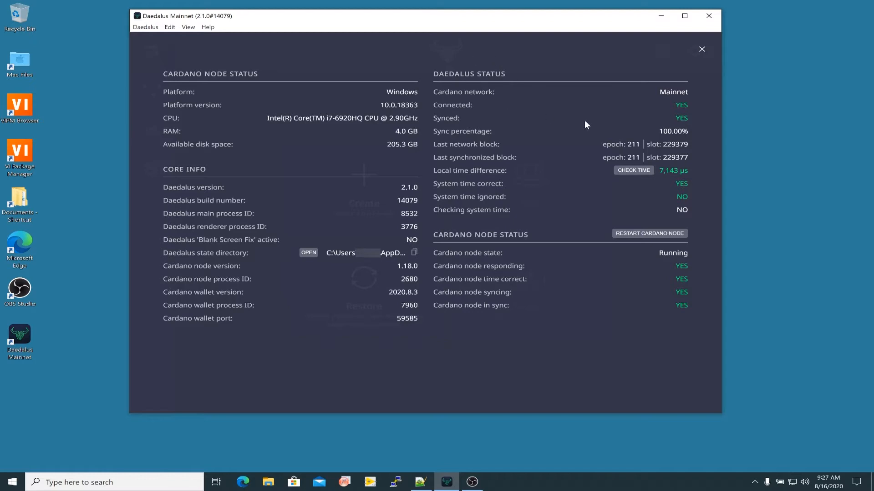
mouse_move(550, 147)
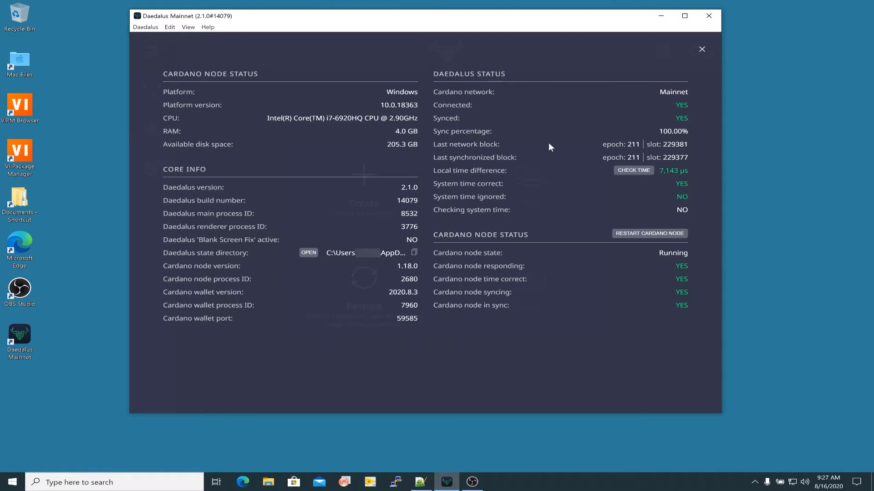
mouse_move(601, 214)
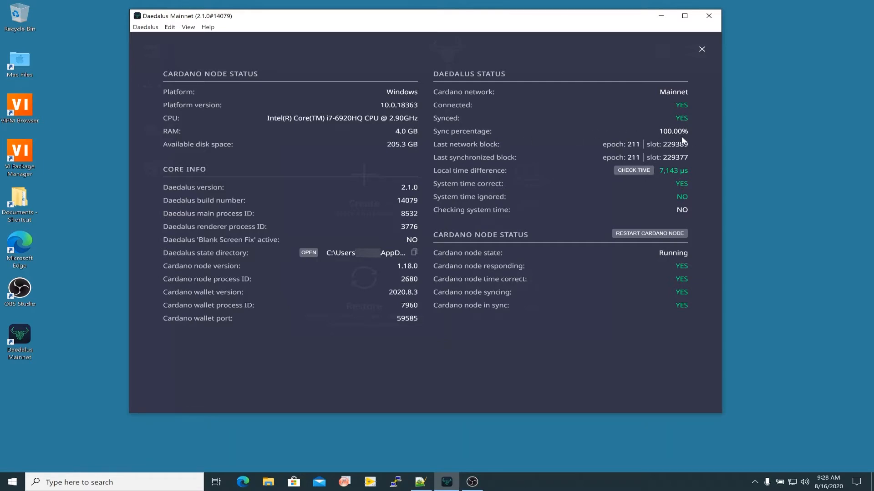
mouse_move(689, 138)
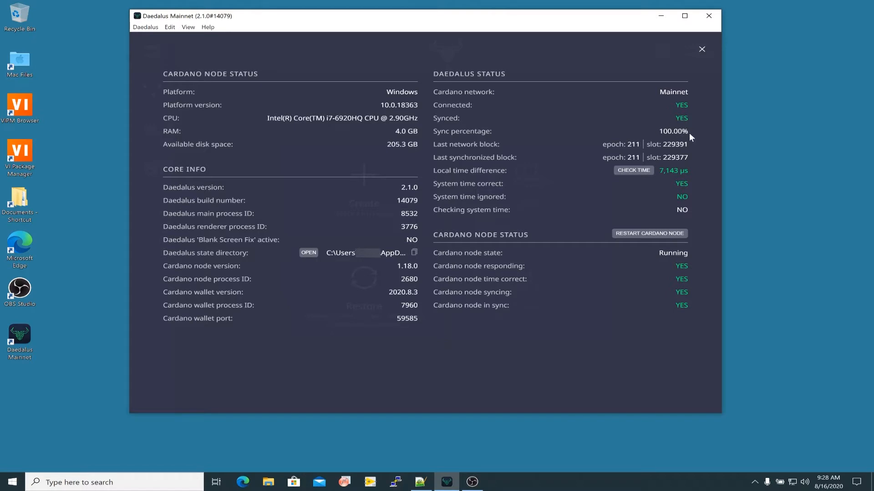
mouse_move(646, 123)
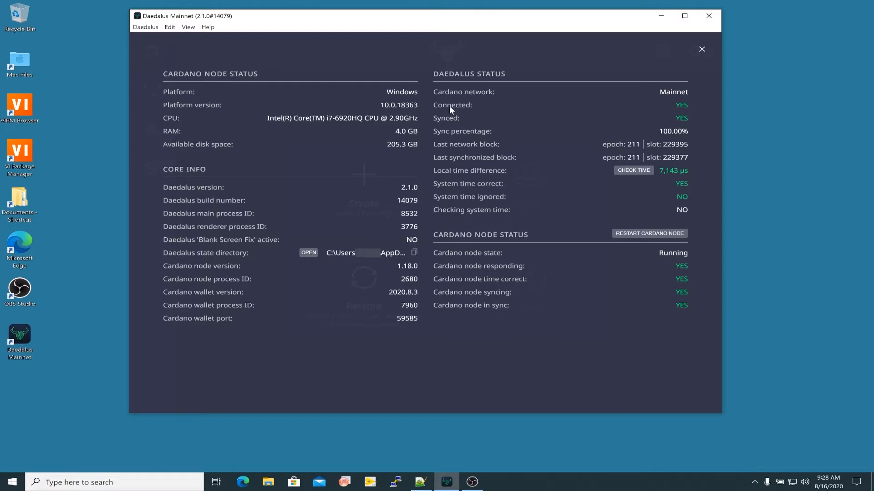
mouse_move(557, 136)
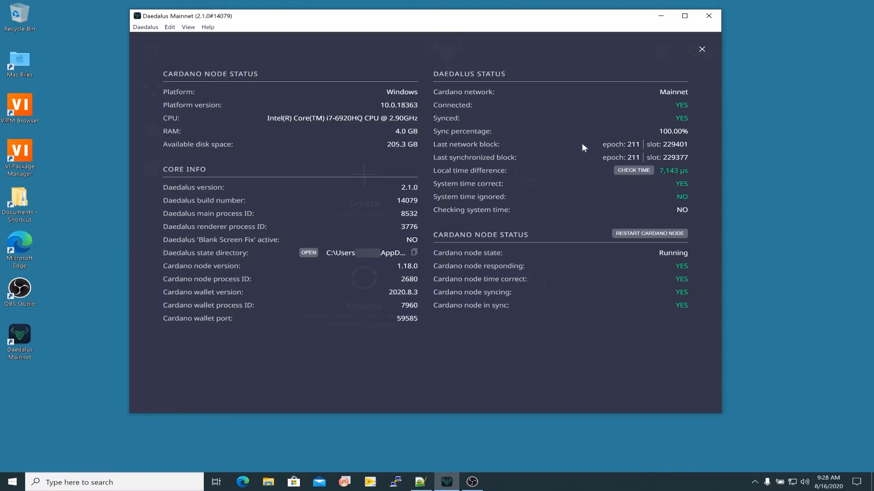
mouse_move(654, 130)
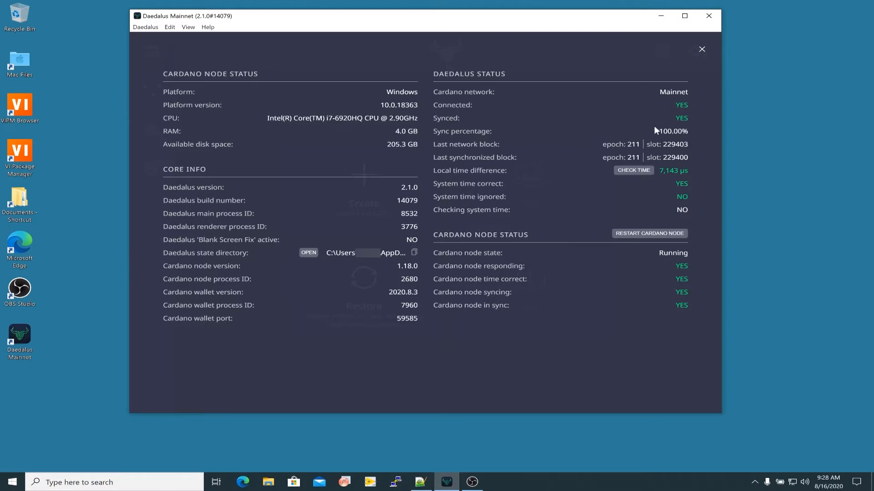
mouse_move(646, 133)
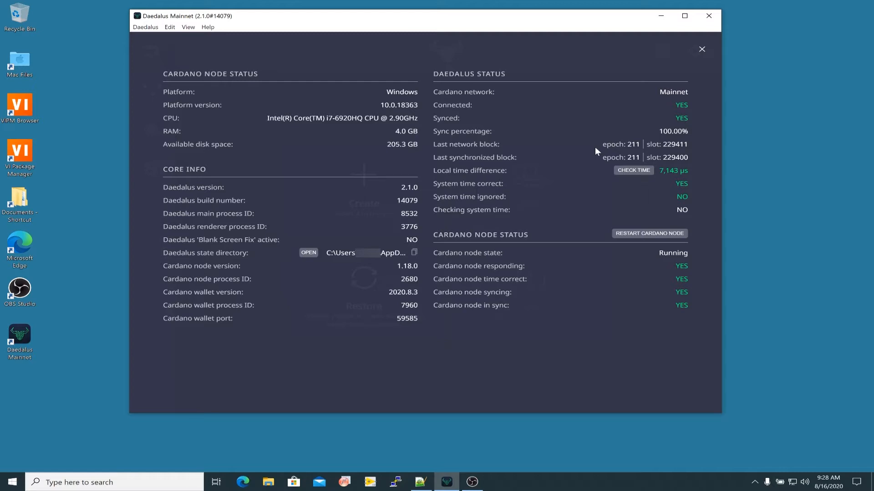
mouse_move(694, 168)
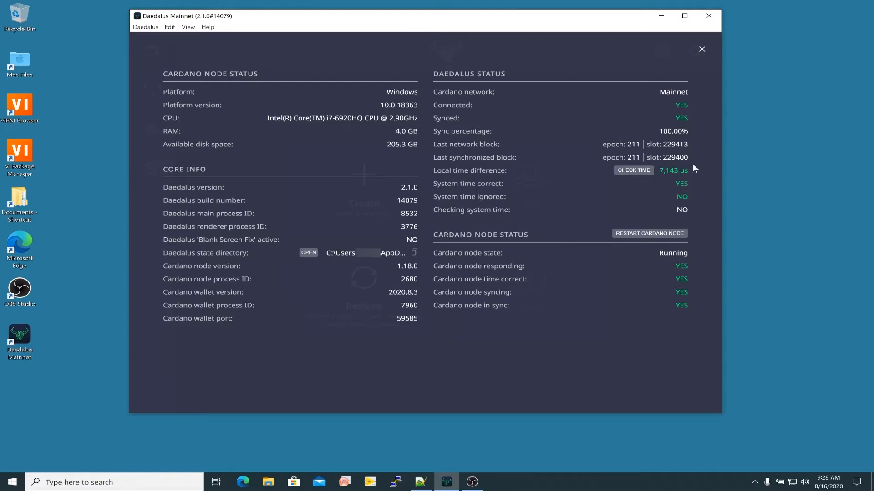
mouse_move(565, 137)
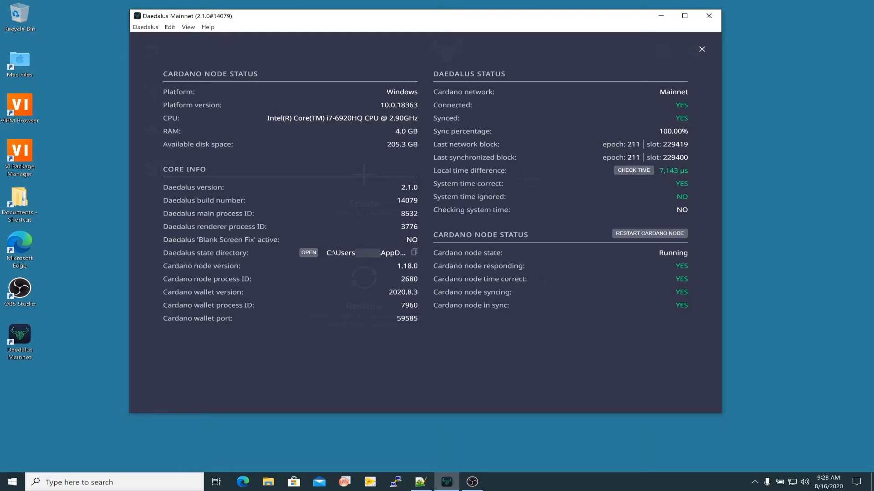
mouse_move(704, 171)
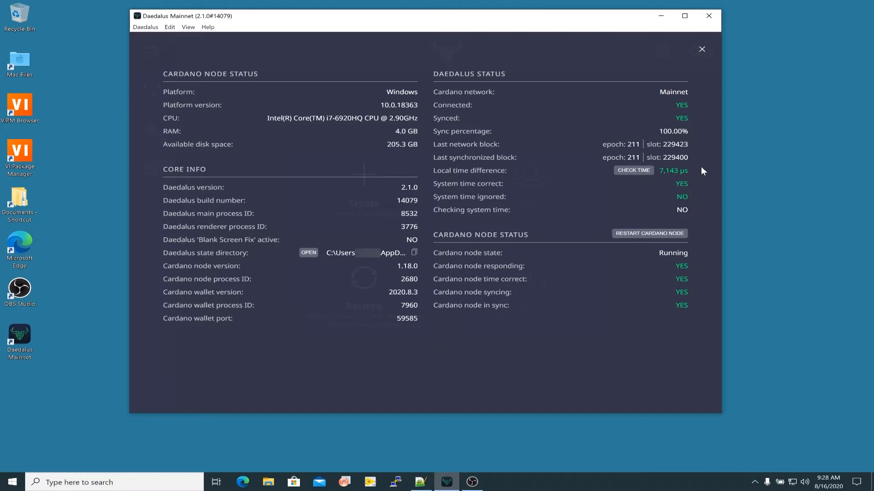
mouse_move(552, 129)
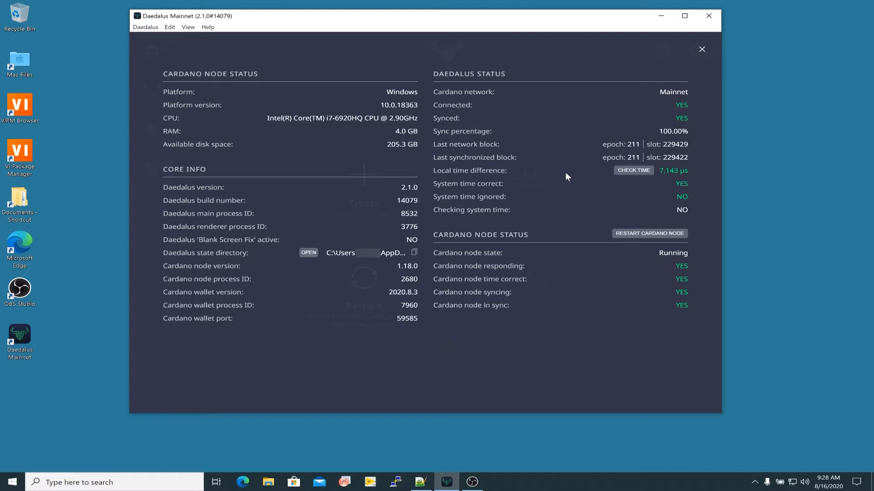
mouse_move(585, 205)
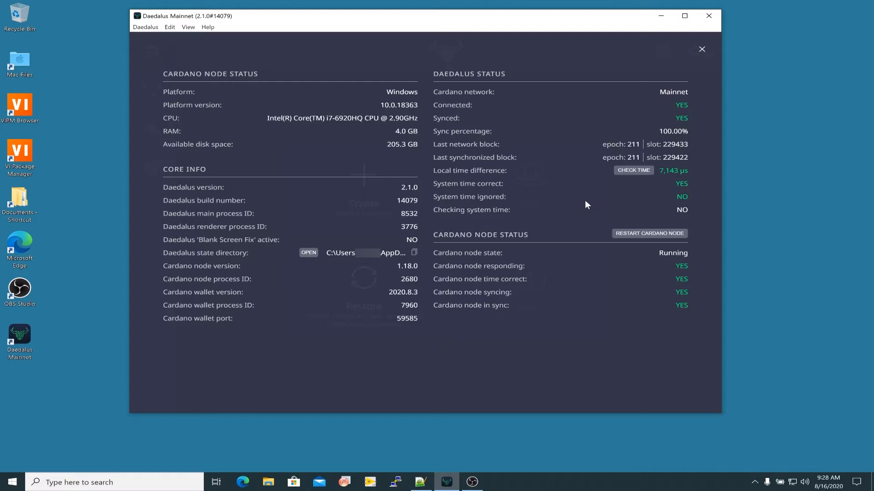
mouse_move(568, 262)
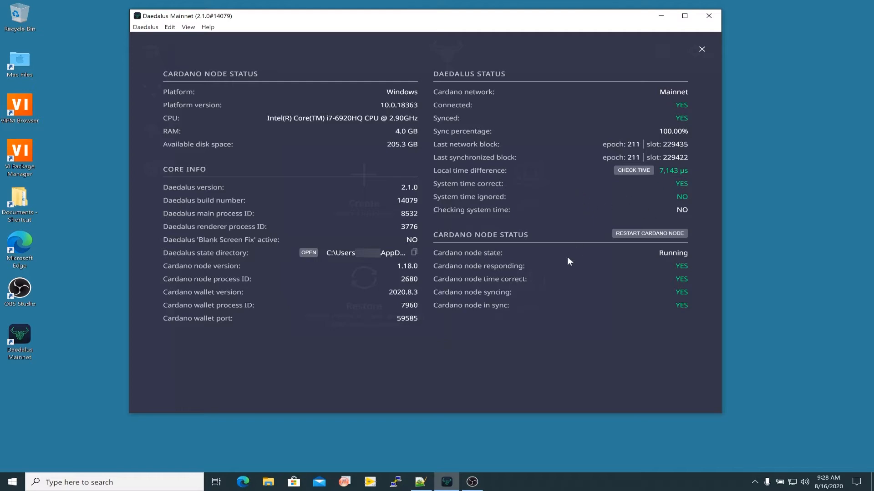
mouse_move(694, 272)
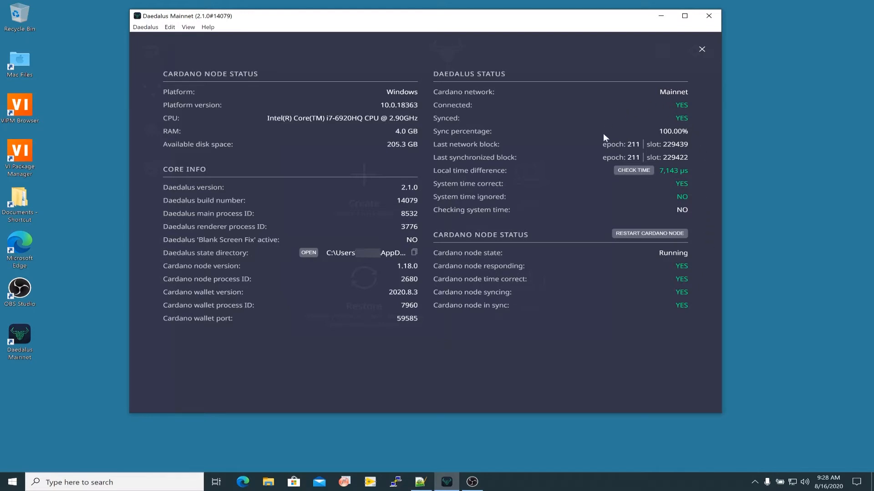
mouse_move(664, 334)
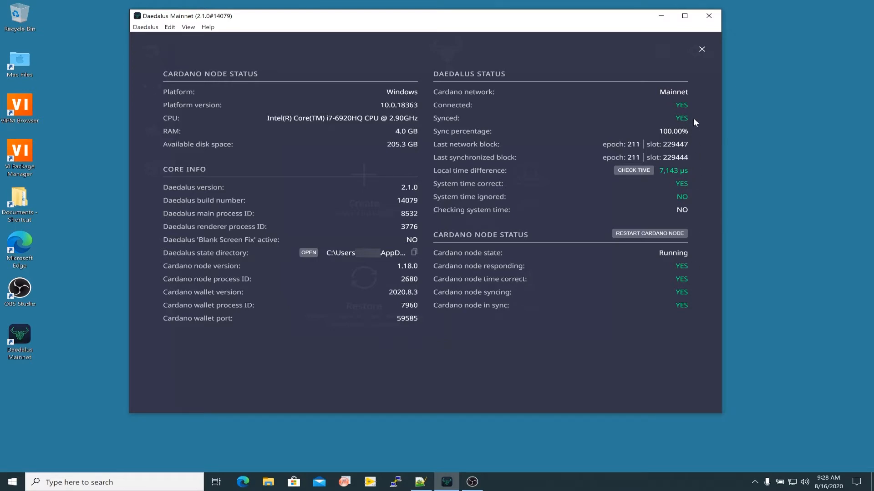
mouse_move(637, 314)
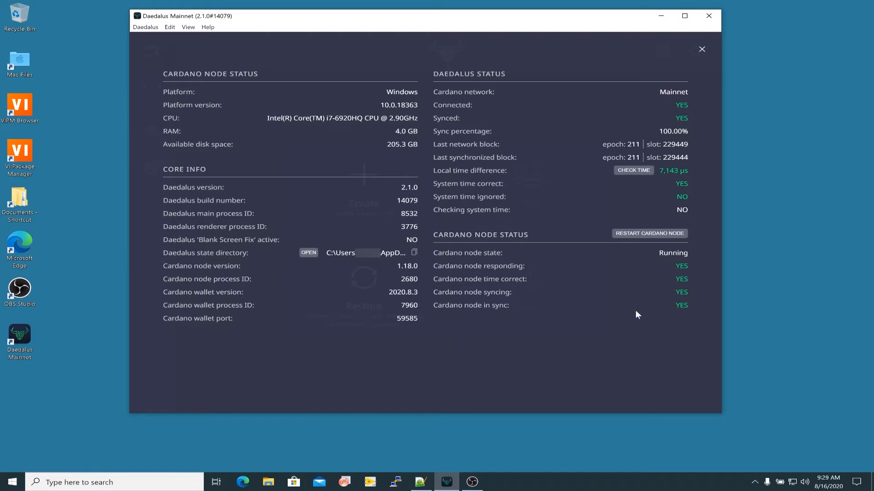
mouse_move(667, 281)
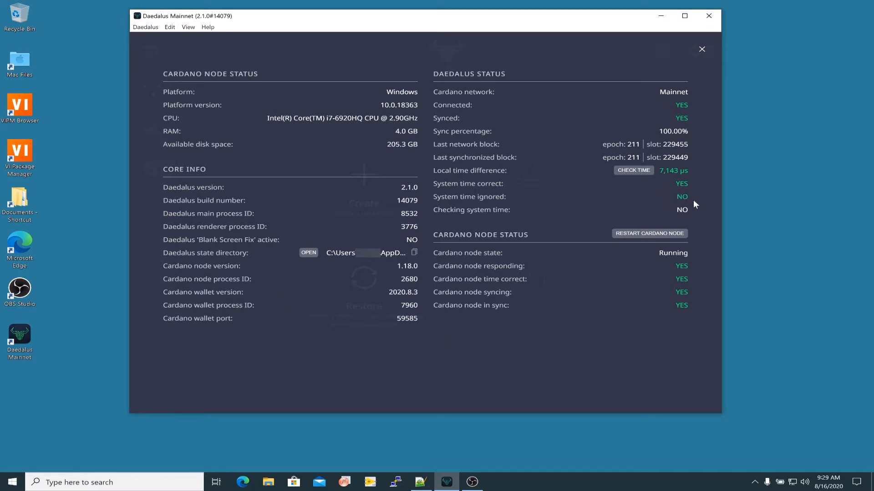
mouse_move(590, 195)
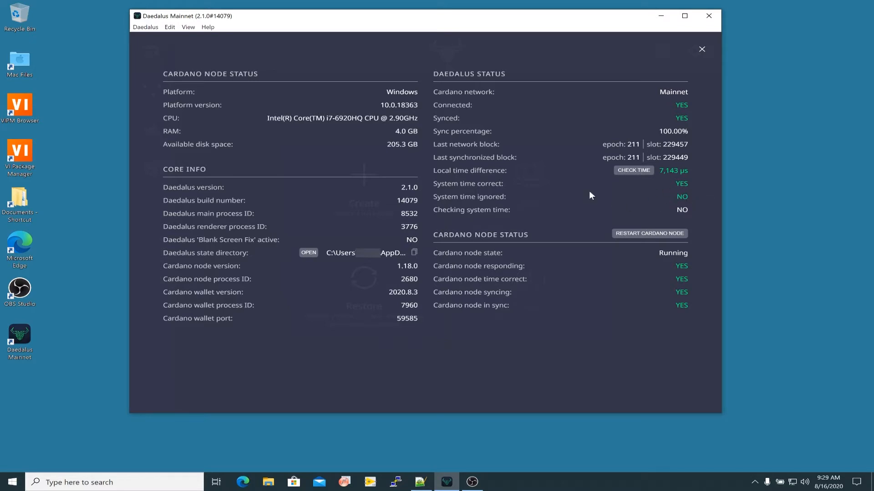
mouse_move(631, 103)
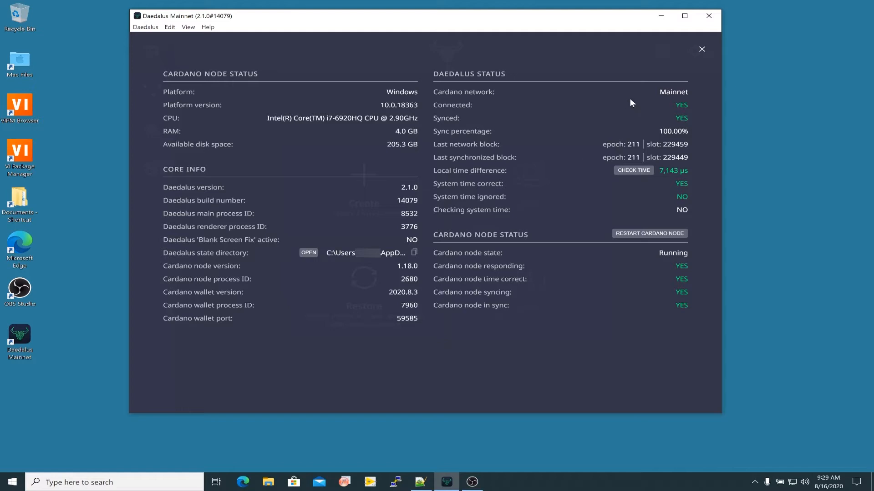
mouse_move(633, 307)
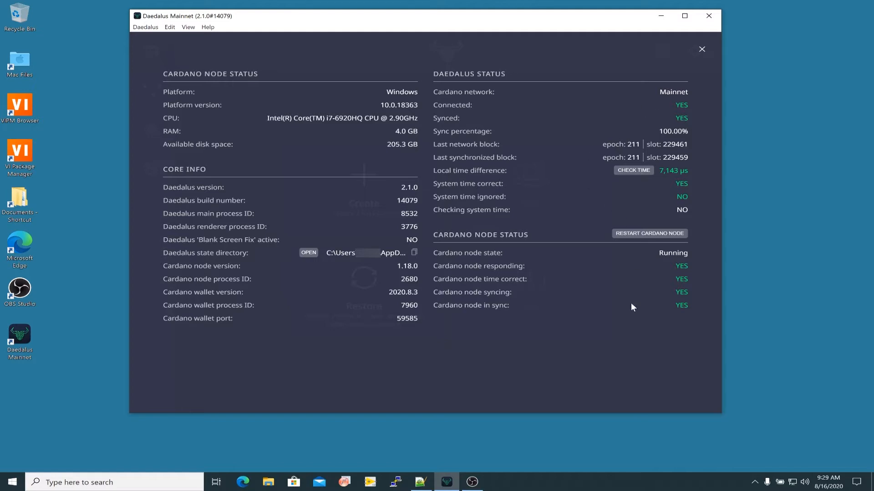
mouse_move(589, 215)
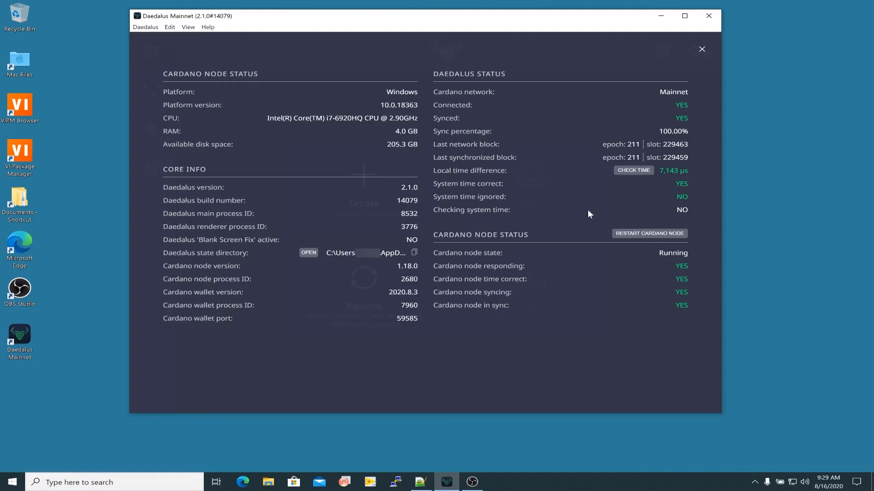
mouse_move(580, 125)
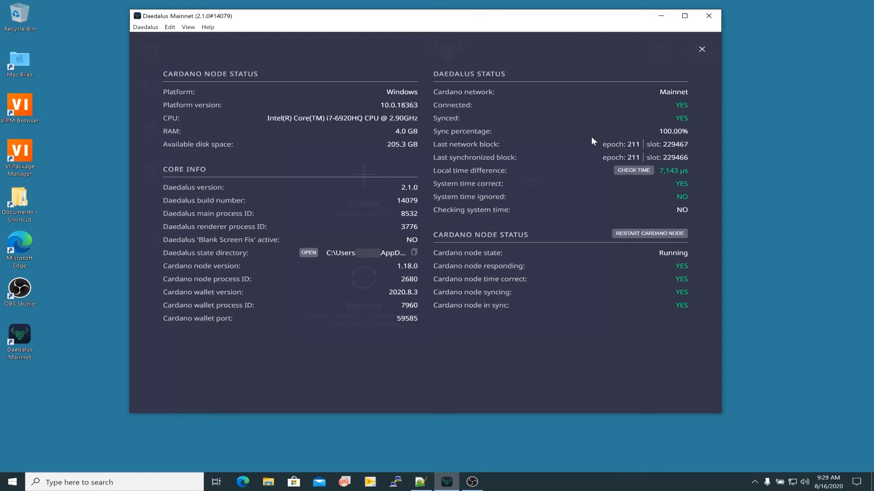
mouse_move(614, 296)
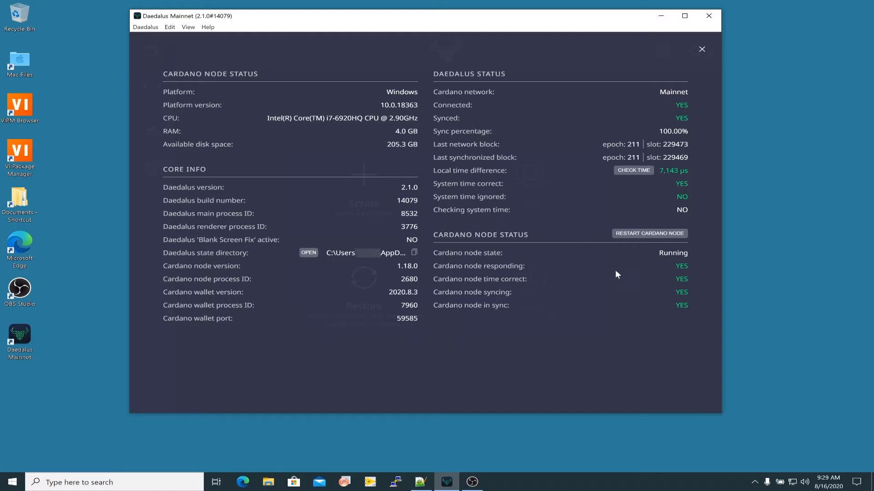
mouse_move(711, 199)
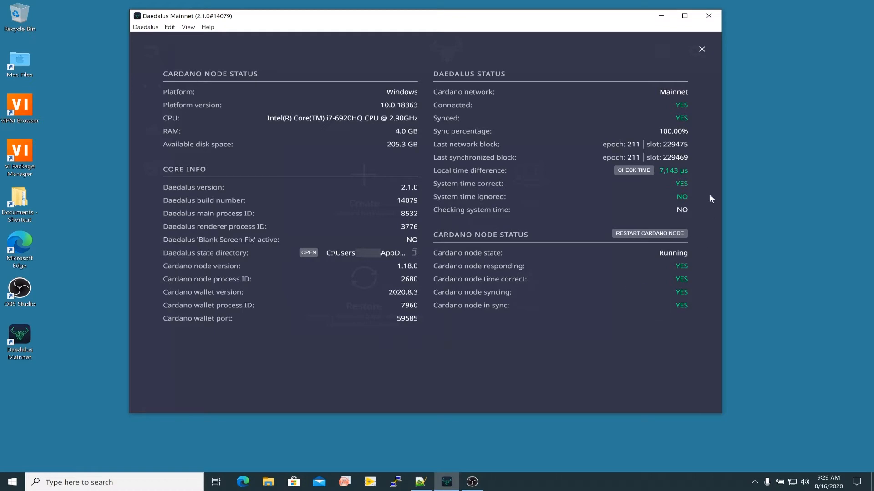
mouse_move(701, 49)
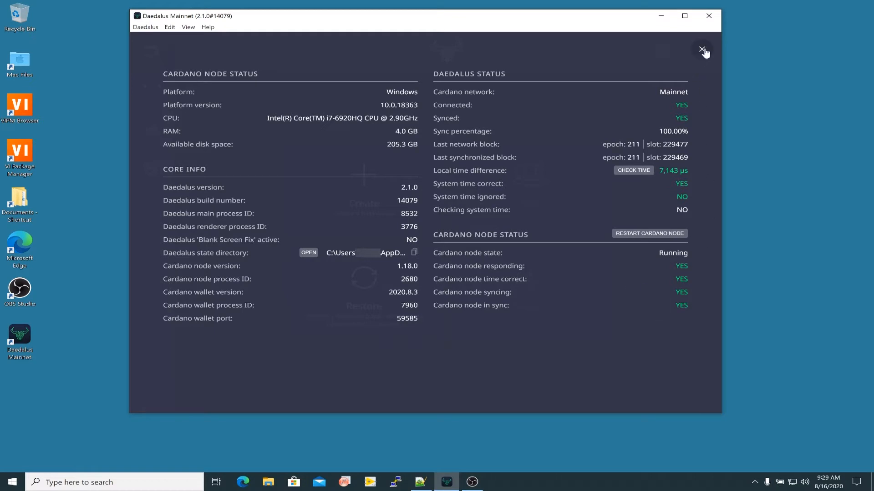
- Close the diagnostics overlay, returning to the add-wallet screen
click(702, 49)
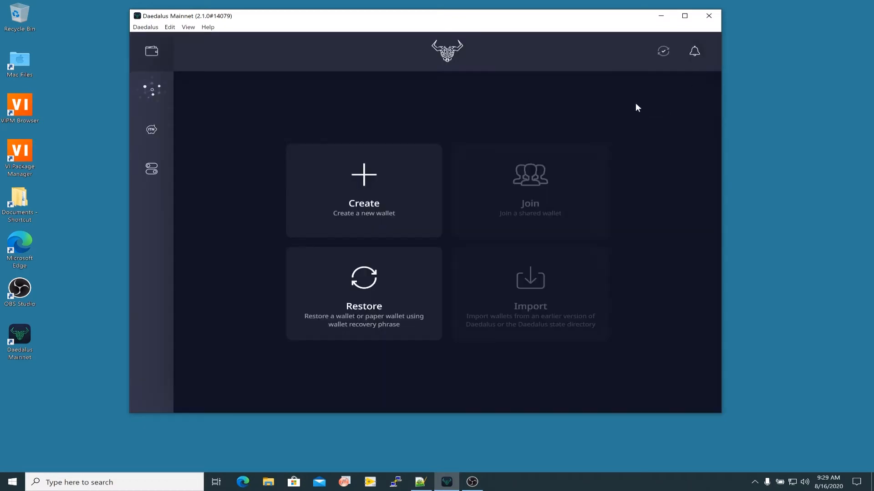
mouse_move(256, 325)
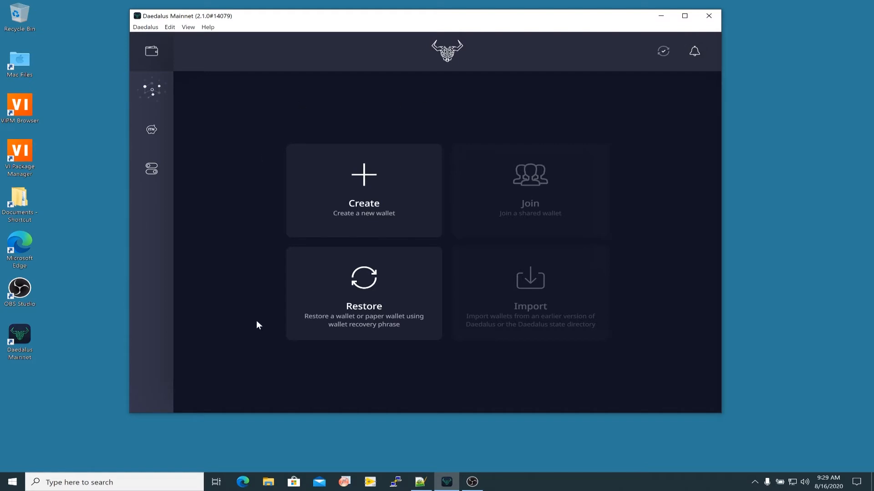
mouse_move(590, 108)
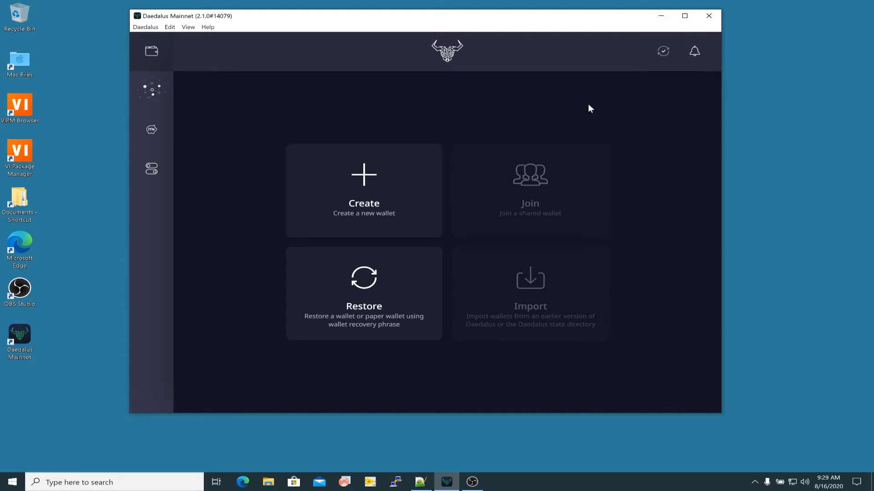
mouse_move(196, 162)
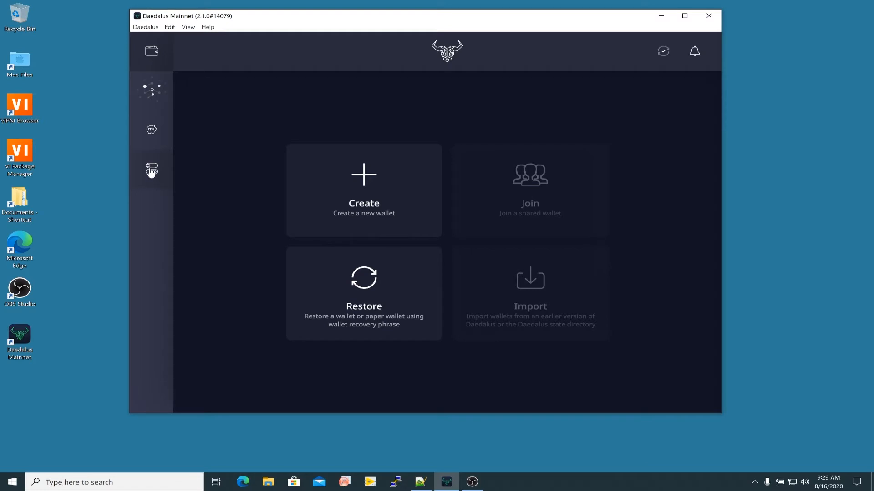
- Show the Themes settings page with its six theme choices
click(151, 170)
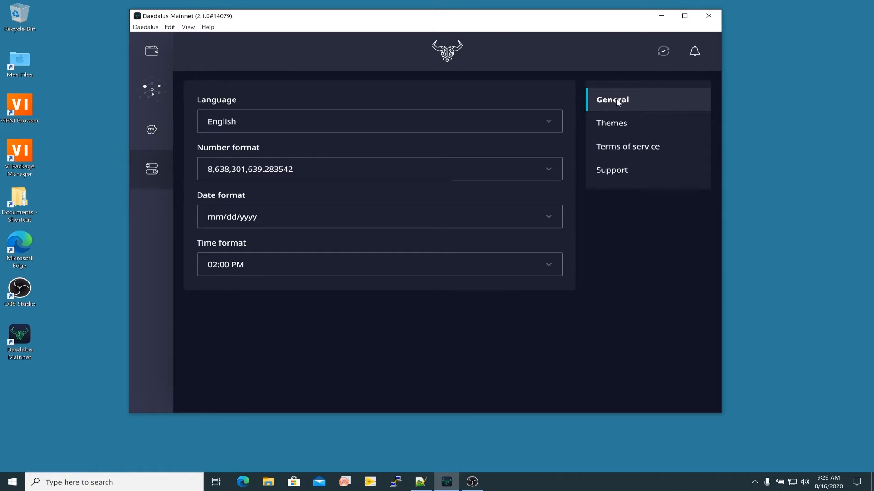
mouse_move(342, 110)
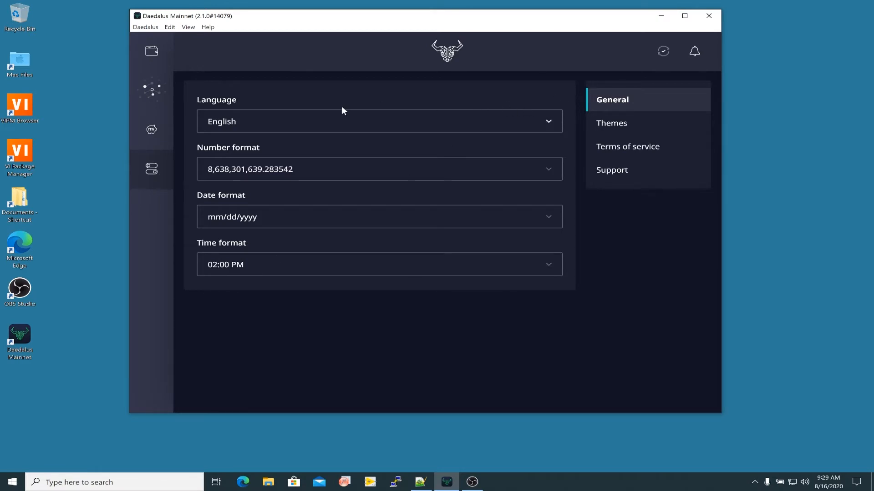
mouse_move(304, 156)
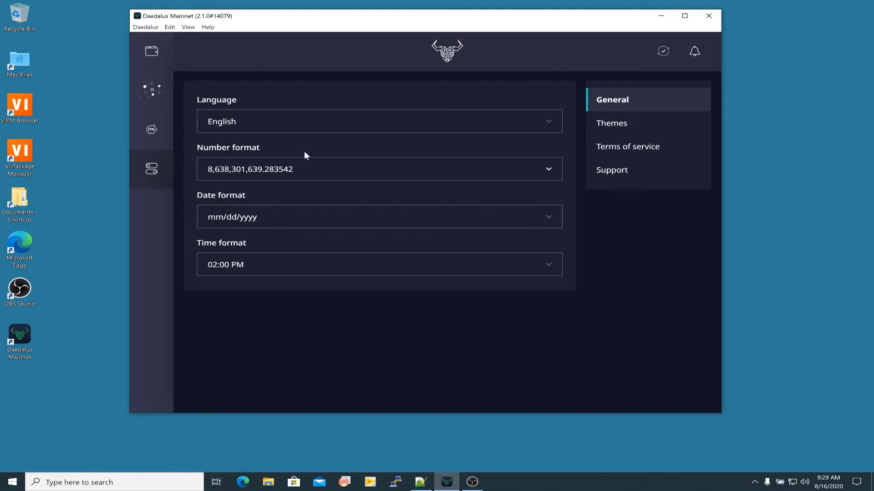
mouse_move(268, 179)
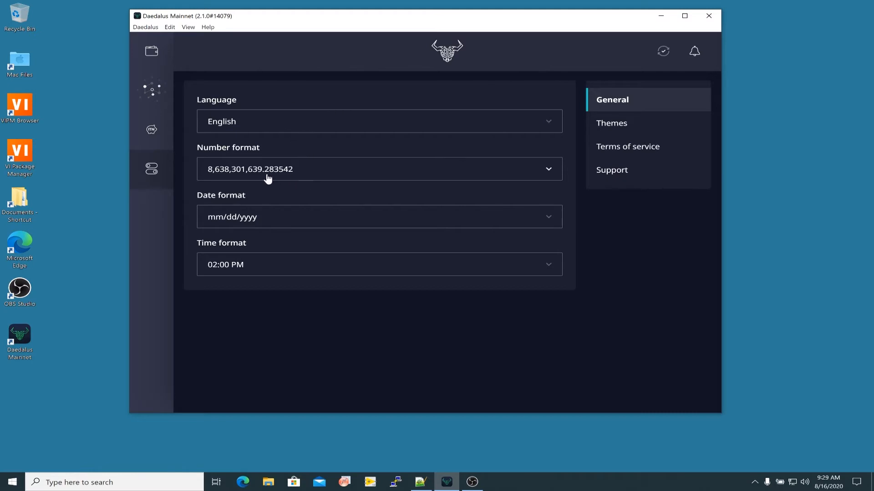
mouse_move(266, 183)
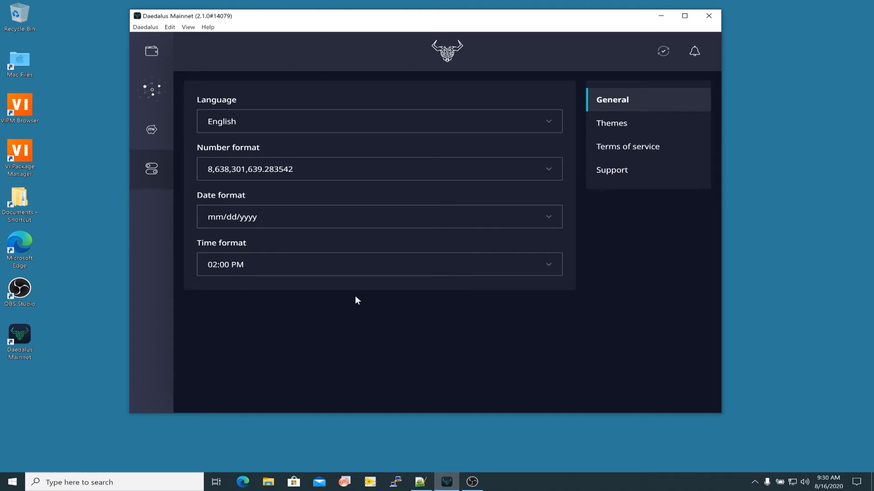
mouse_move(599, 138)
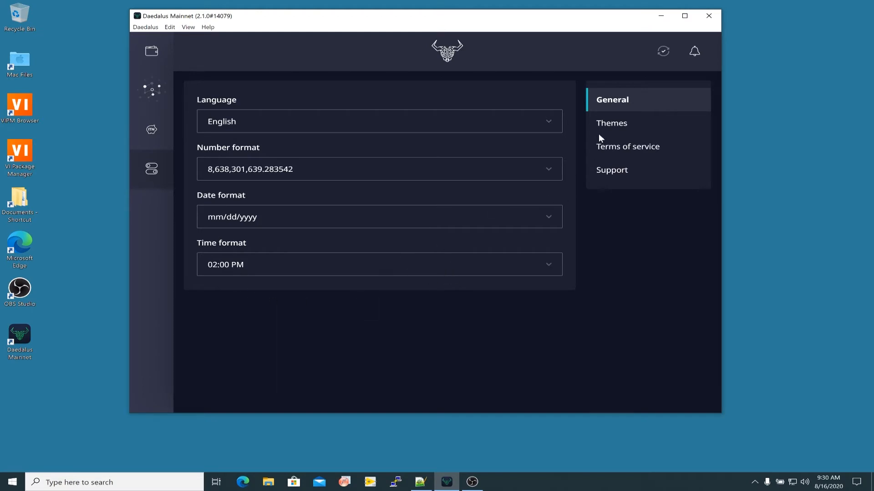
click(612, 123)
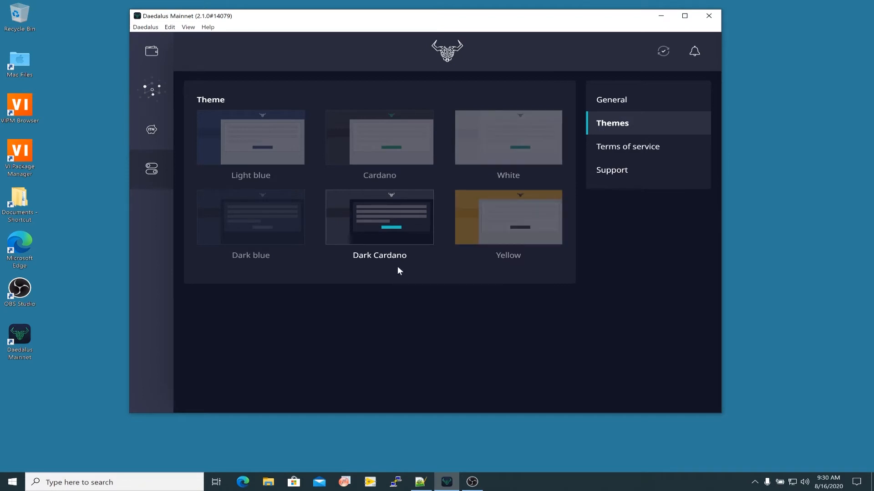
mouse_move(612, 152)
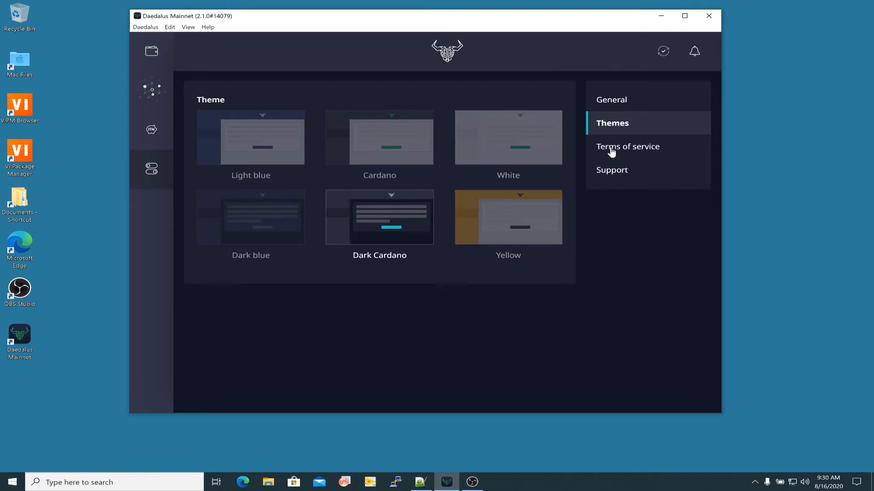
- Read through the IOHK Terms of Service Agreement in settings
click(628, 147)
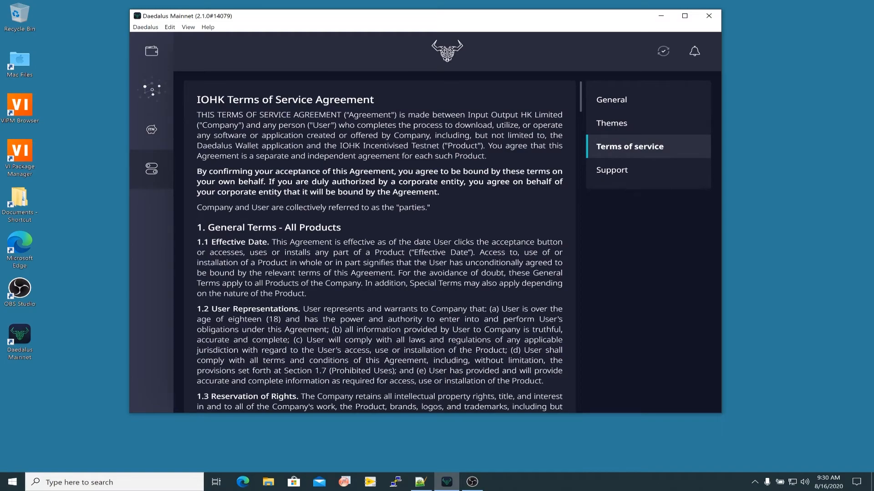
scroll(down, 3)
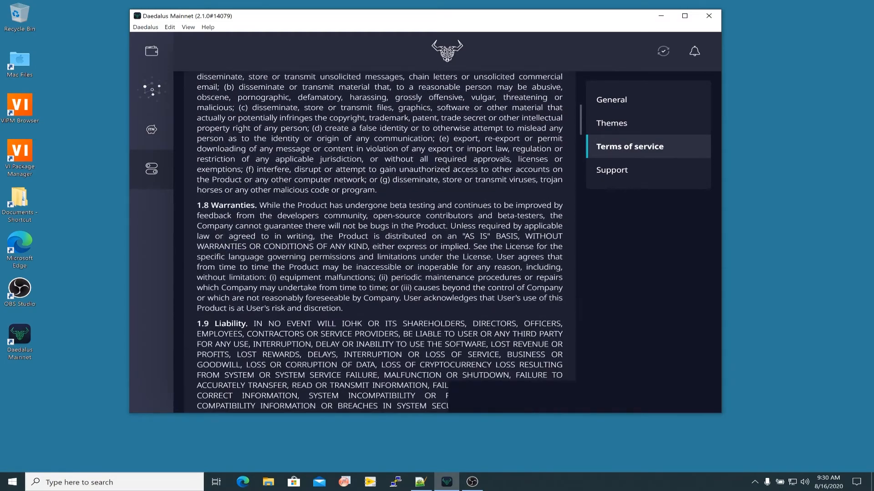
scroll(down, 3)
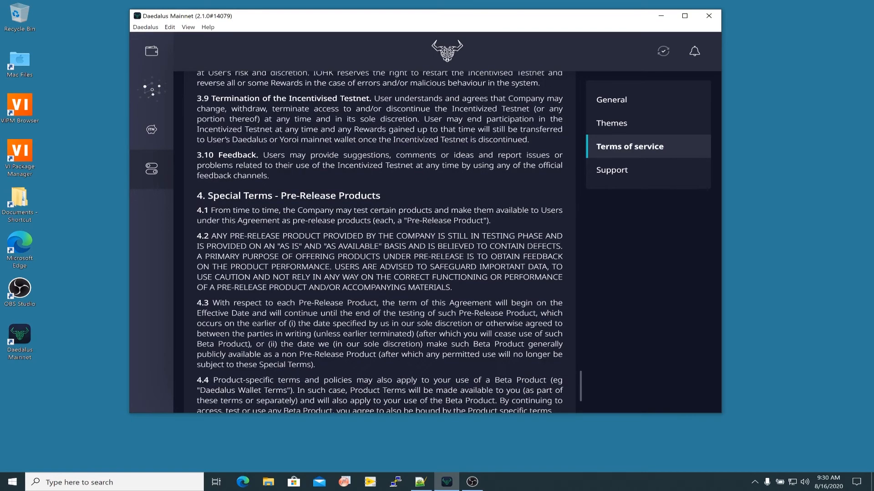
scroll(up, 3)
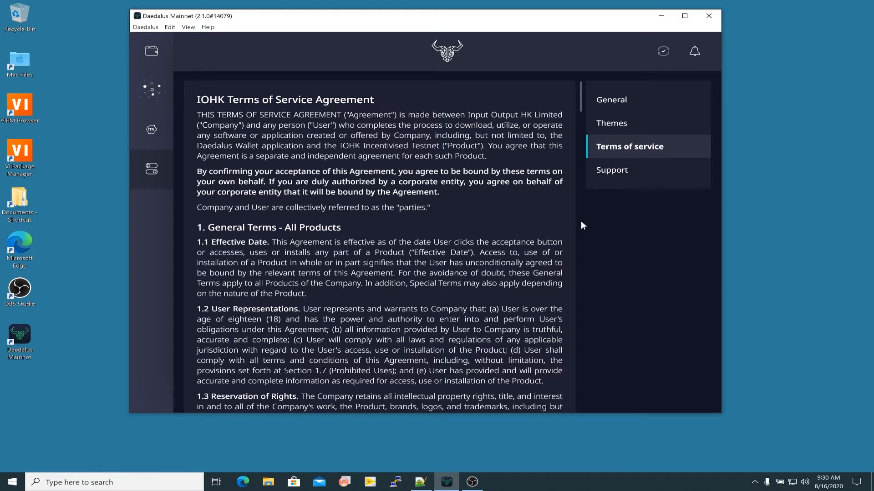
scroll(down, 3)
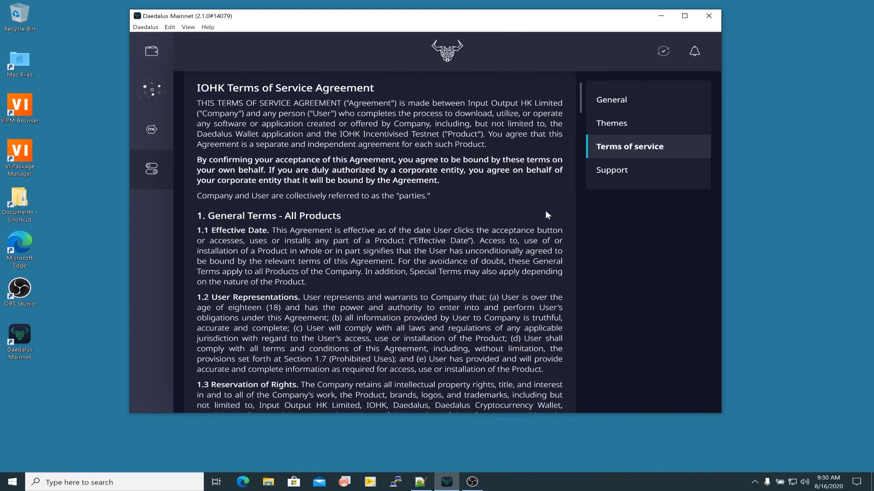
- Show the Support settings page with steps for creating a support request
click(612, 170)
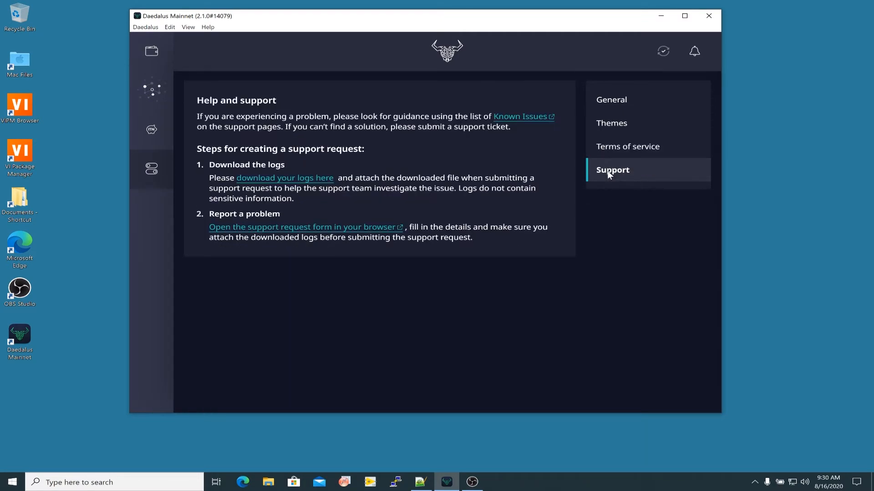
mouse_move(555, 172)
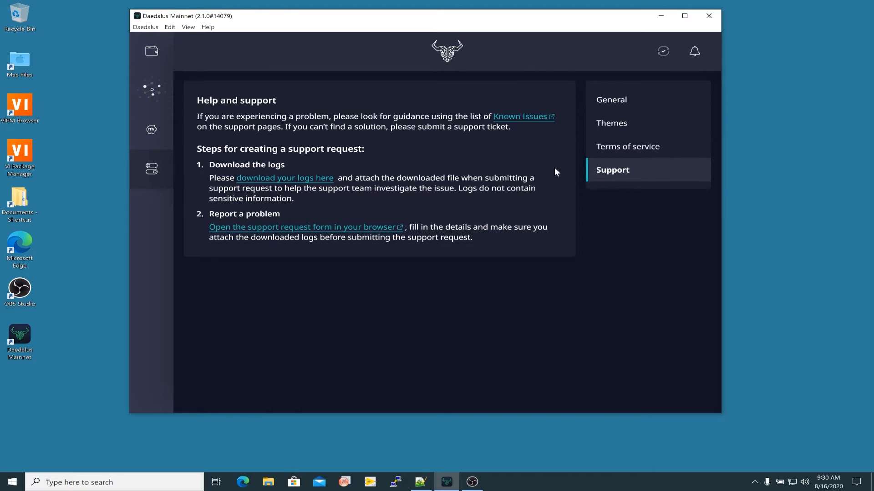
mouse_move(486, 137)
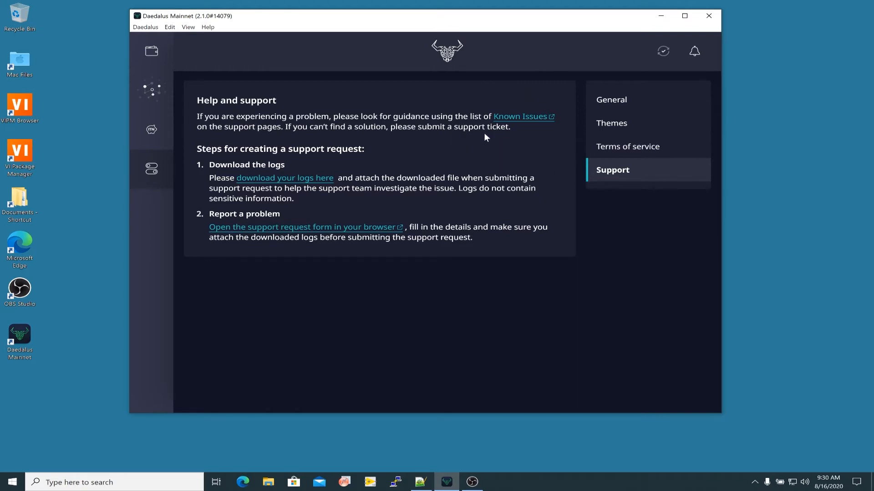
mouse_move(436, 139)
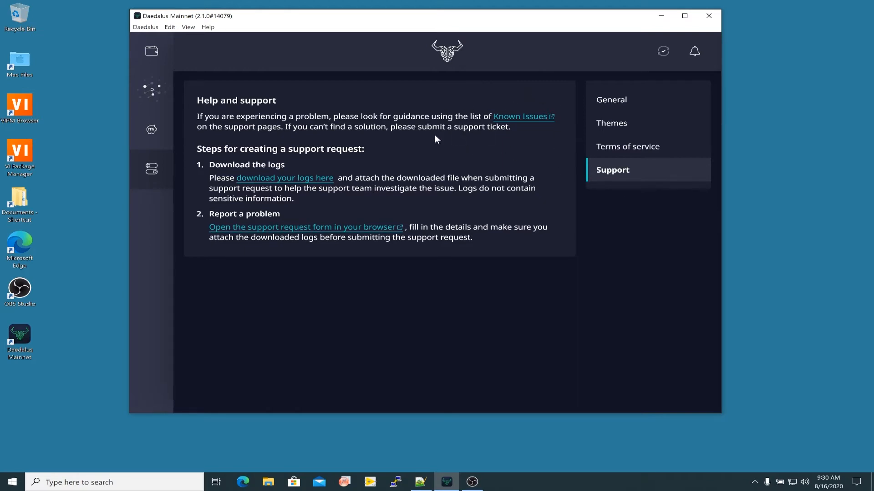
mouse_move(367, 129)
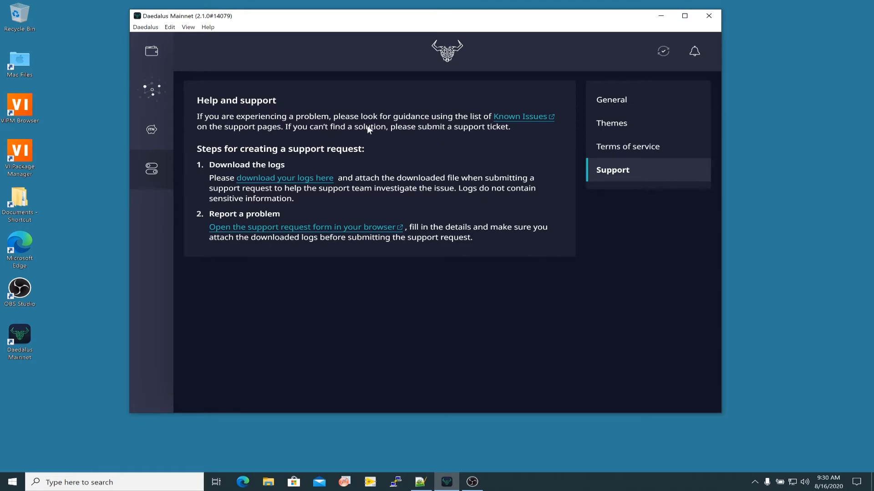
mouse_move(292, 294)
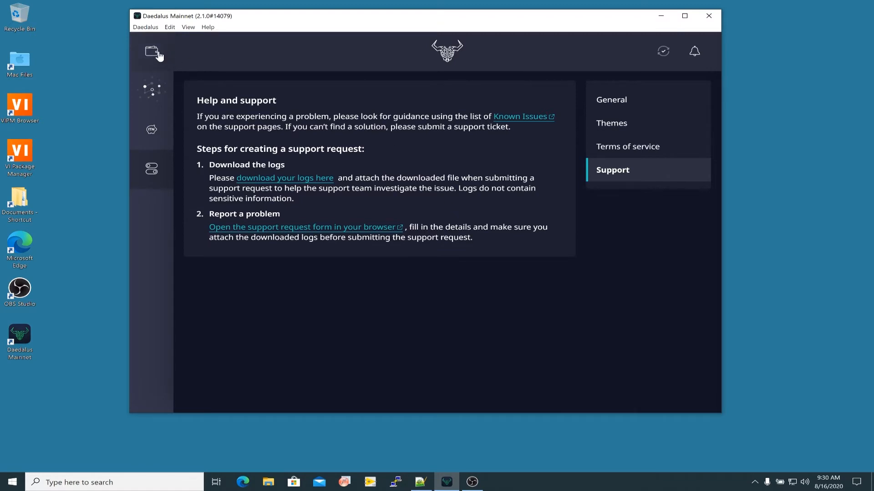
- Return to the add-wallet screen offering Create, Join, Restore and Import
click(151, 51)
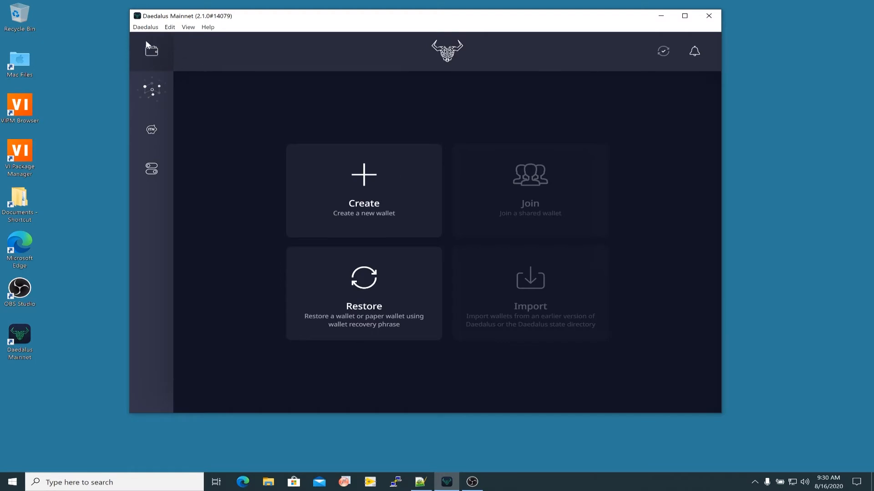
mouse_move(128, 54)
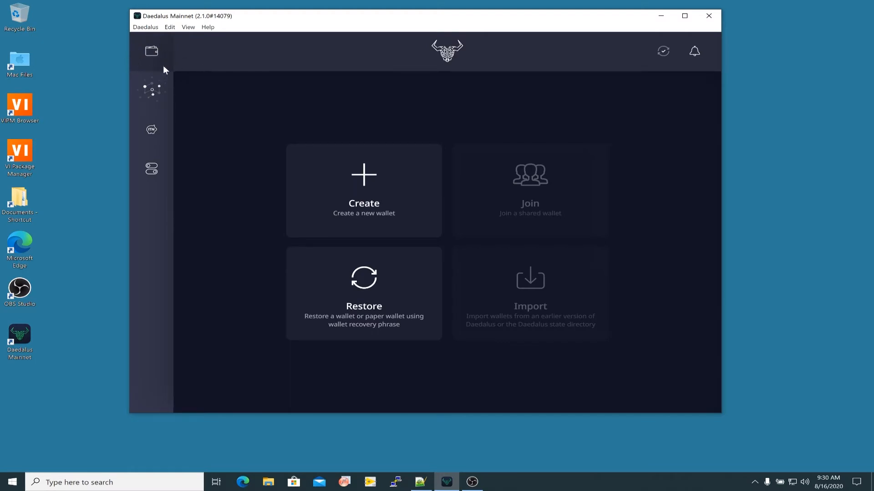
mouse_move(179, 70)
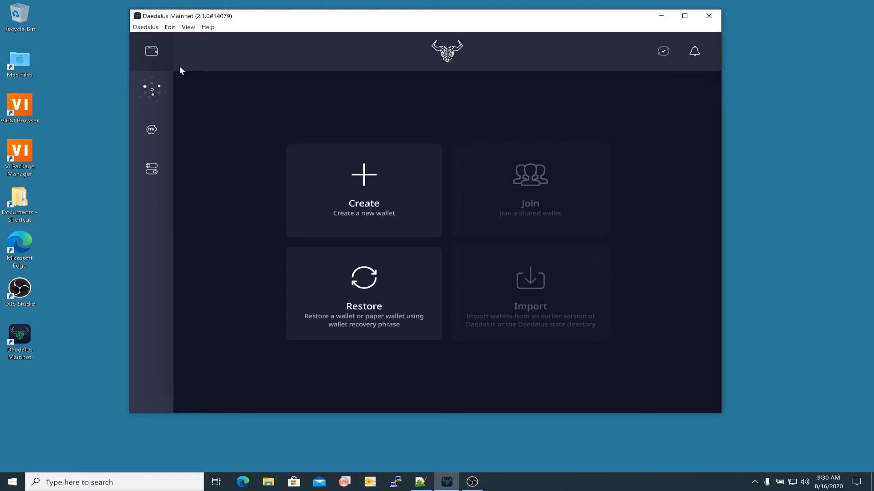
mouse_move(248, 283)
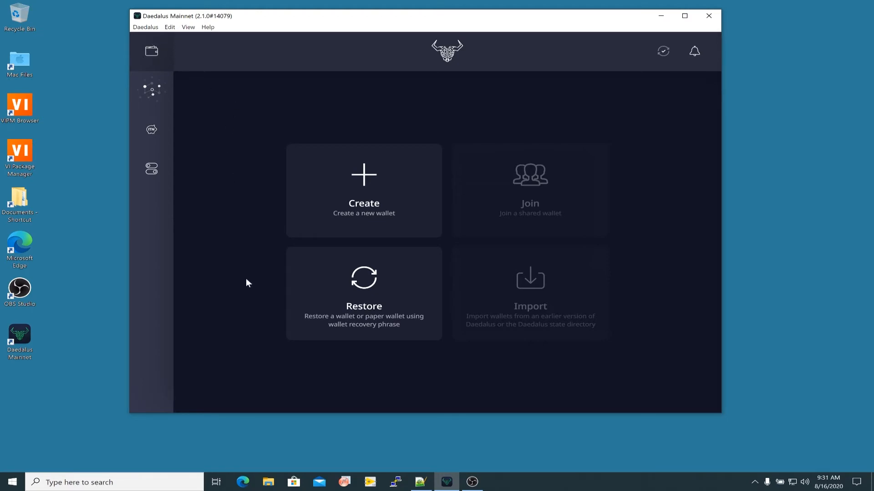
mouse_move(322, 374)
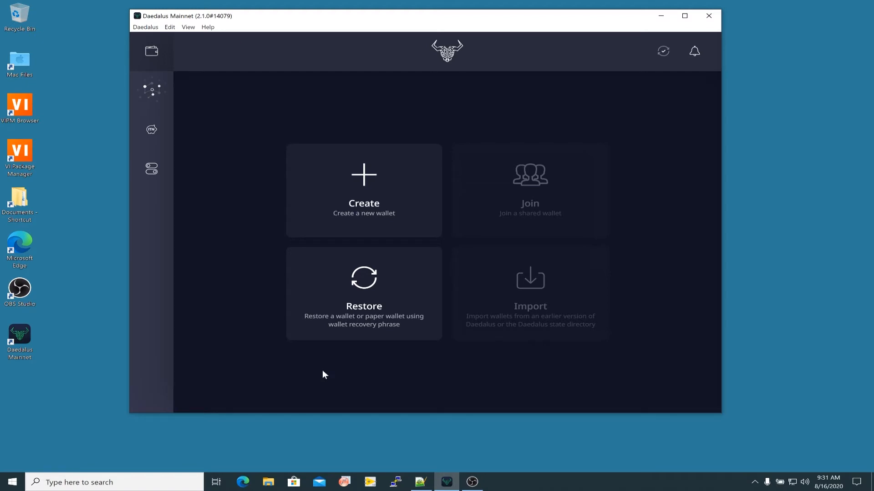
mouse_move(336, 171)
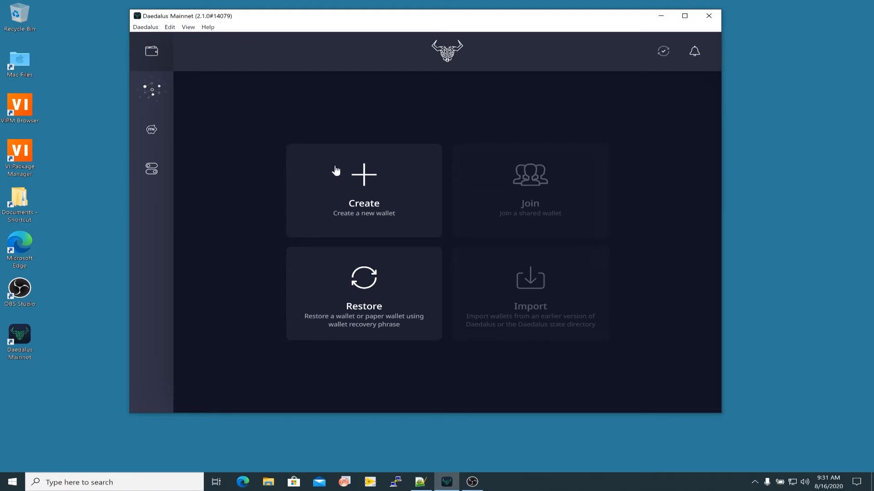
mouse_move(276, 300)
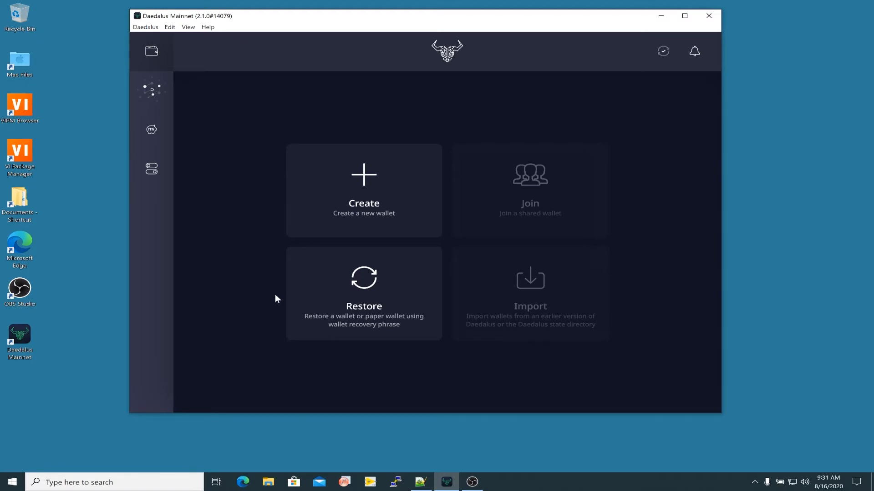
mouse_move(249, 232)
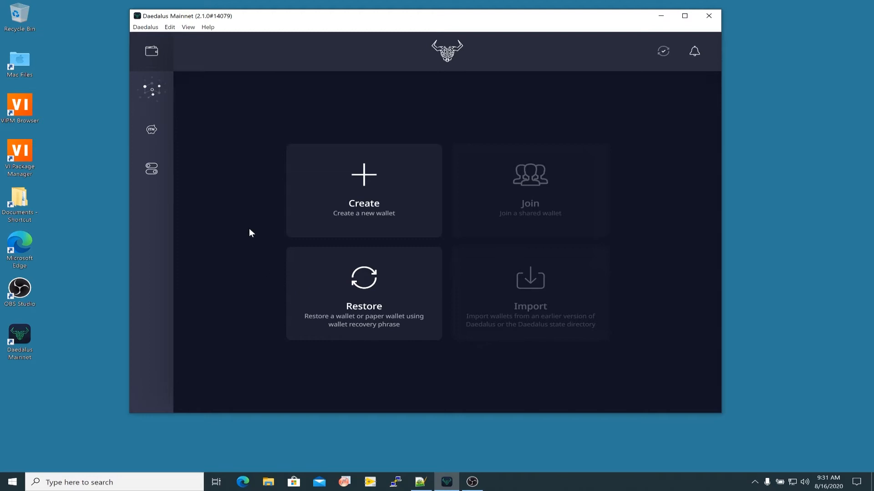
mouse_move(249, 181)
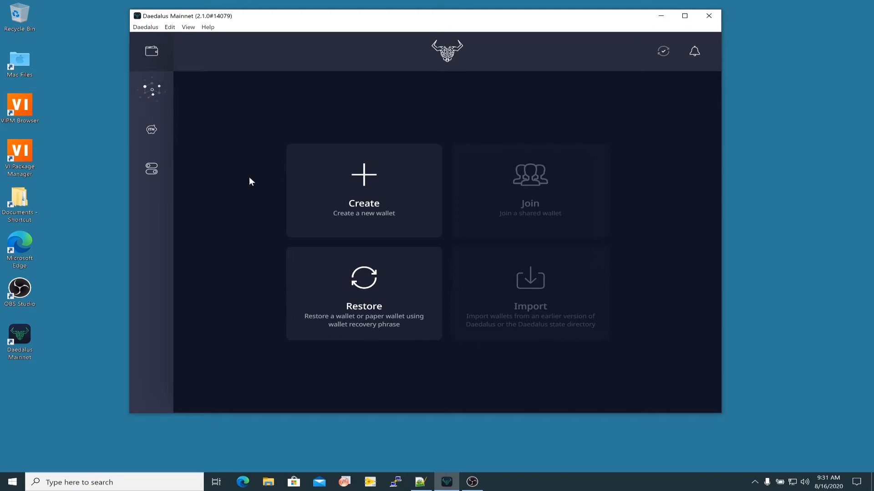
mouse_move(336, 176)
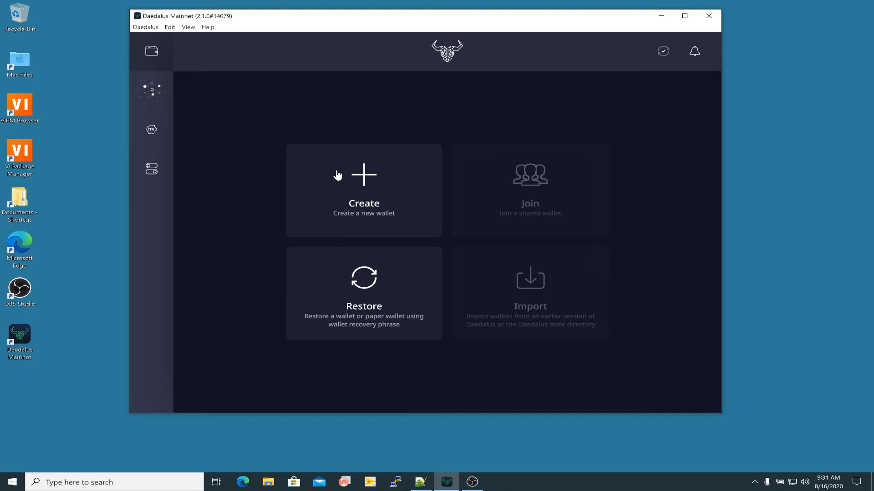
mouse_move(273, 116)
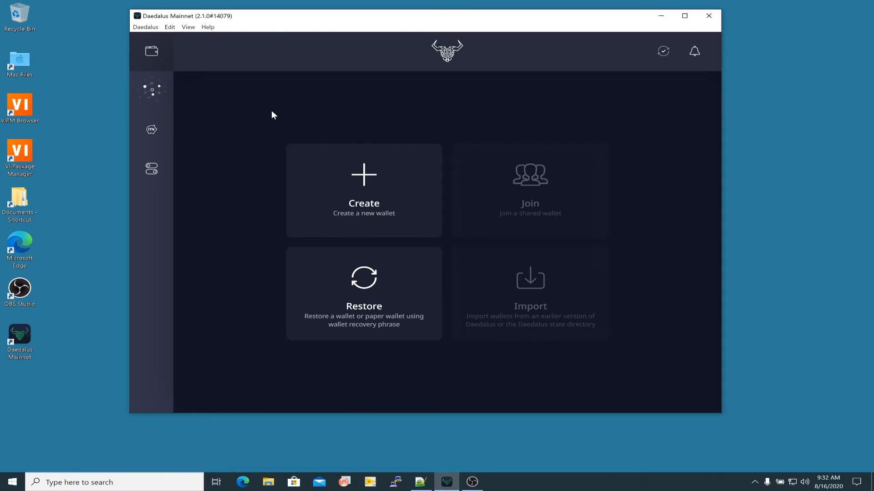
mouse_move(265, 162)
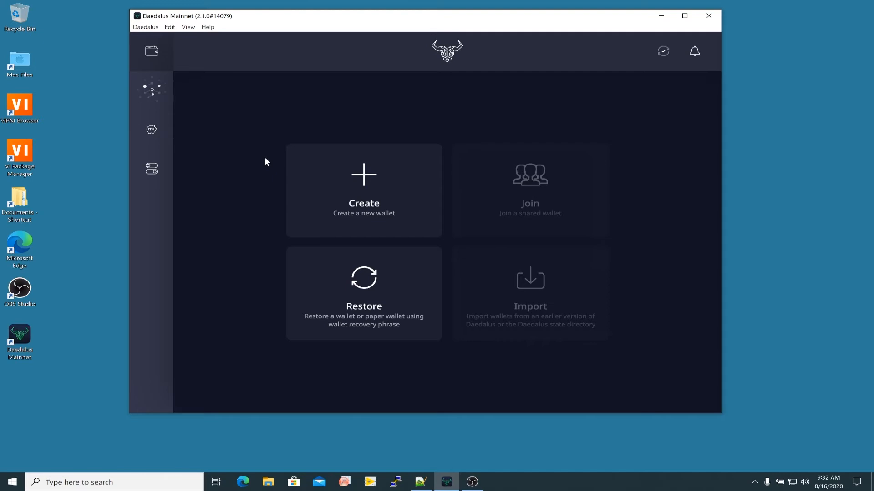
mouse_move(273, 109)
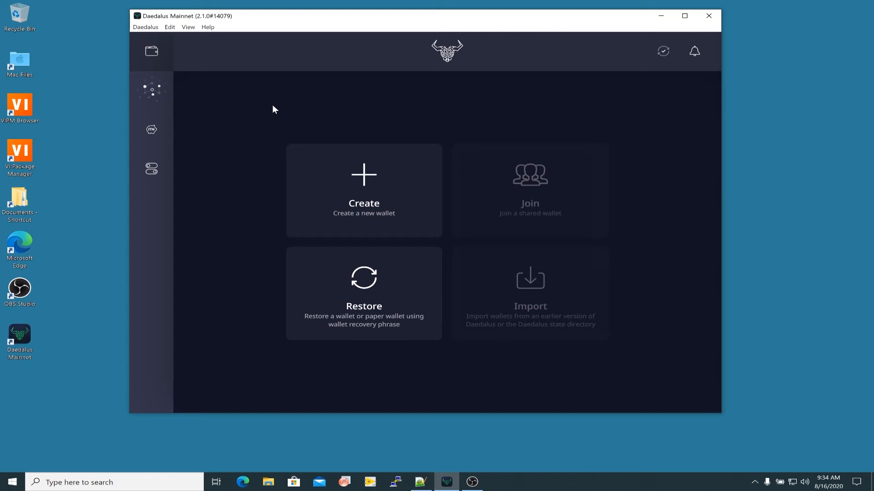
mouse_move(316, 113)
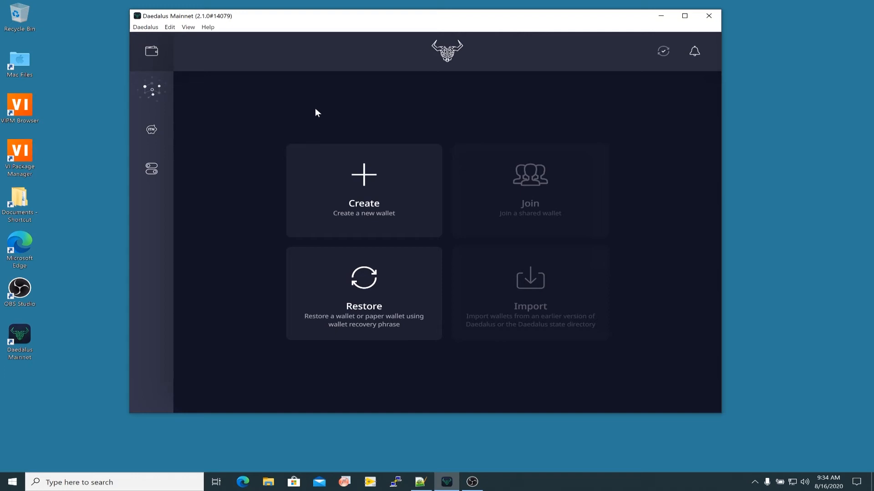
mouse_move(366, 177)
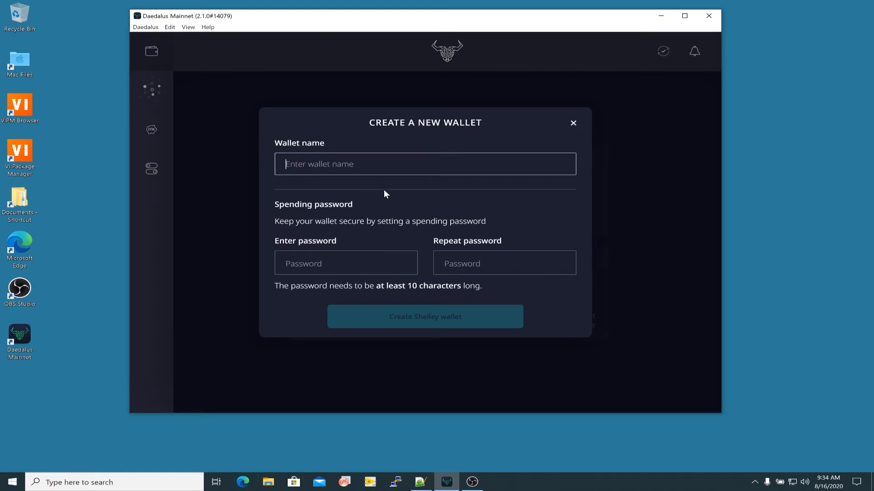
- Name the new wallet 'test wallet' and move to the spending password field
text(test)
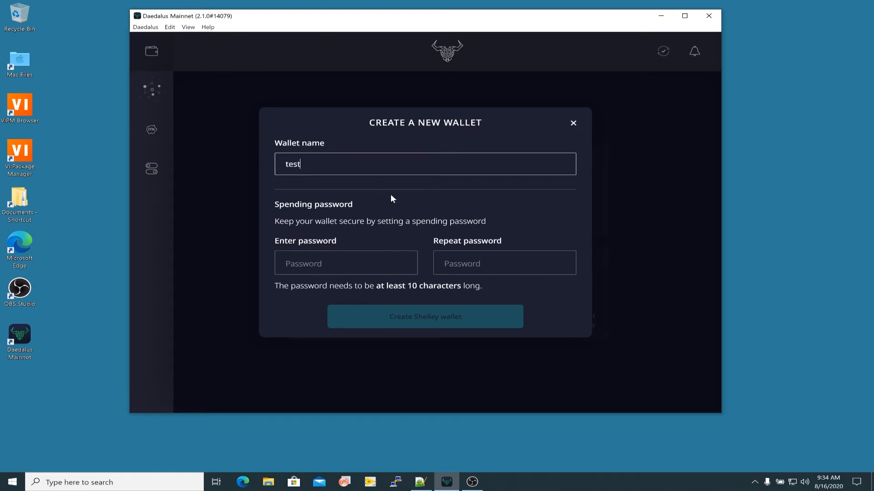
text(wallet)
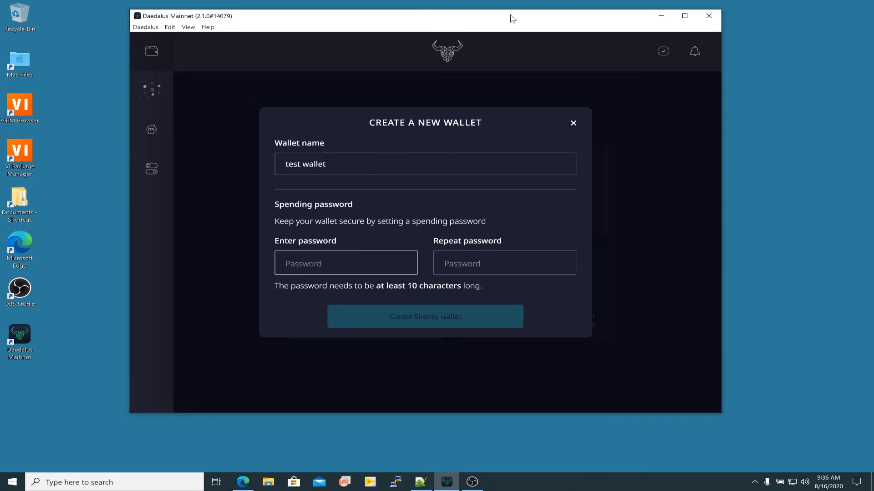
click(345, 263)
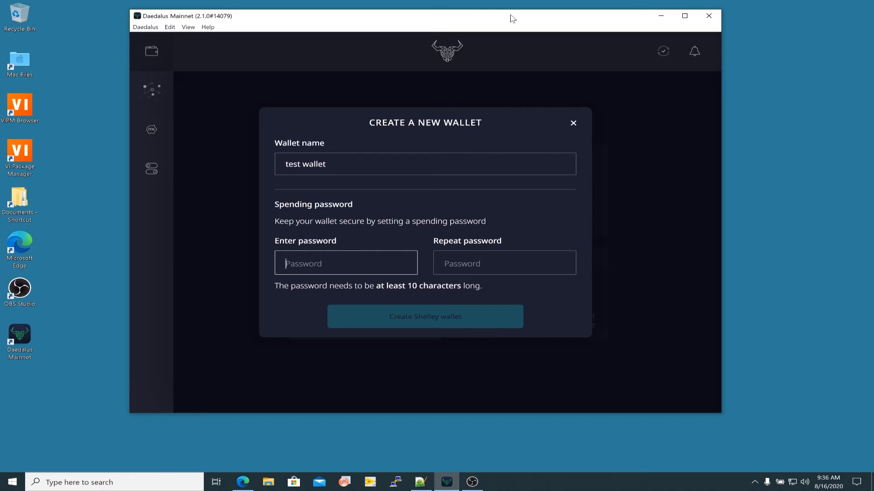
mouse_move(499, 56)
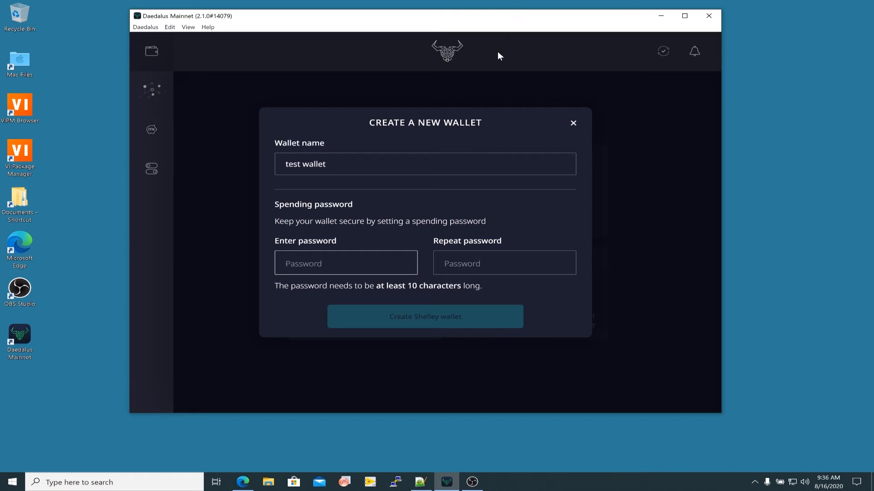
mouse_move(532, 98)
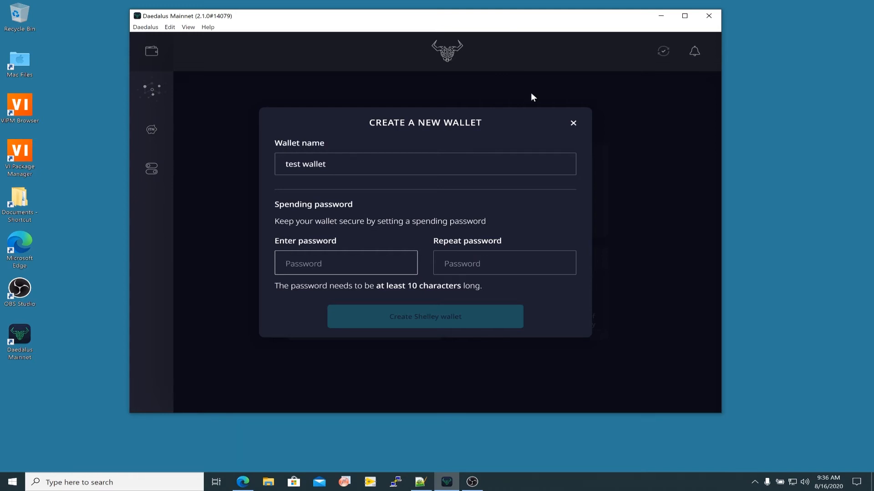
mouse_move(437, 292)
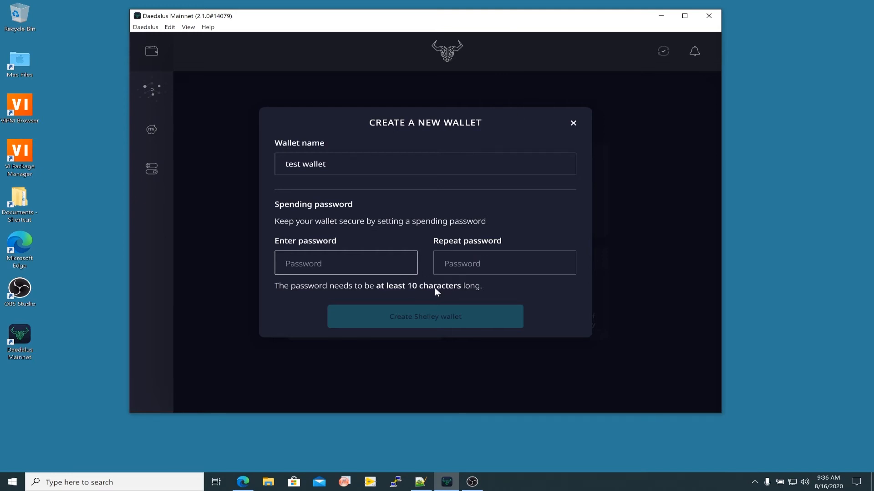
click(346, 263)
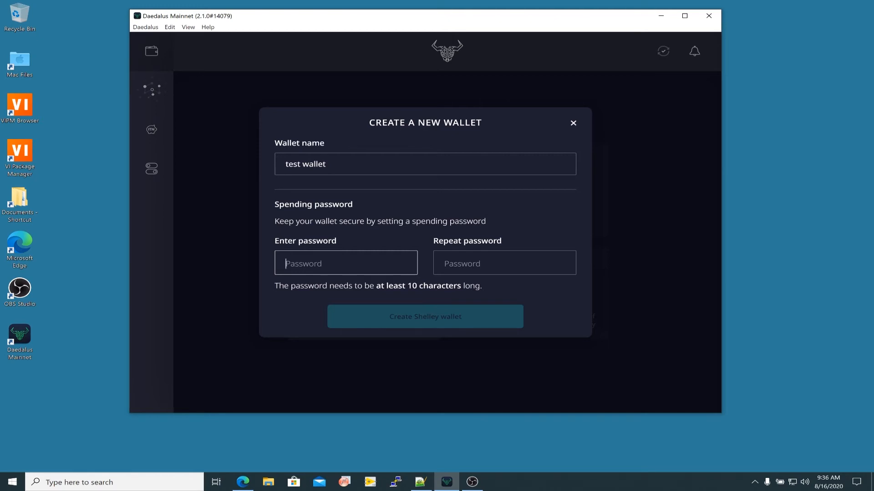
mouse_move(286, 428)
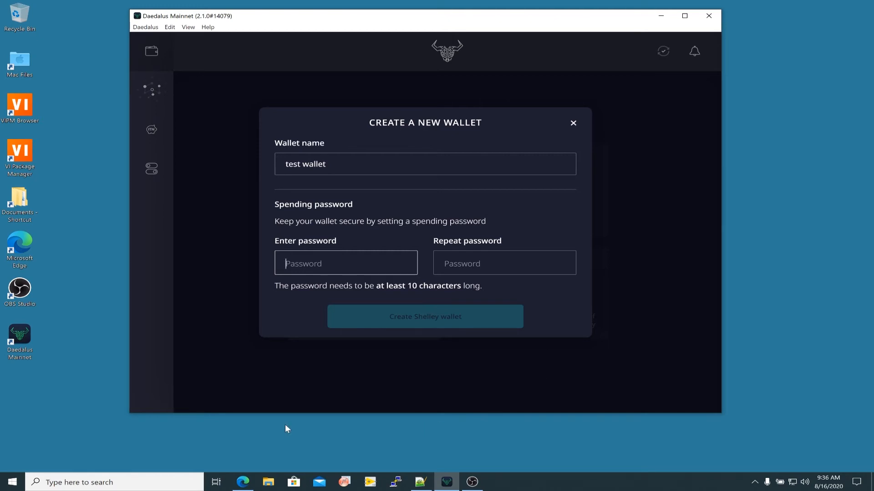
- Switch to Microsoft Edge for the password generator site
click(242, 483)
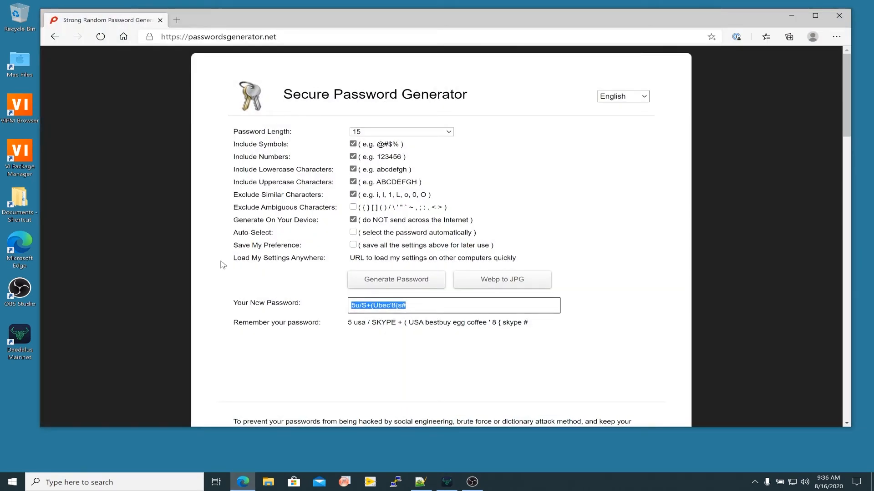
mouse_move(501, 170)
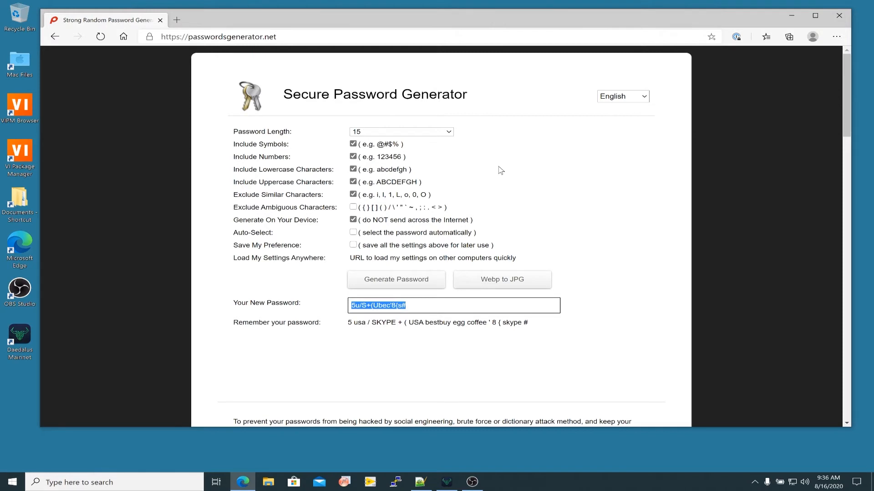
mouse_move(484, 147)
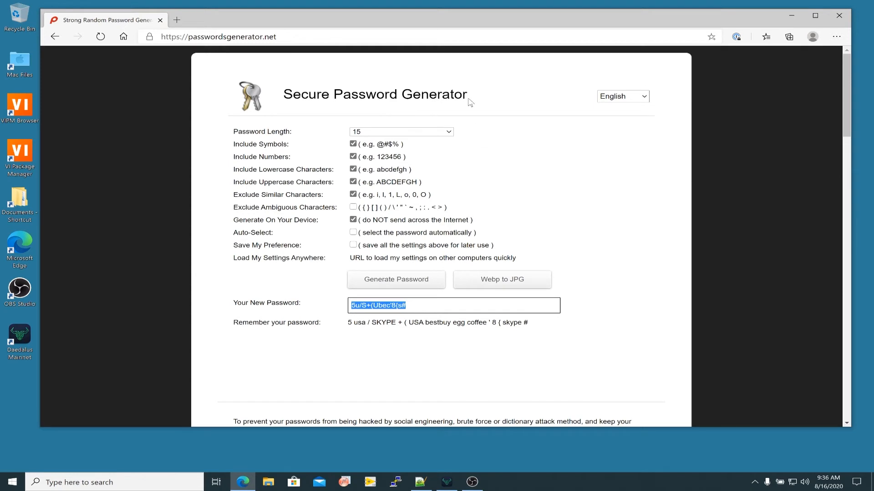
mouse_move(222, 51)
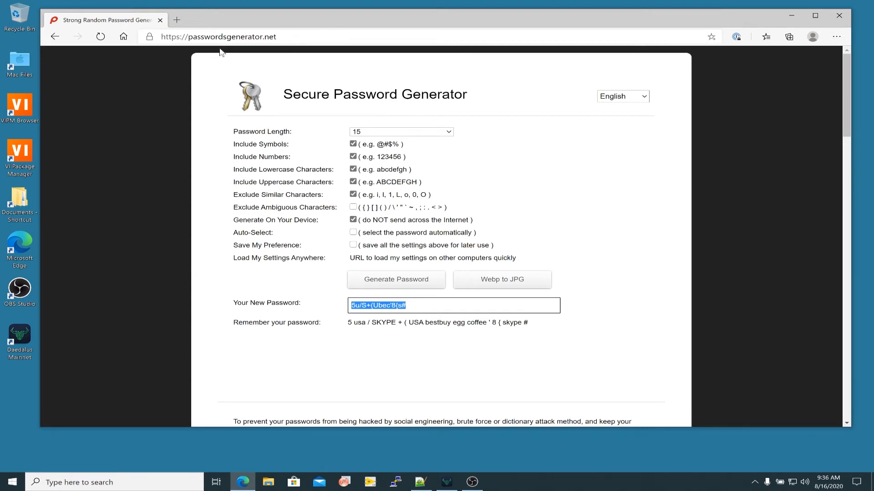
mouse_move(339, 76)
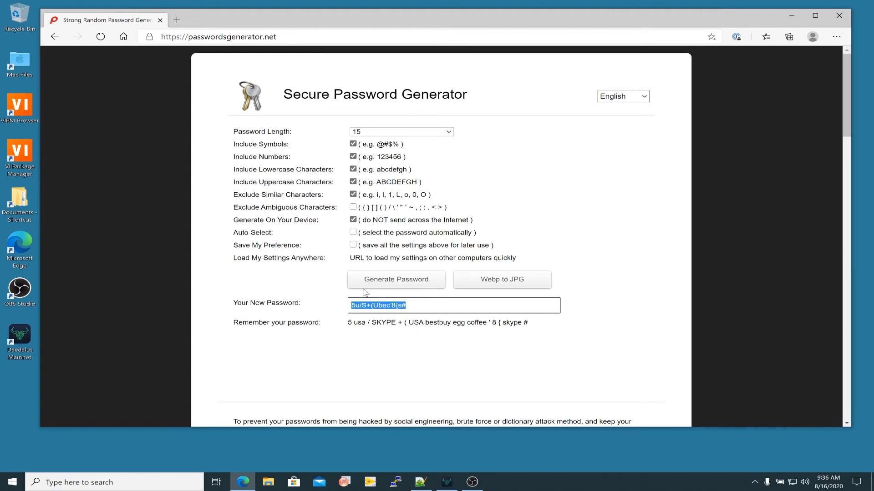
mouse_move(502, 202)
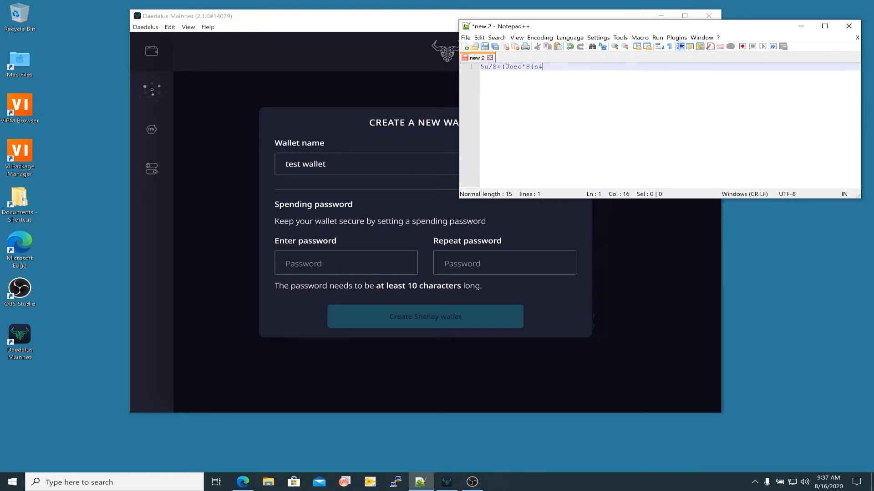
- Select the pasted password in Notepad++ so it can be copied into Daedalus
drag(542, 66, 502, 67)
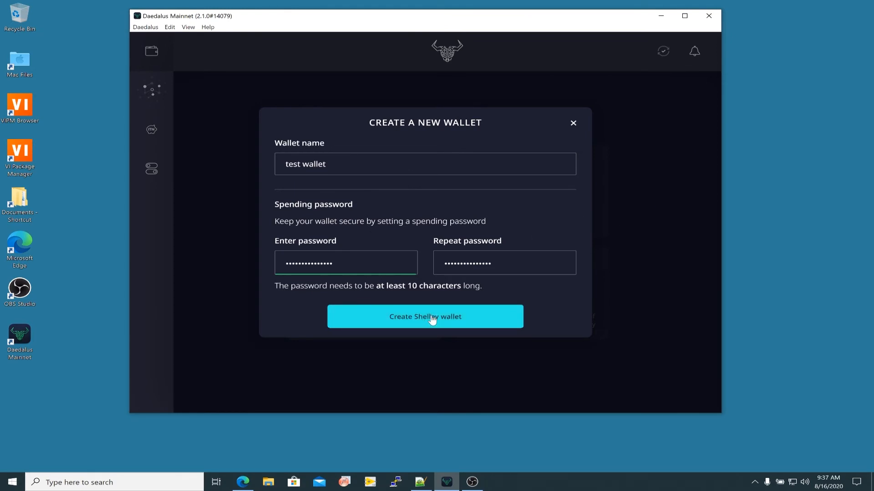
- Create the Shelley wallet, bringing up the recovery phrase notice
click(425, 317)
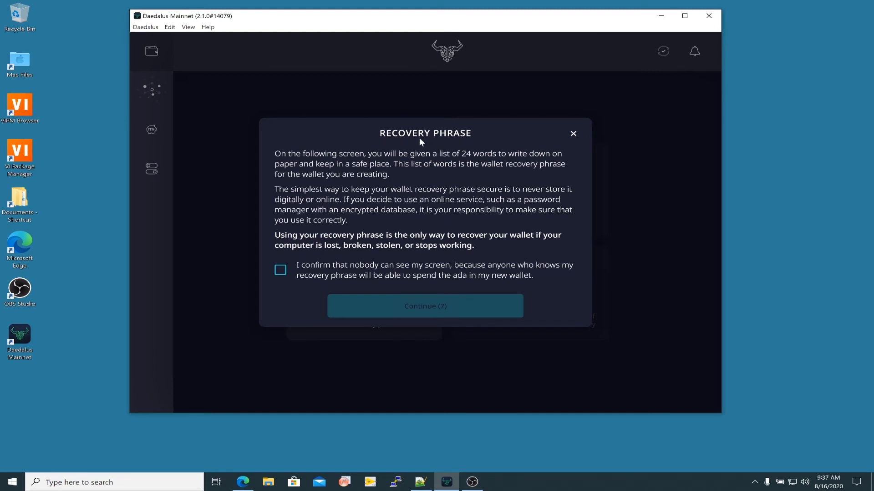
mouse_move(460, 157)
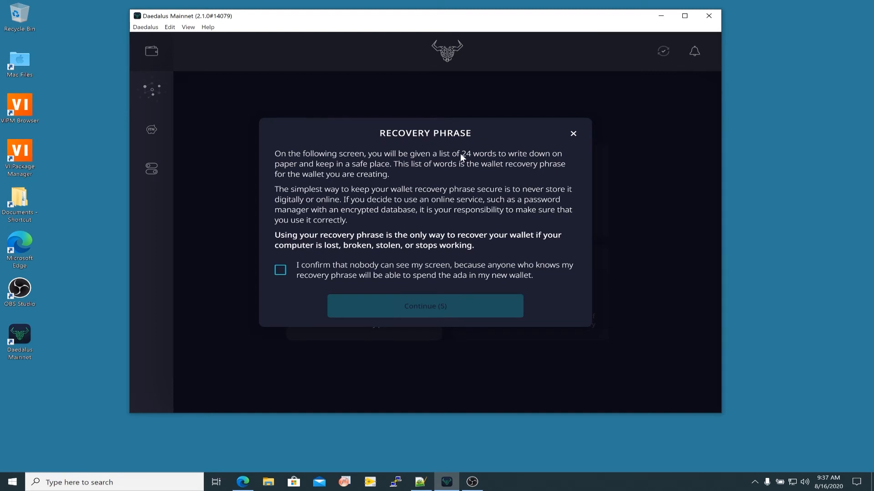
mouse_move(483, 161)
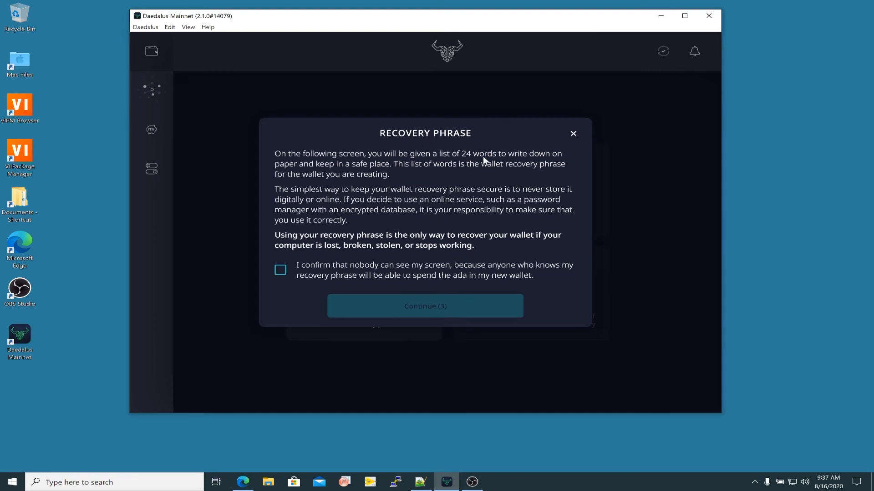
mouse_move(299, 229)
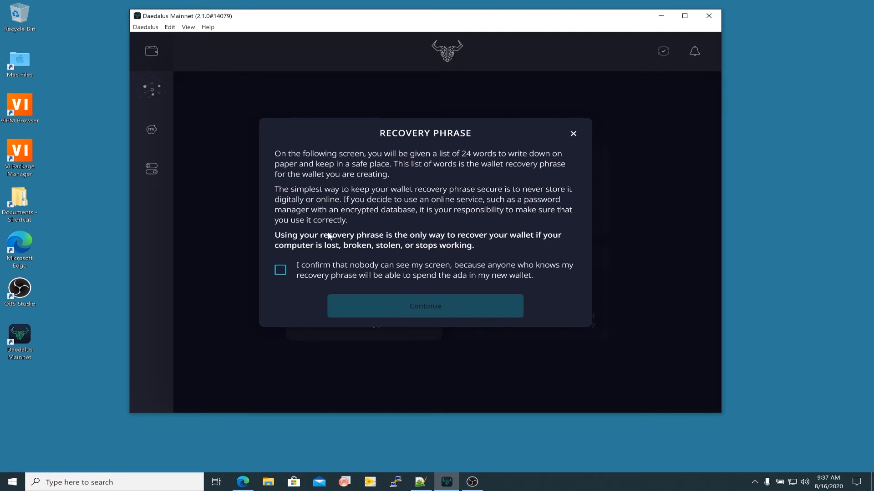
mouse_move(388, 252)
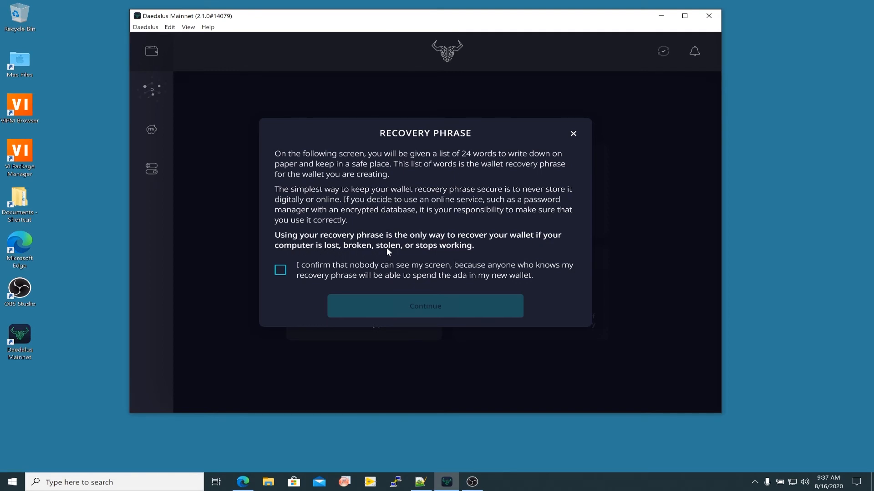
mouse_move(448, 254)
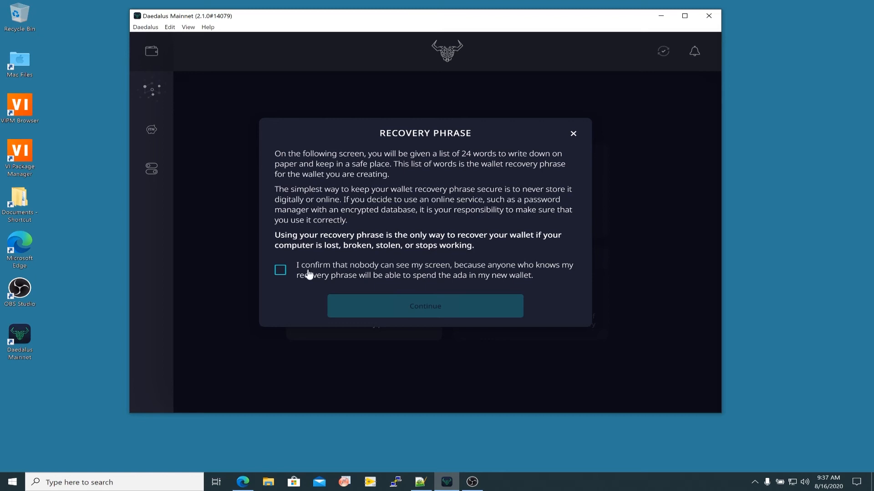
mouse_move(423, 272)
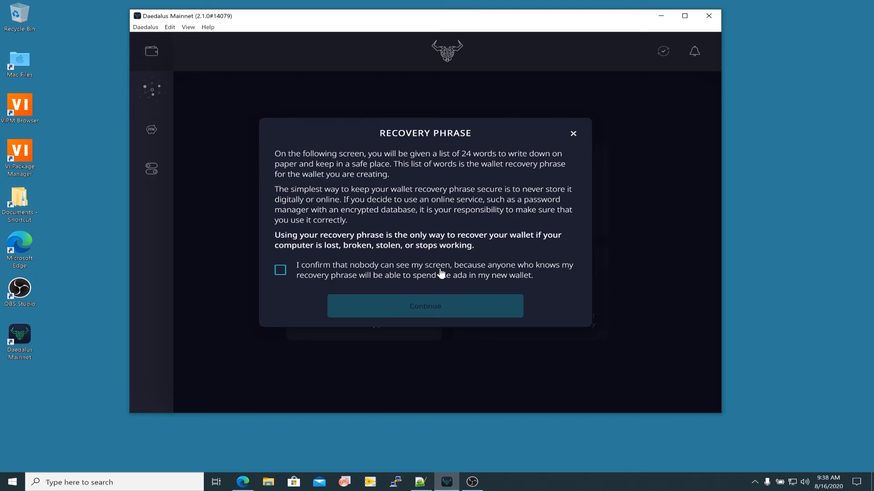
mouse_move(519, 225)
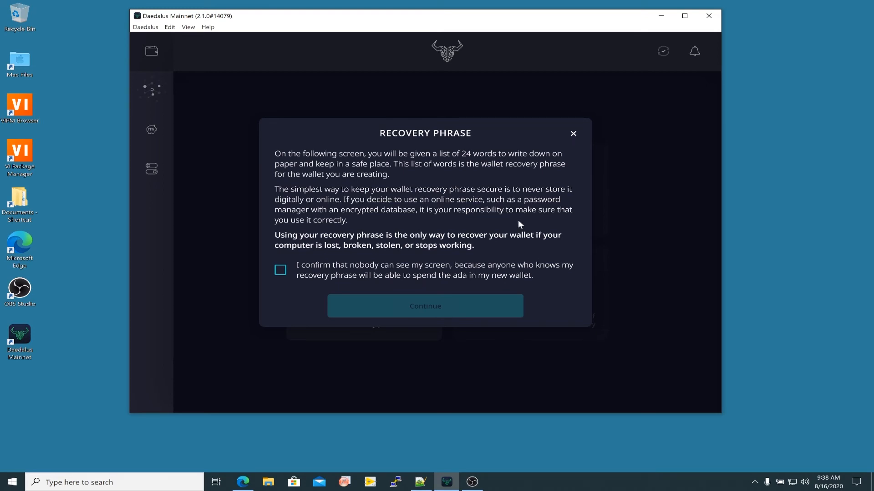
mouse_move(485, 207)
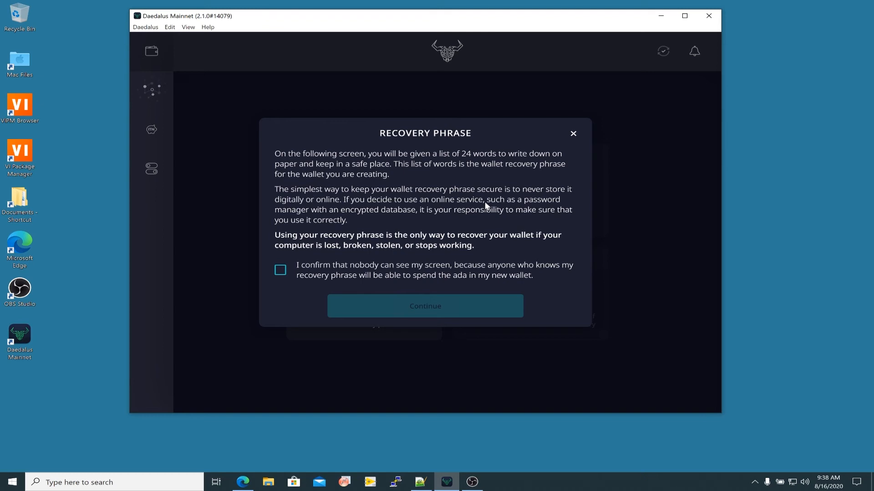
mouse_move(485, 235)
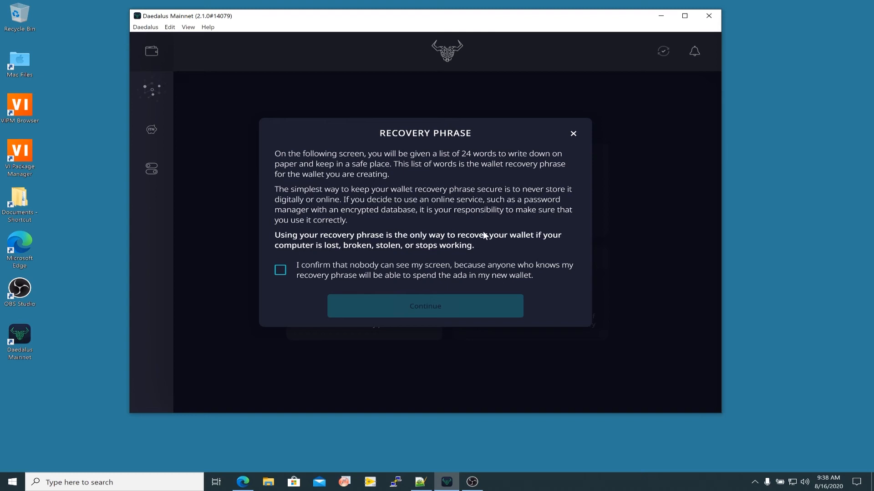
mouse_move(467, 255)
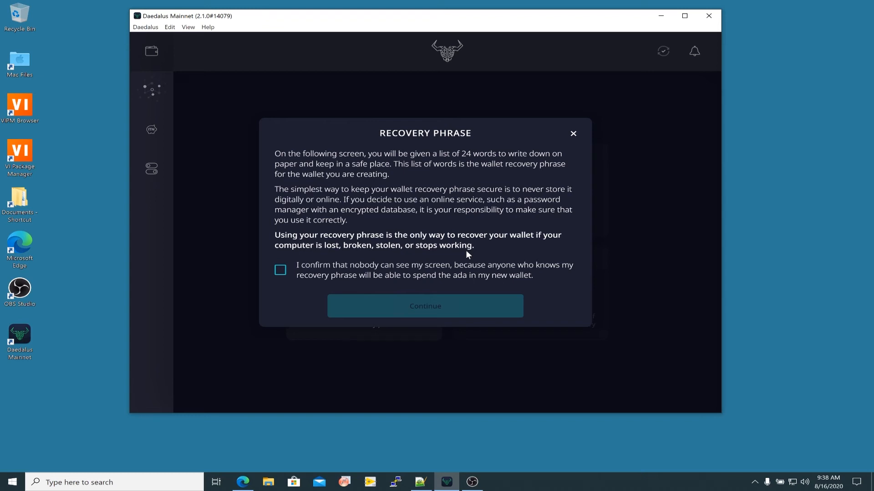
mouse_move(473, 253)
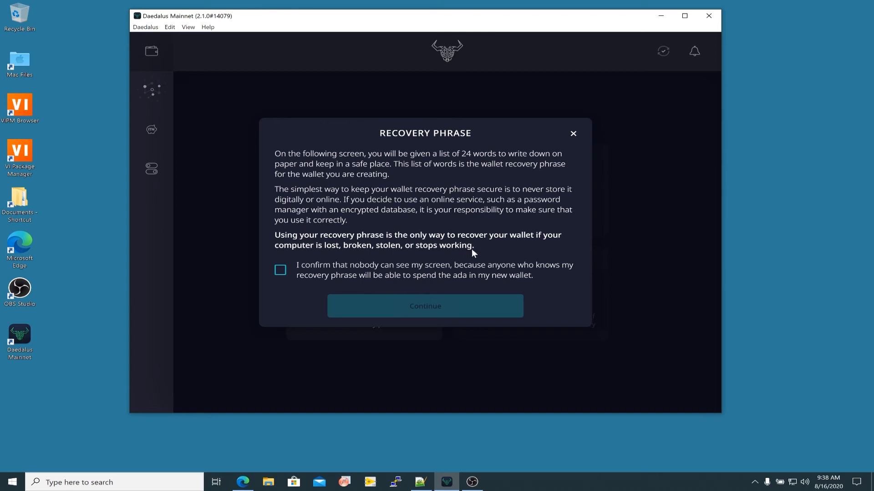
mouse_move(490, 249)
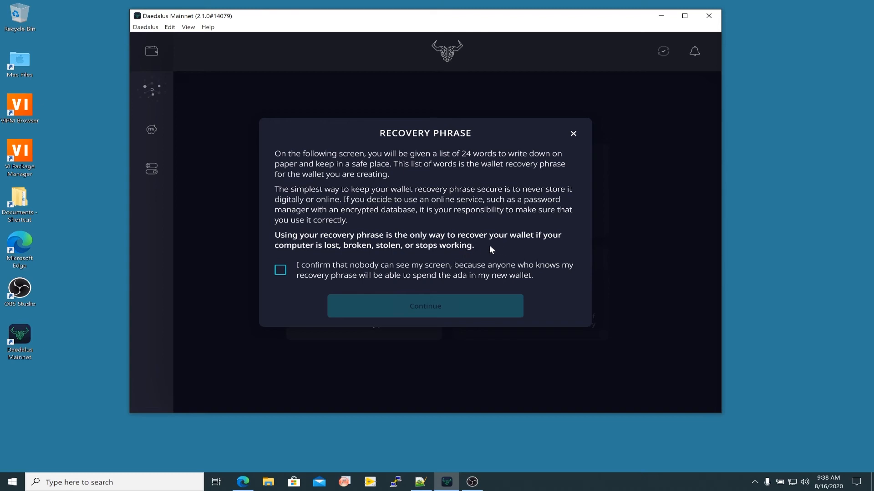
mouse_move(491, 236)
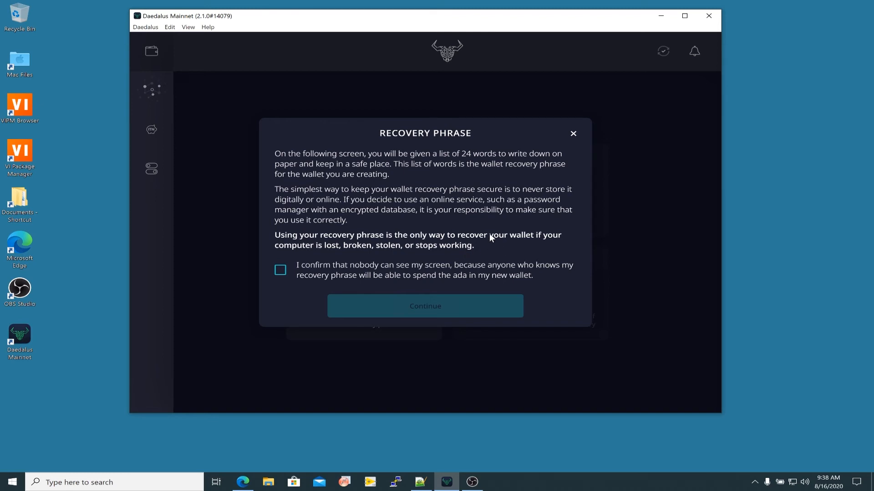
mouse_move(478, 179)
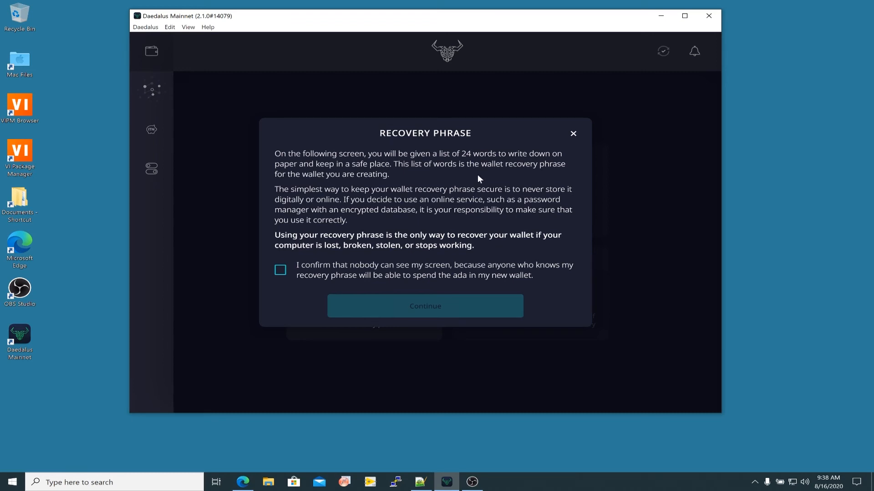
mouse_move(481, 250)
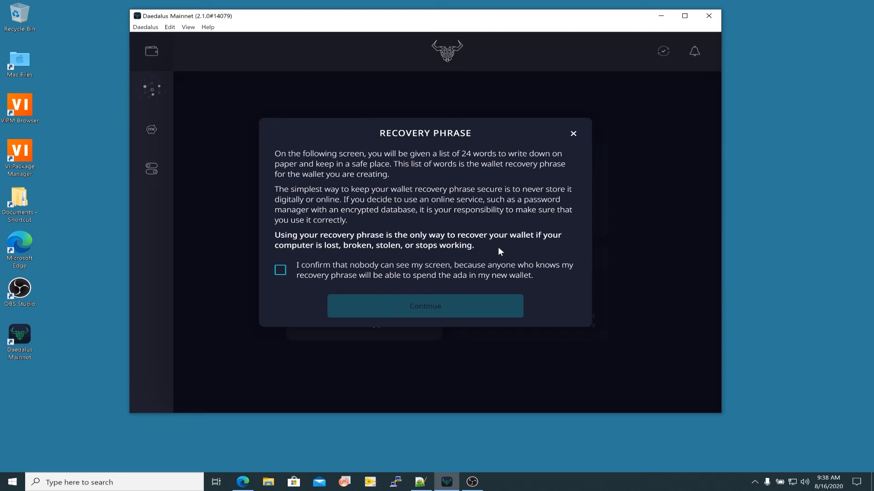
mouse_move(493, 197)
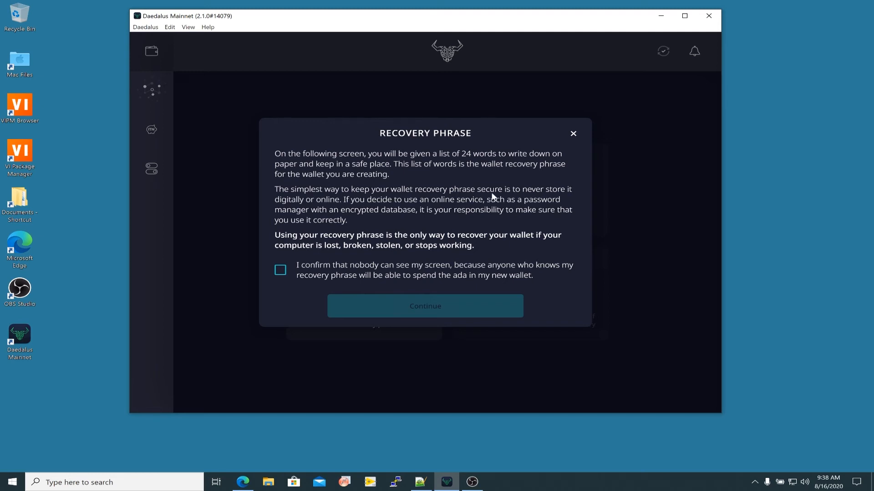
mouse_move(275, 231)
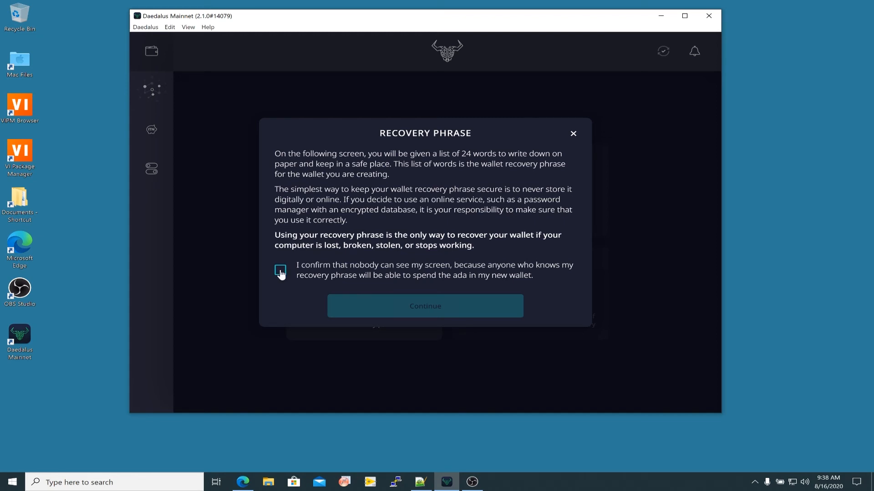
click(280, 269)
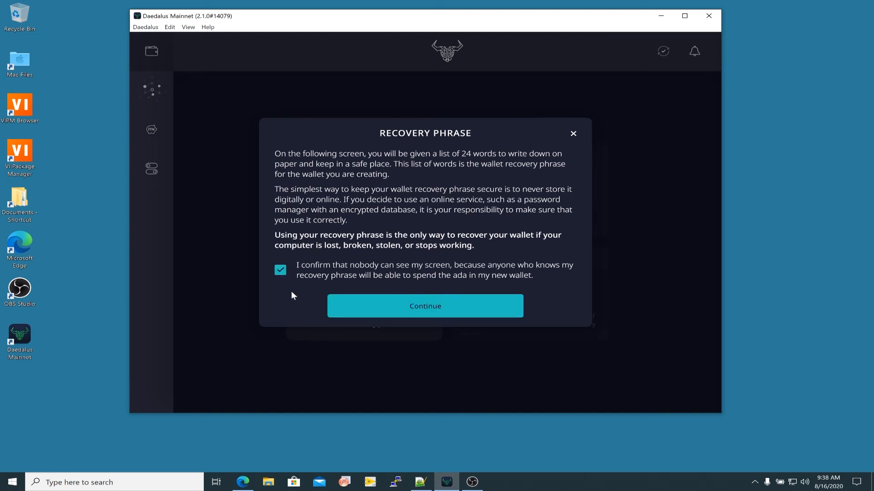
mouse_move(477, 270)
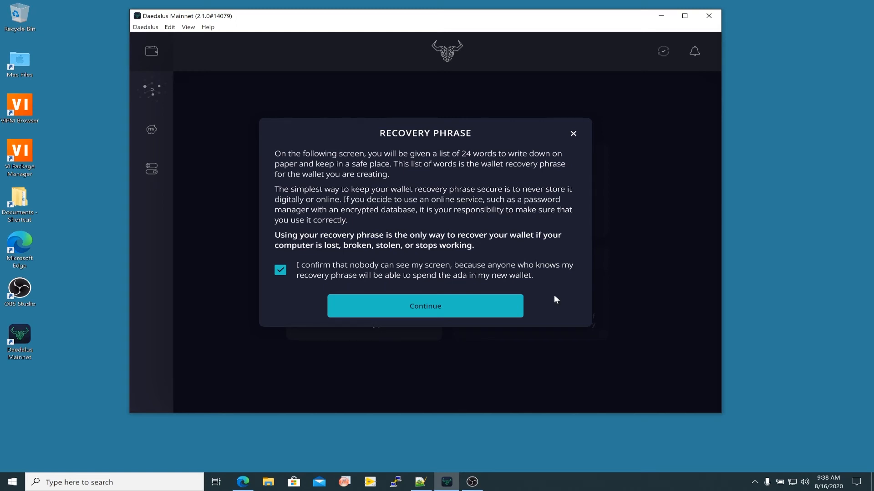
mouse_move(374, 233)
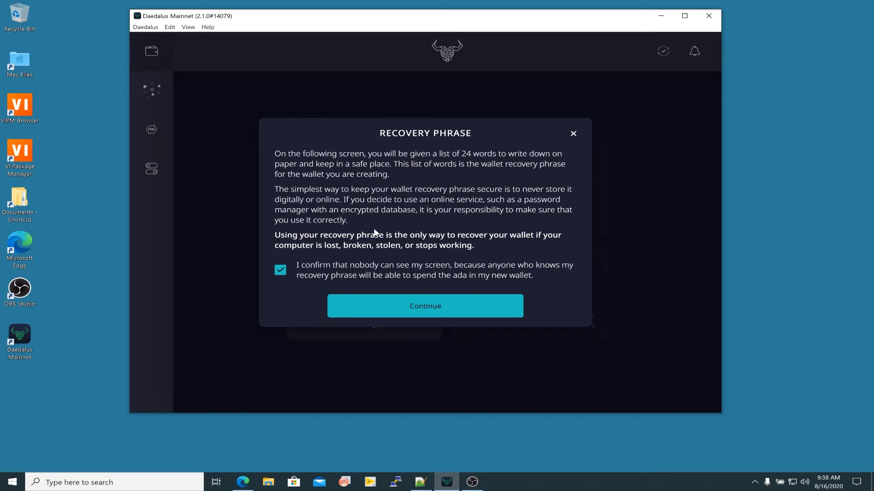
mouse_move(518, 210)
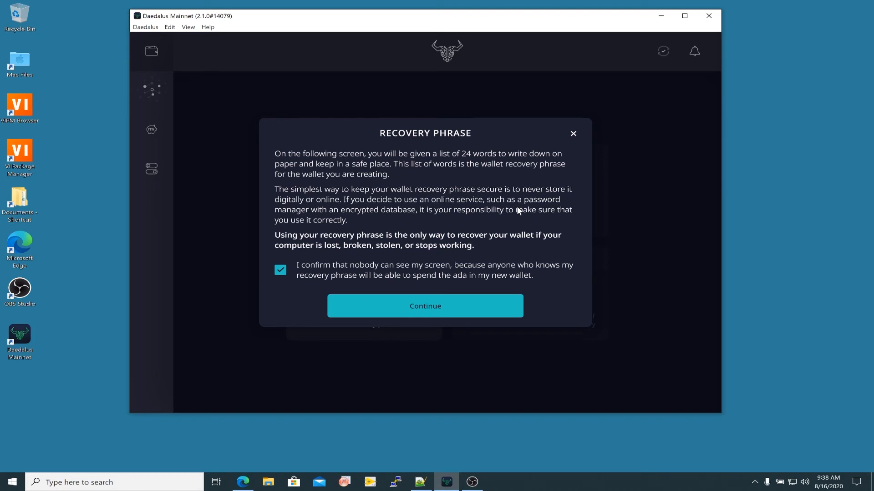
mouse_move(538, 252)
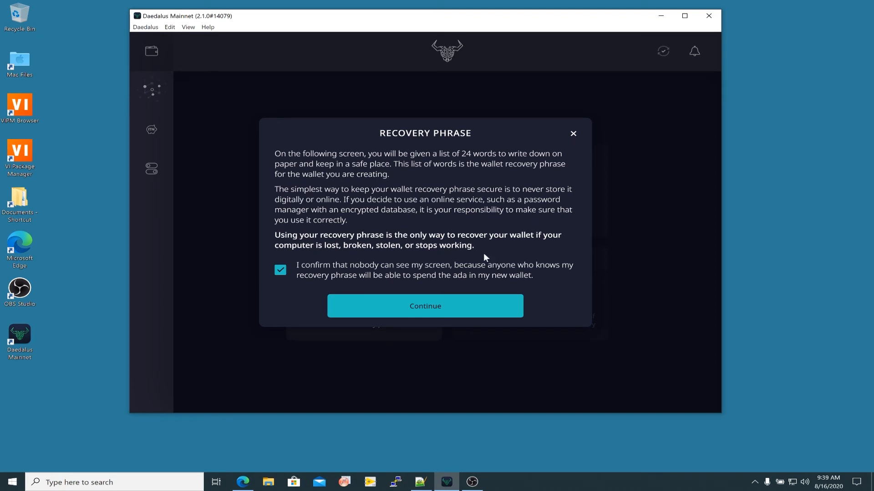
mouse_move(310, 262)
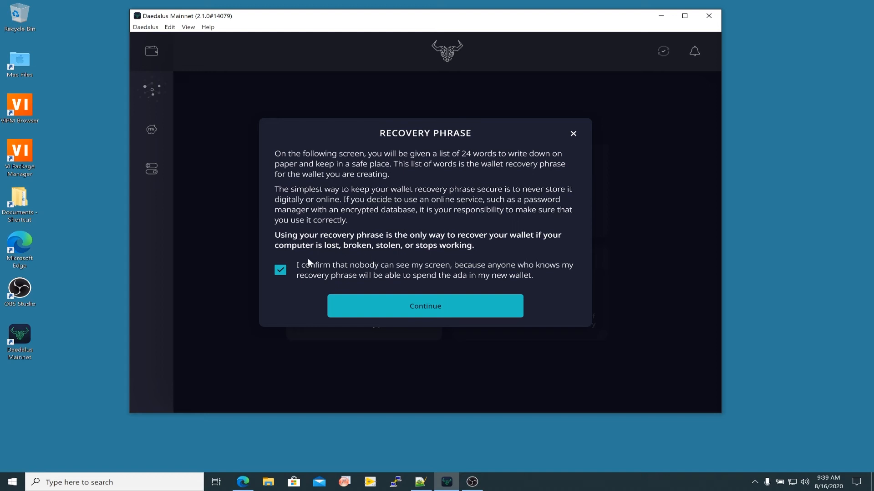
mouse_move(294, 300)
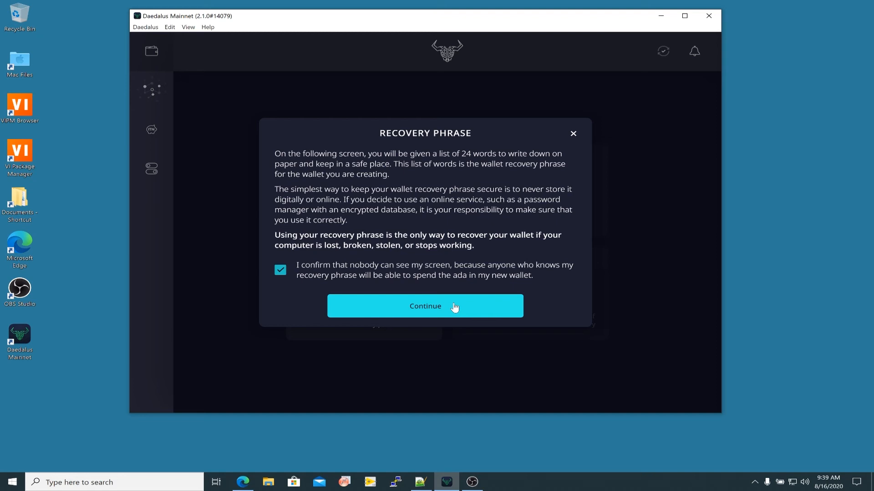
- Continue past the notice to reveal the 24-word recovery phrase
click(425, 306)
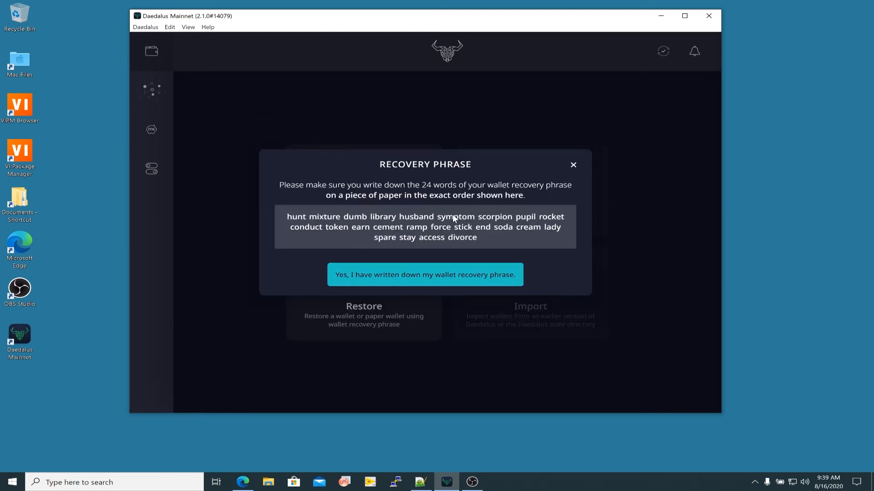
mouse_move(406, 422)
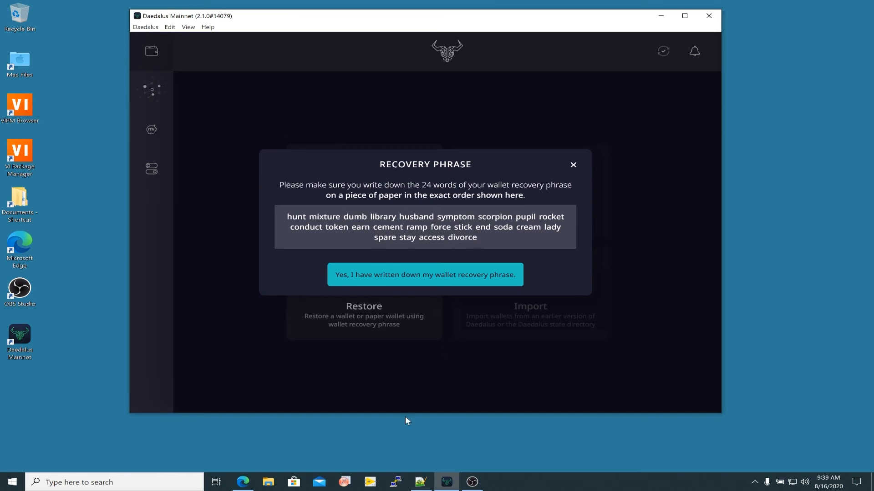
mouse_move(376, 17)
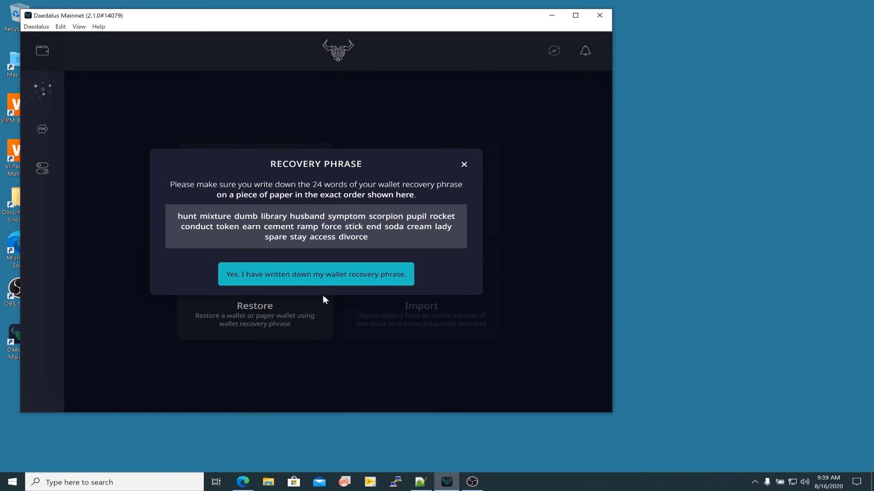
mouse_move(457, 264)
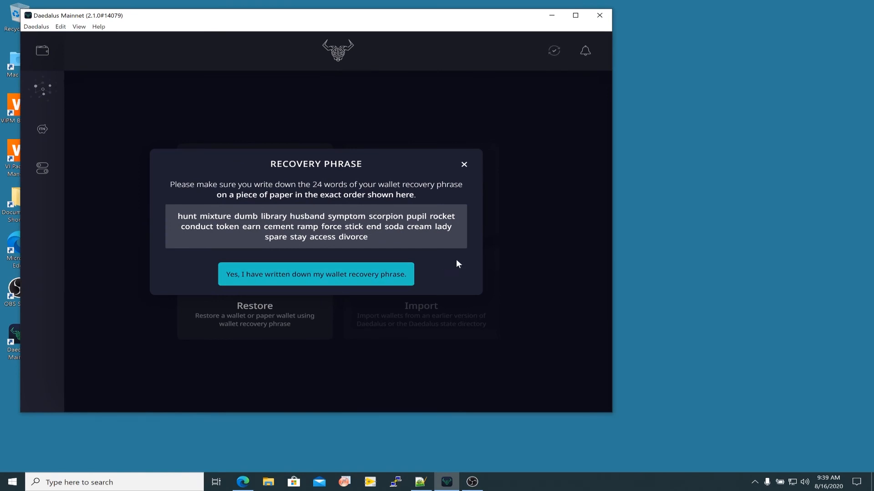
mouse_move(402, 440)
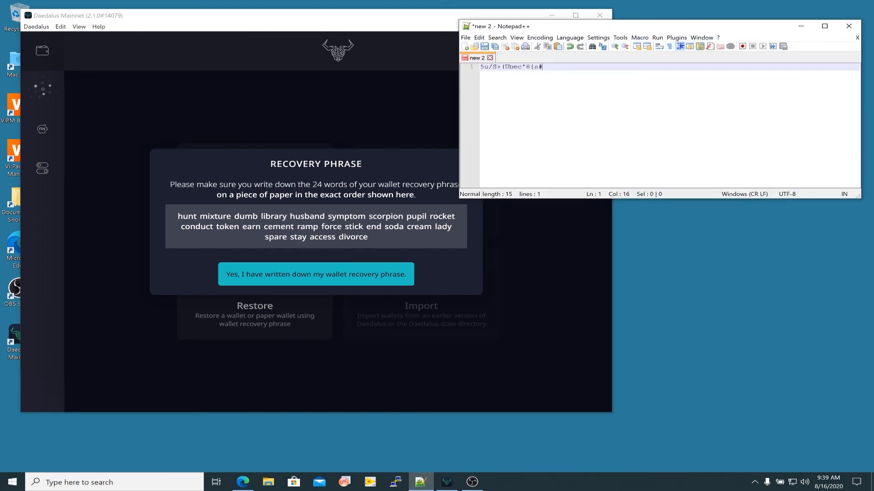
- Move the Notepad++ note beside the phrase and start a new line under the password
drag(557, 27, 557, 45)
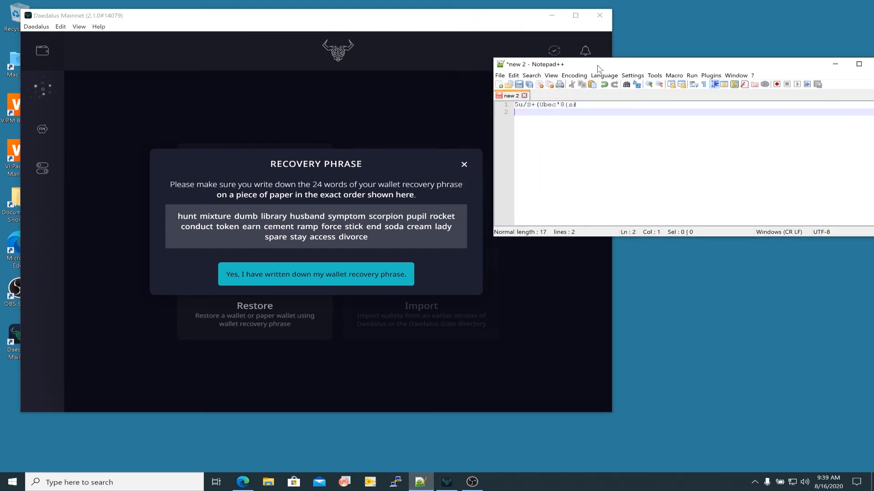
key(enter)
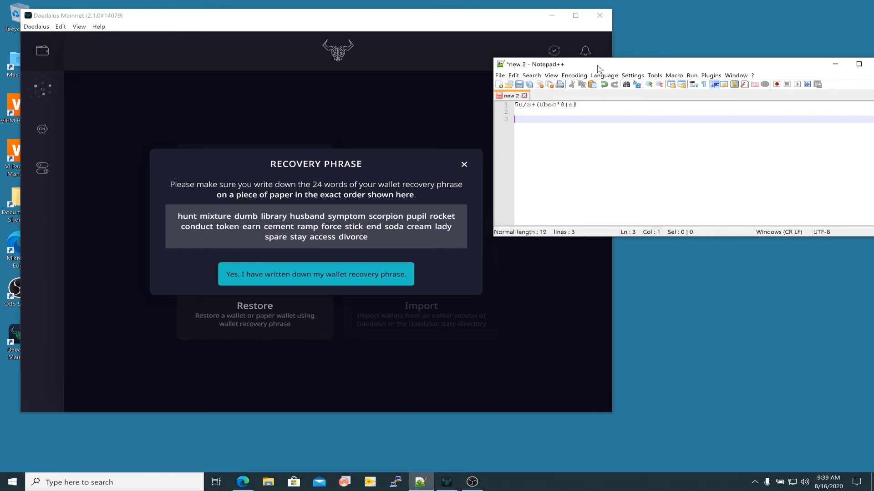
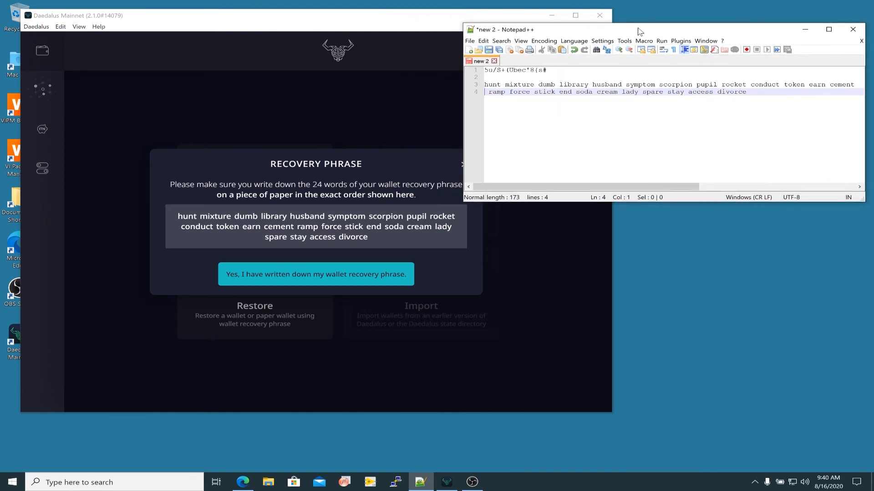
mouse_move(386, 21)
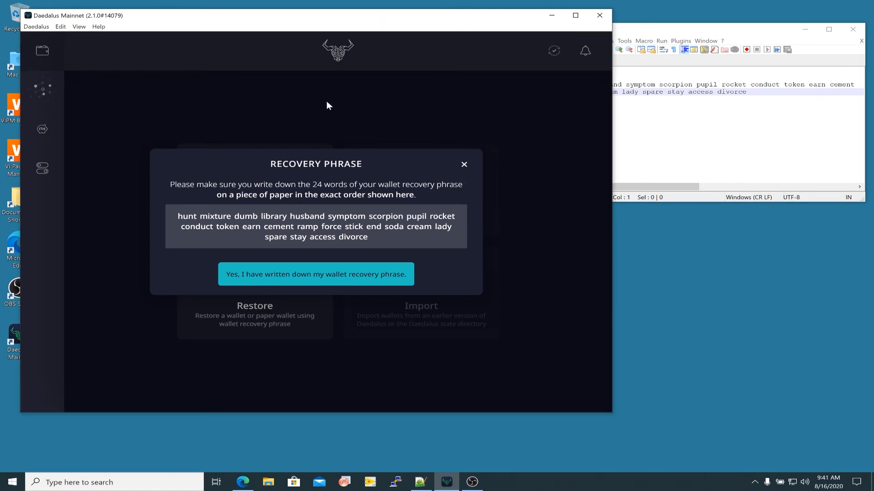
mouse_move(323, 274)
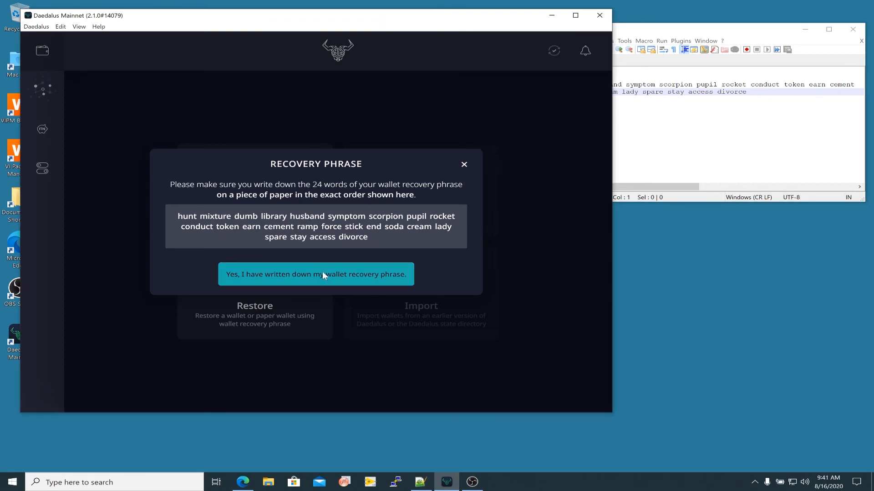
- Confirm the phrase is written down, reaching the verification screen
click(315, 274)
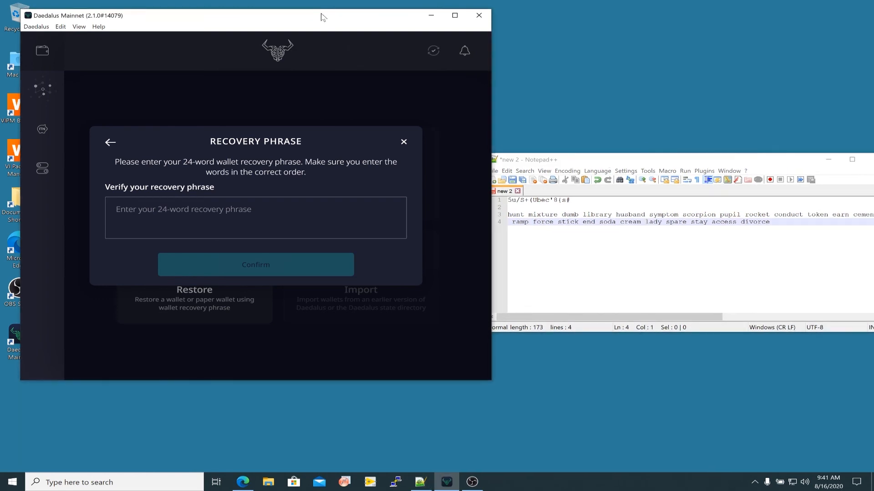
click(255, 218)
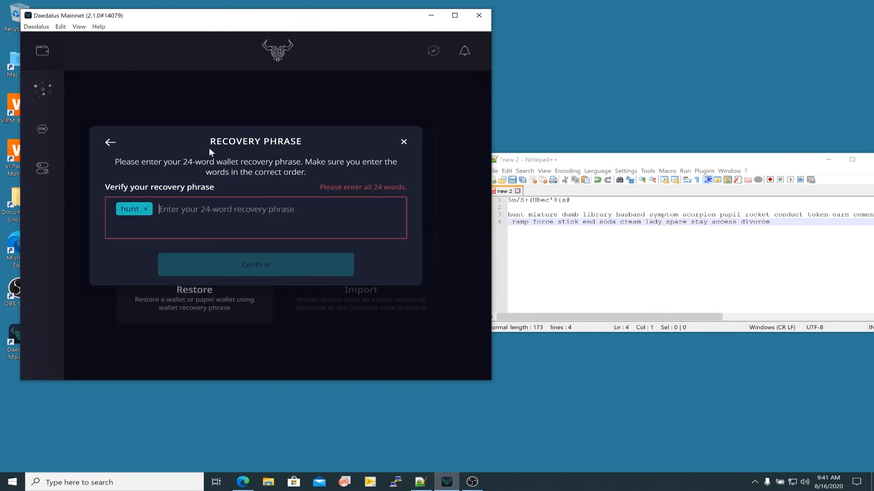
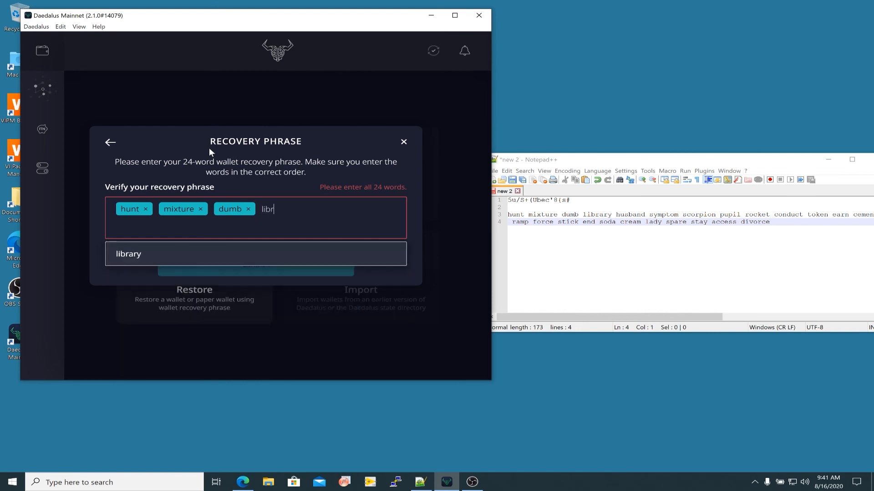
click(128, 254)
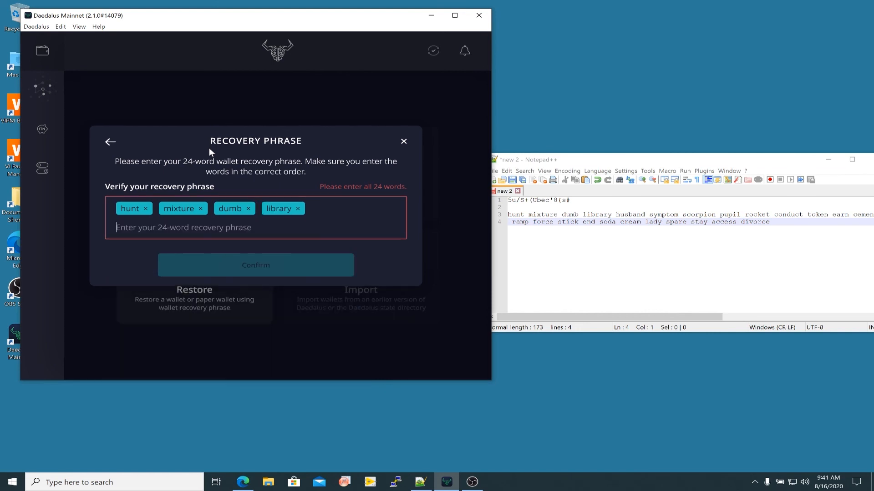
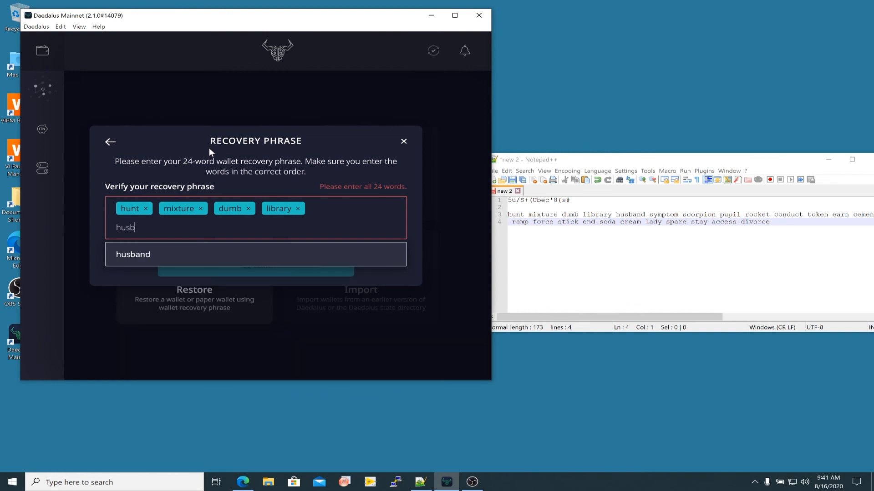
click(133, 254)
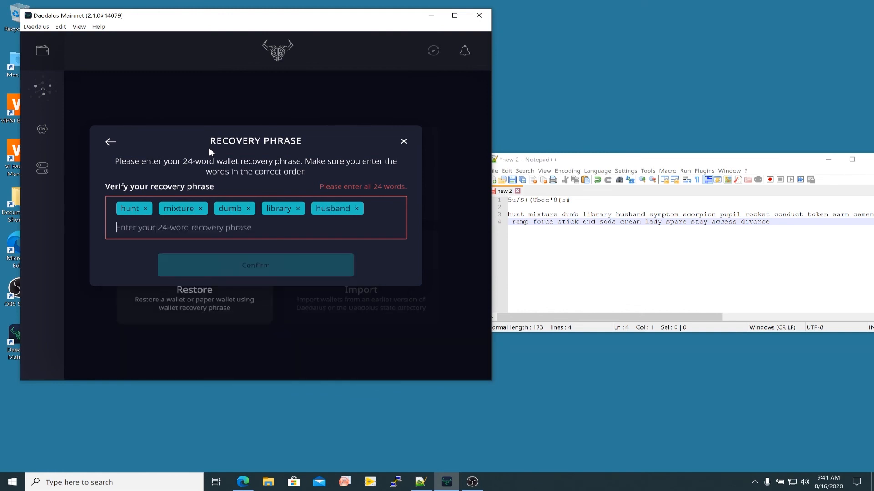
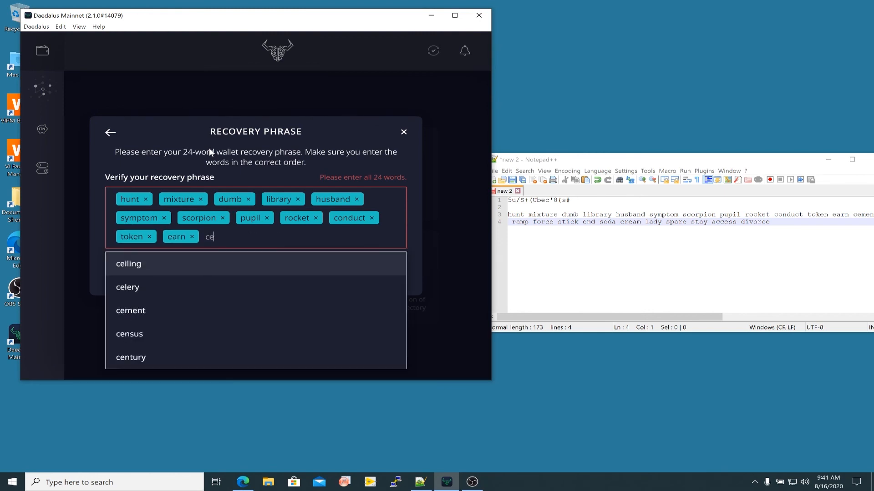
click(130, 310)
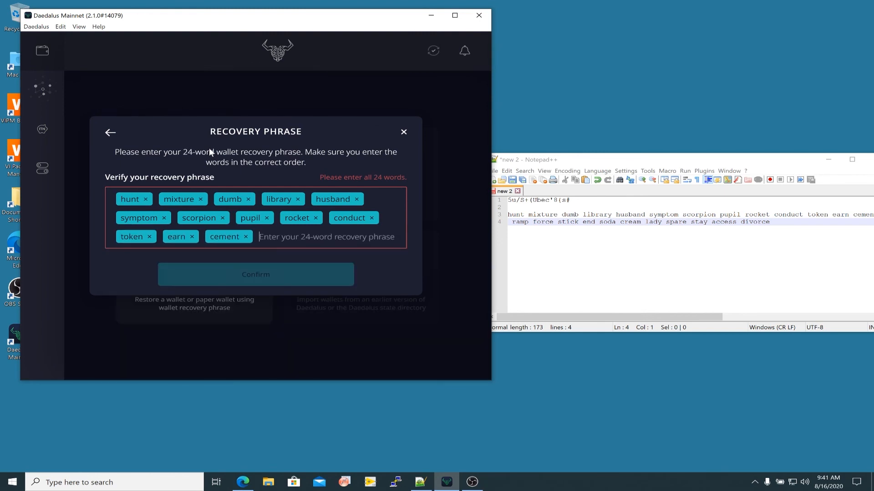
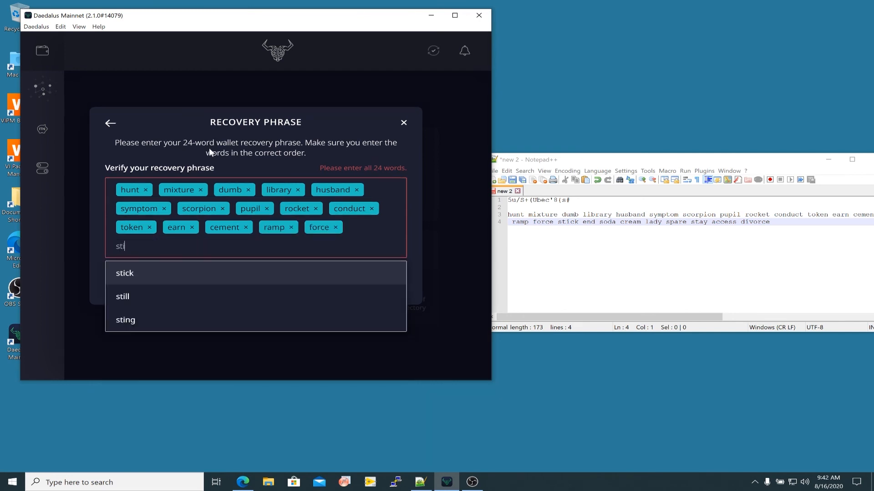
click(125, 273)
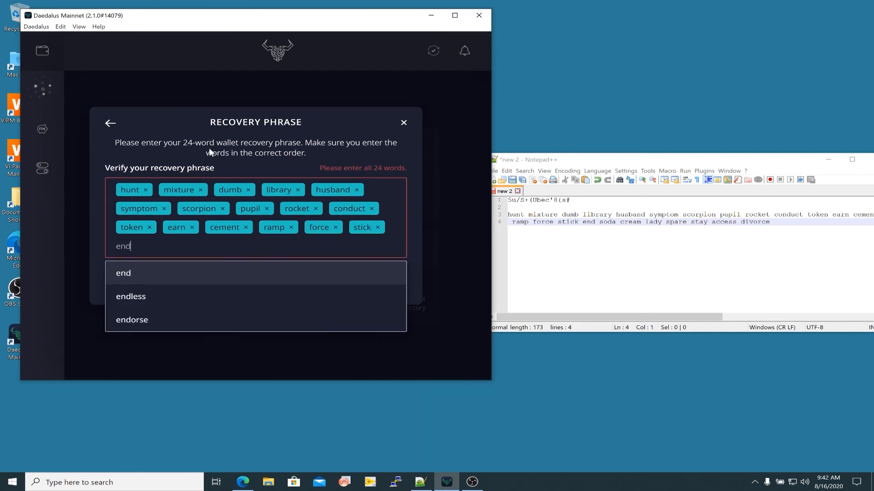
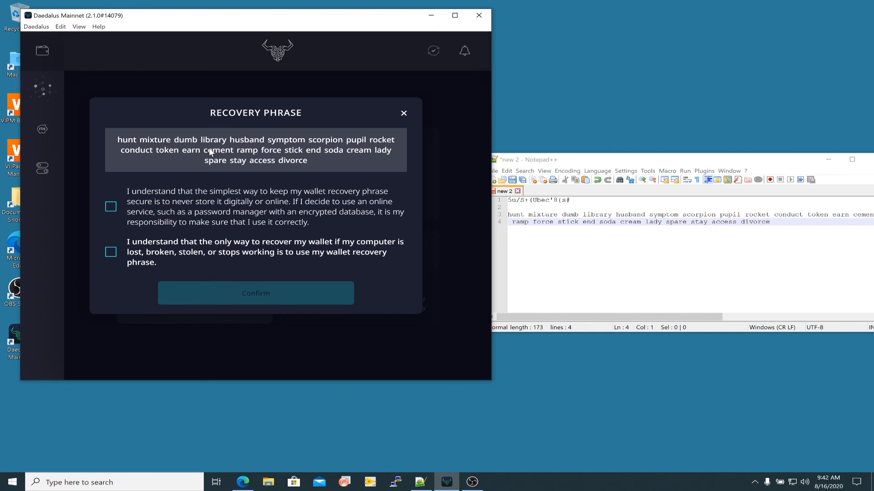
mouse_move(264, 140)
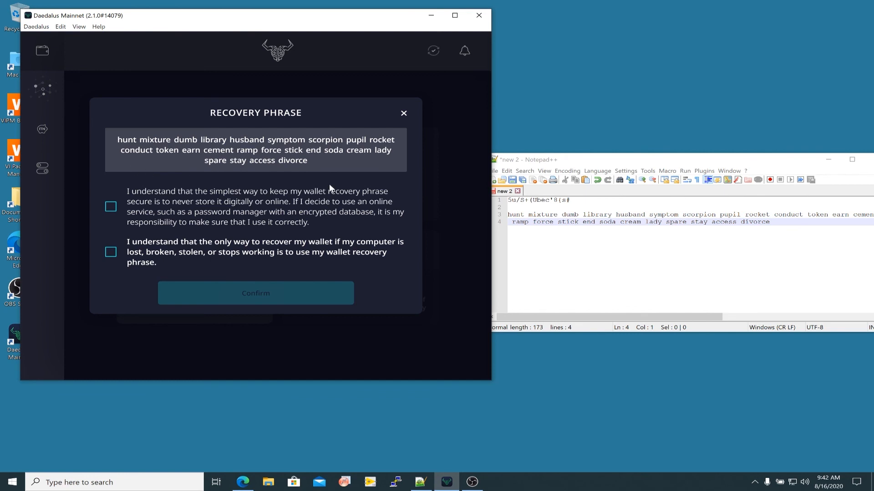
mouse_move(224, 123)
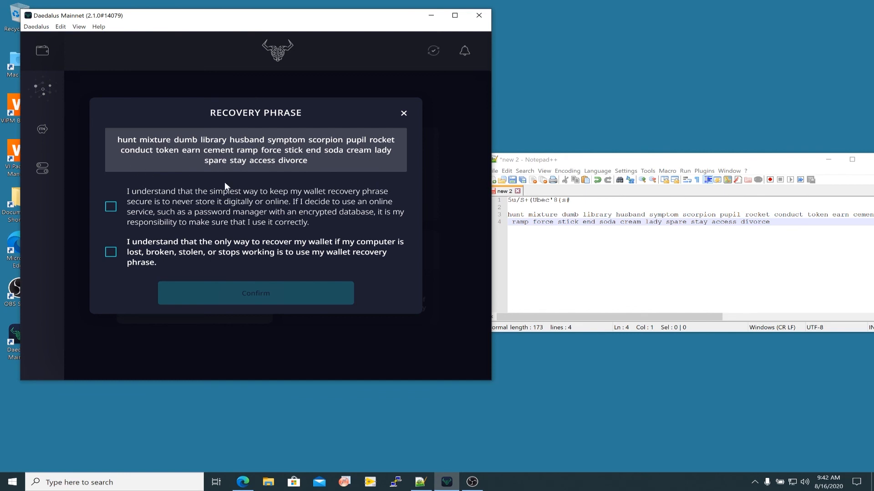
mouse_move(117, 192)
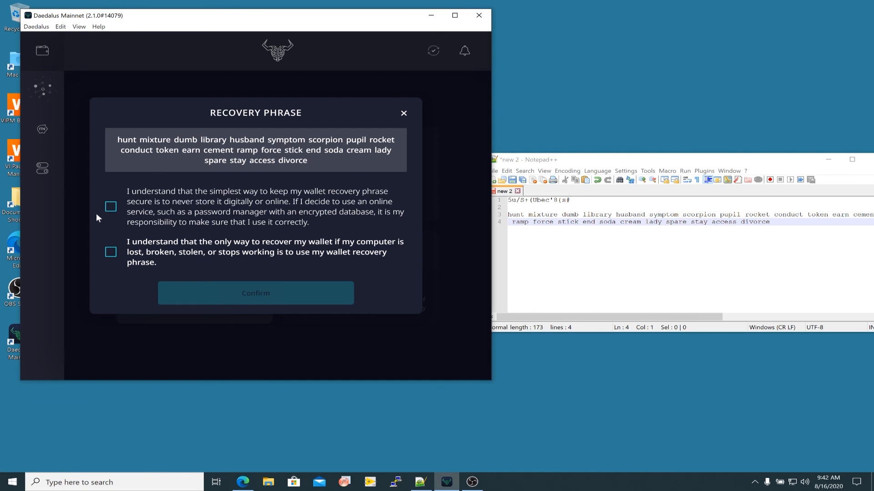
mouse_move(248, 200)
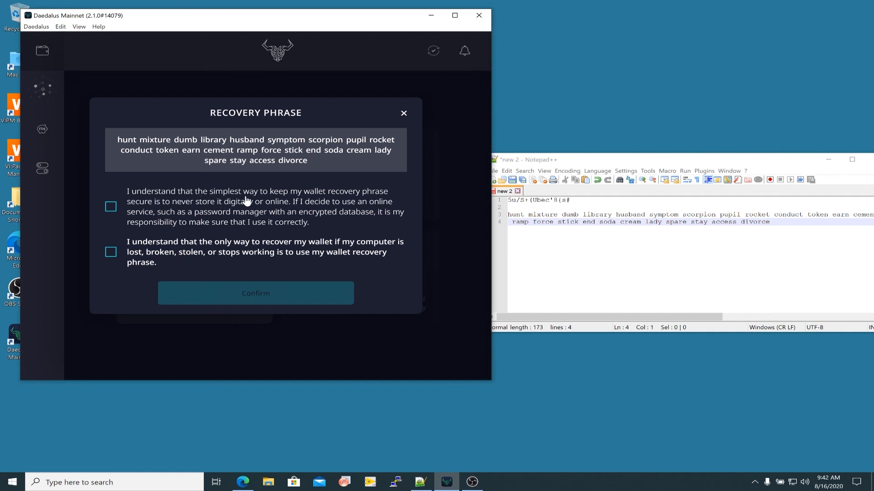
mouse_move(202, 198)
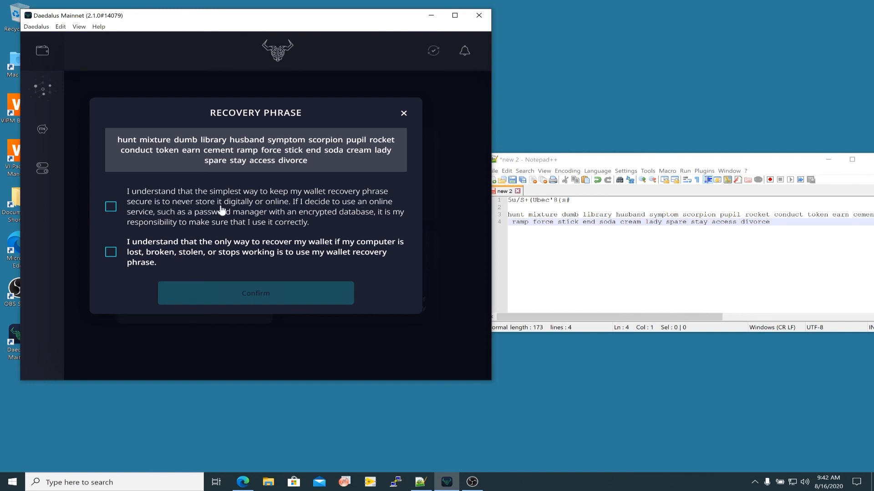
mouse_move(281, 213)
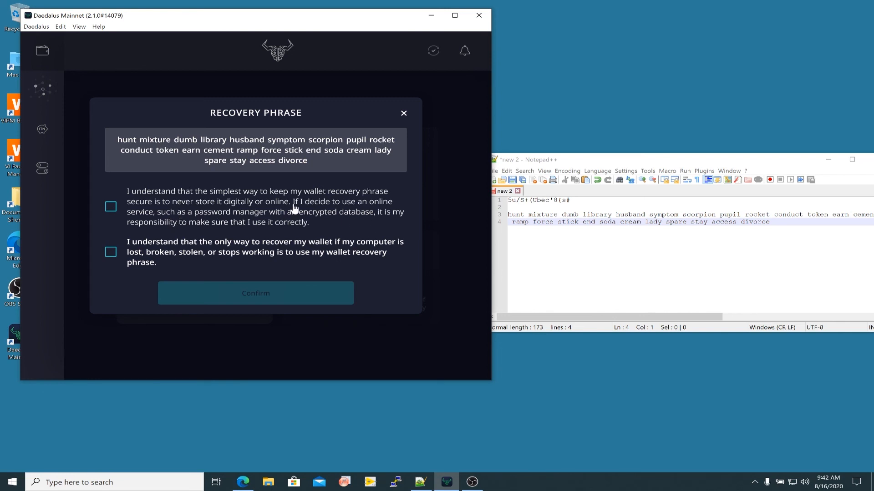
mouse_move(308, 233)
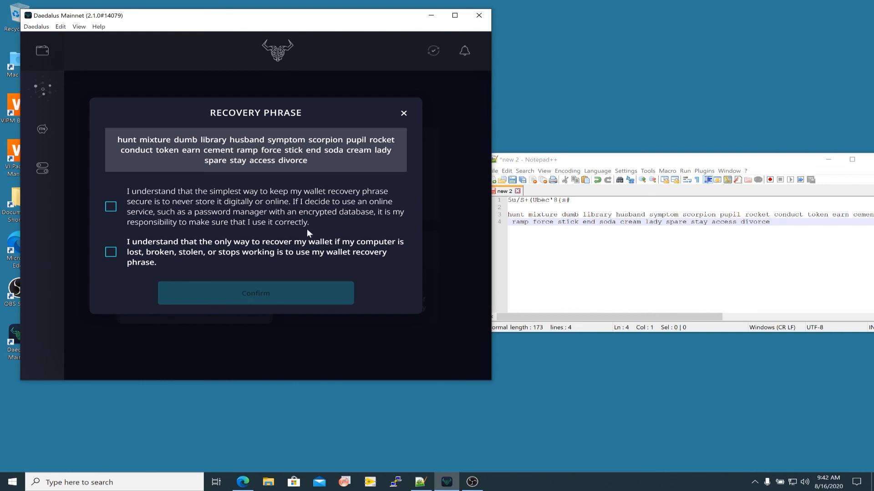
- Agree to both recovery-phrase statements and confirm to finish creating the test wallet
click(110, 206)
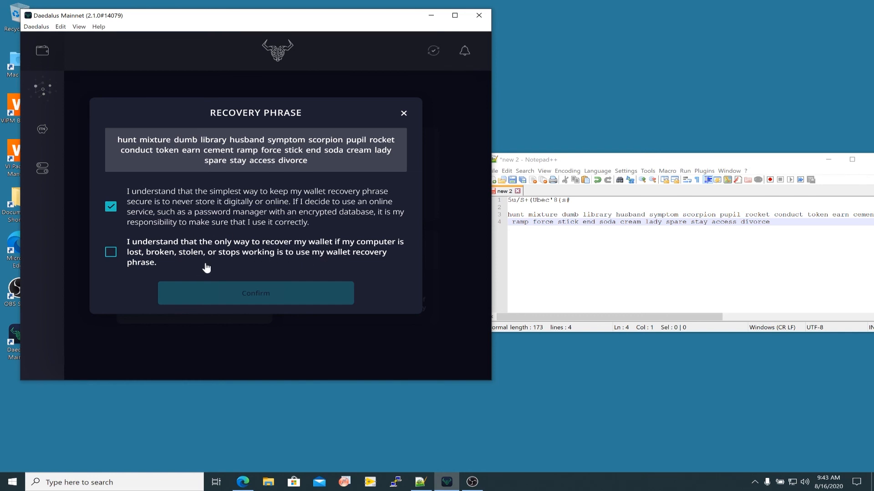
mouse_move(306, 265)
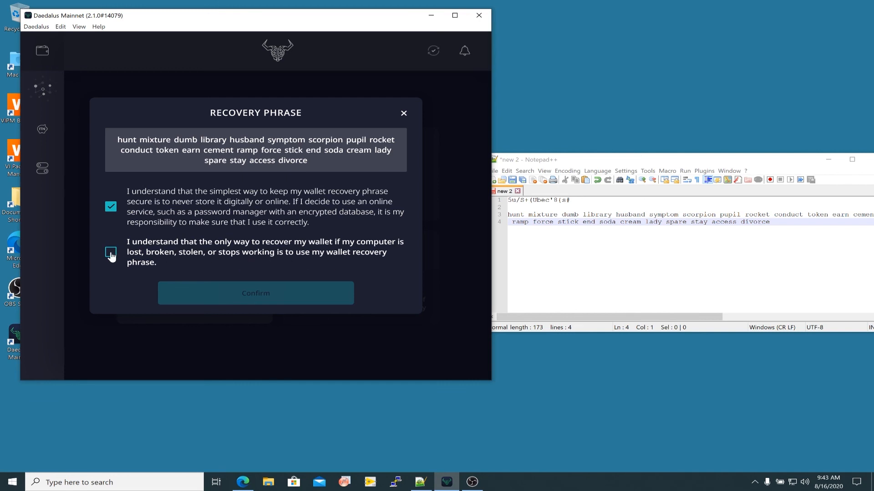
click(110, 252)
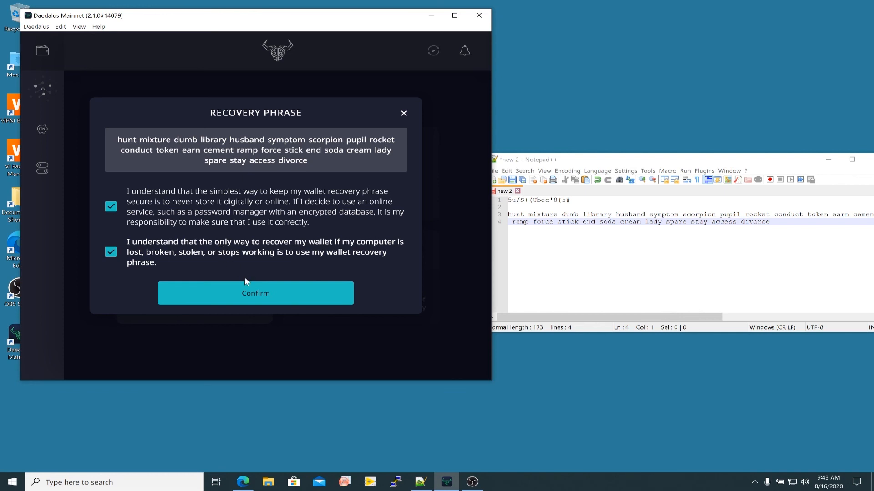
click(255, 293)
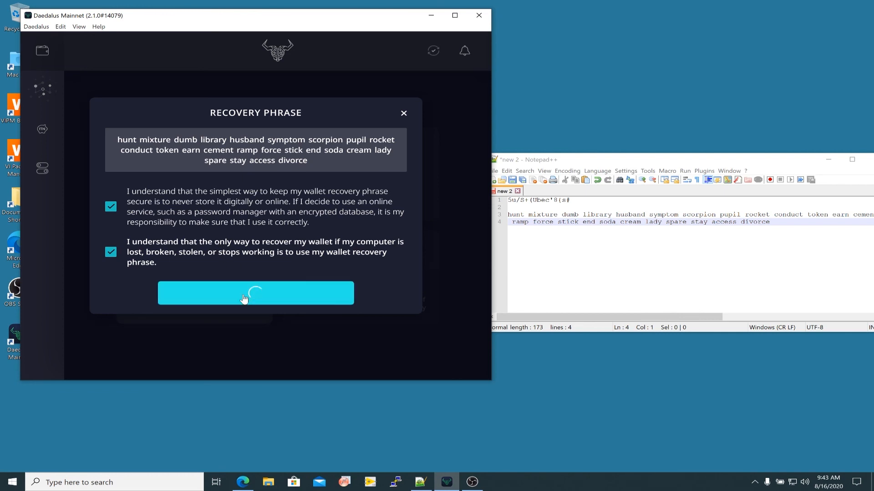
click(254, 293)
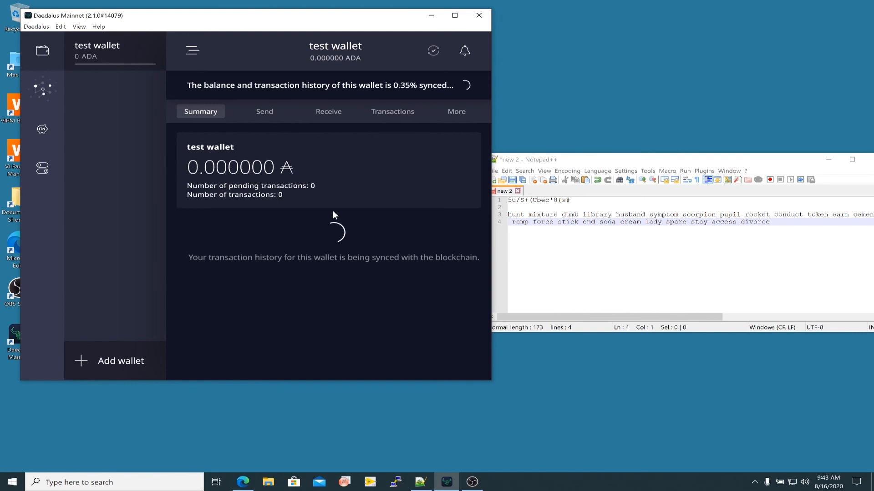
mouse_move(173, 99)
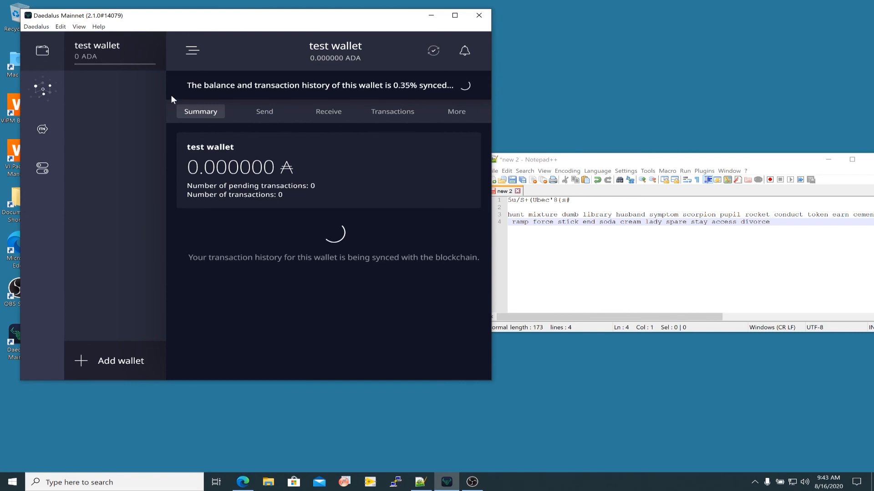
mouse_move(131, 66)
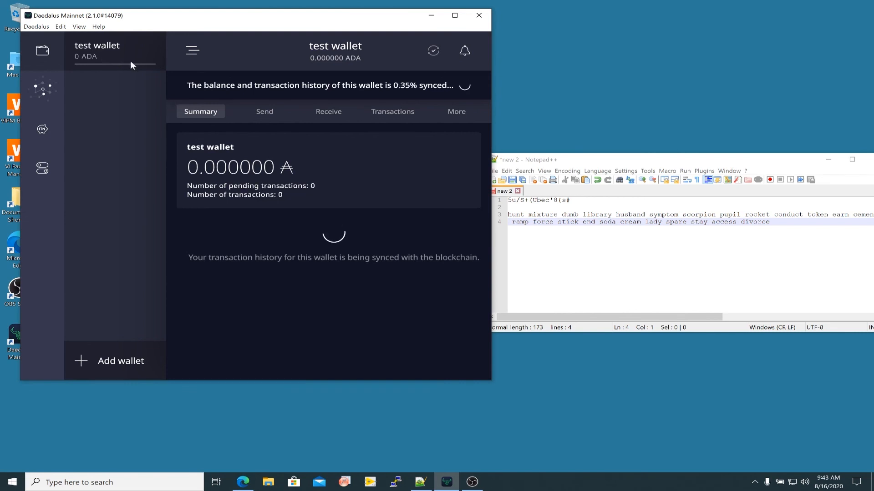
mouse_move(132, 69)
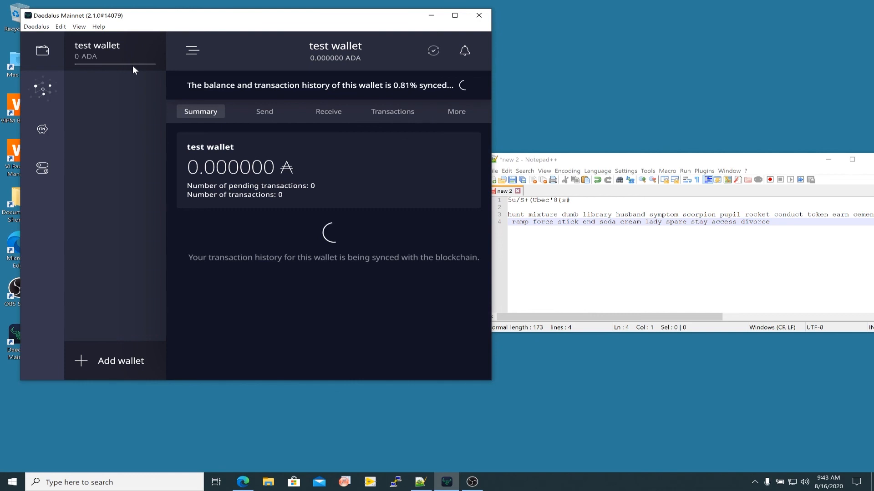
mouse_move(251, 92)
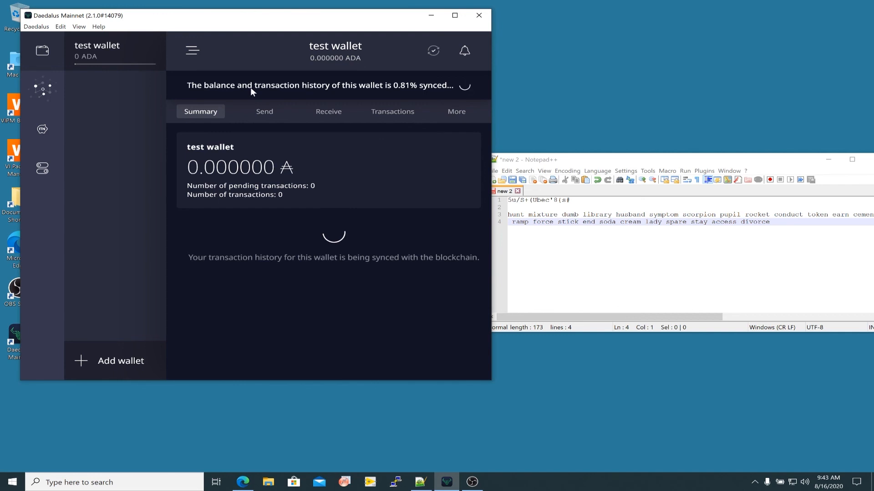
mouse_move(179, 74)
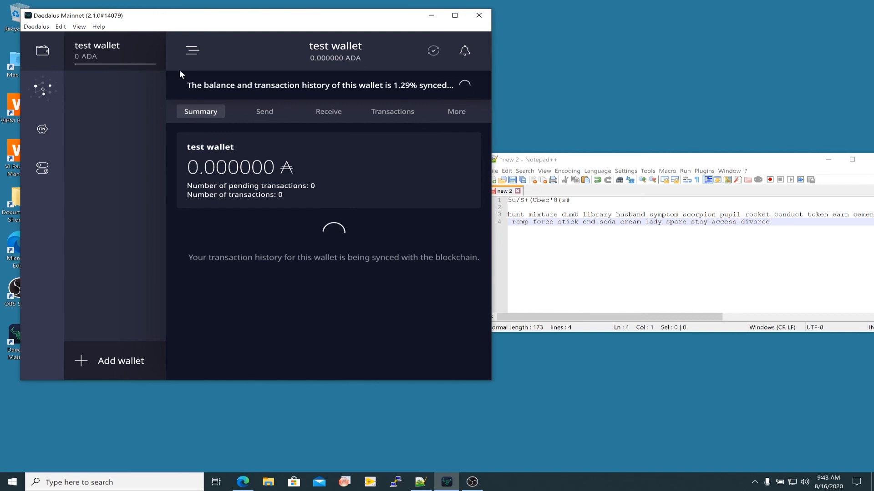
mouse_move(325, 93)
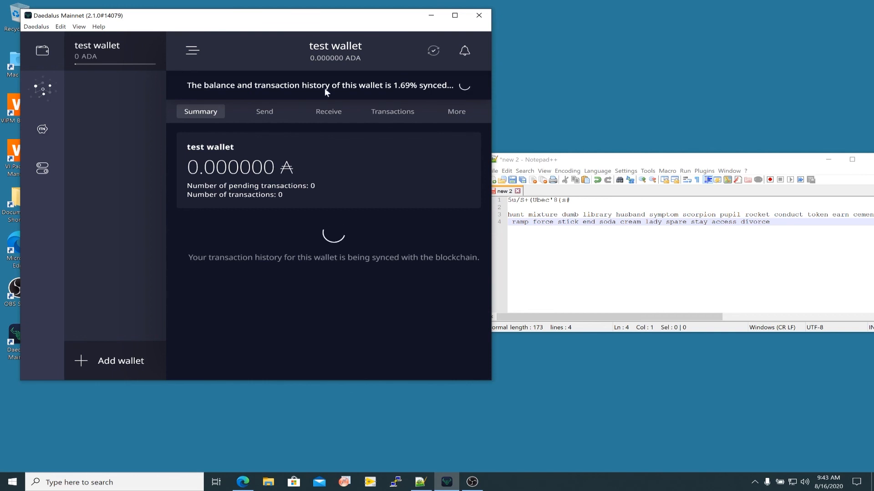
mouse_move(289, 187)
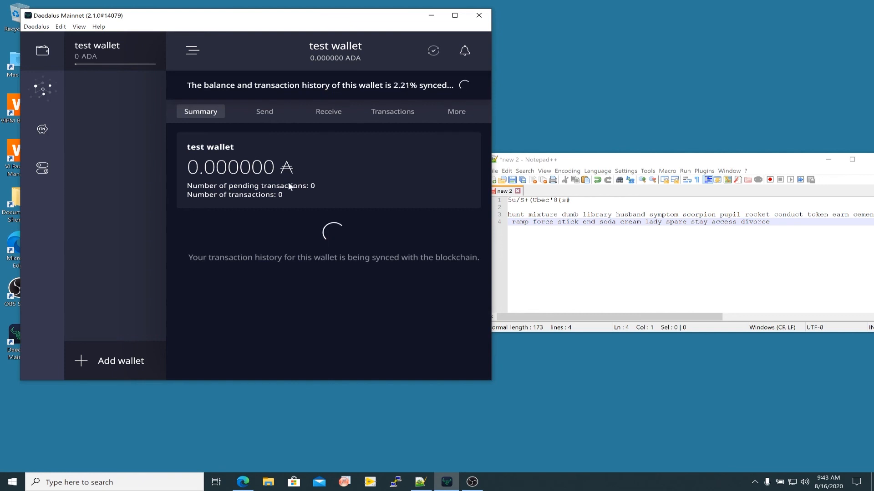
mouse_move(406, 97)
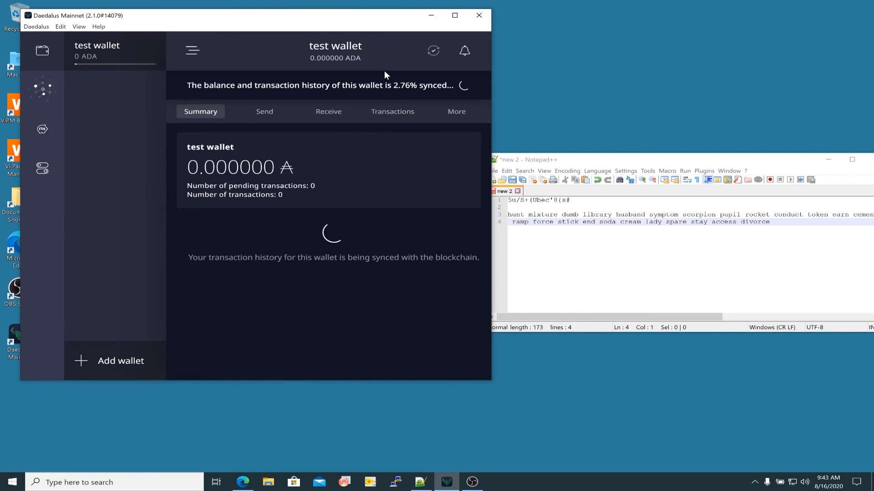
mouse_move(280, 157)
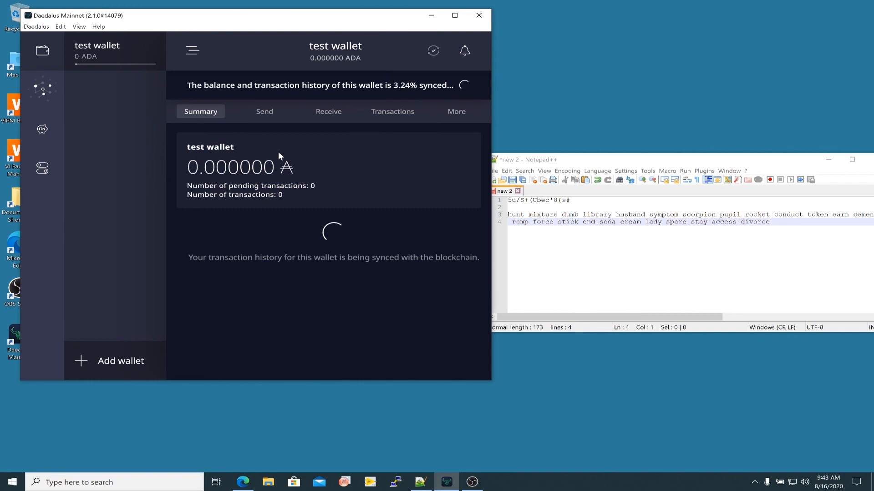